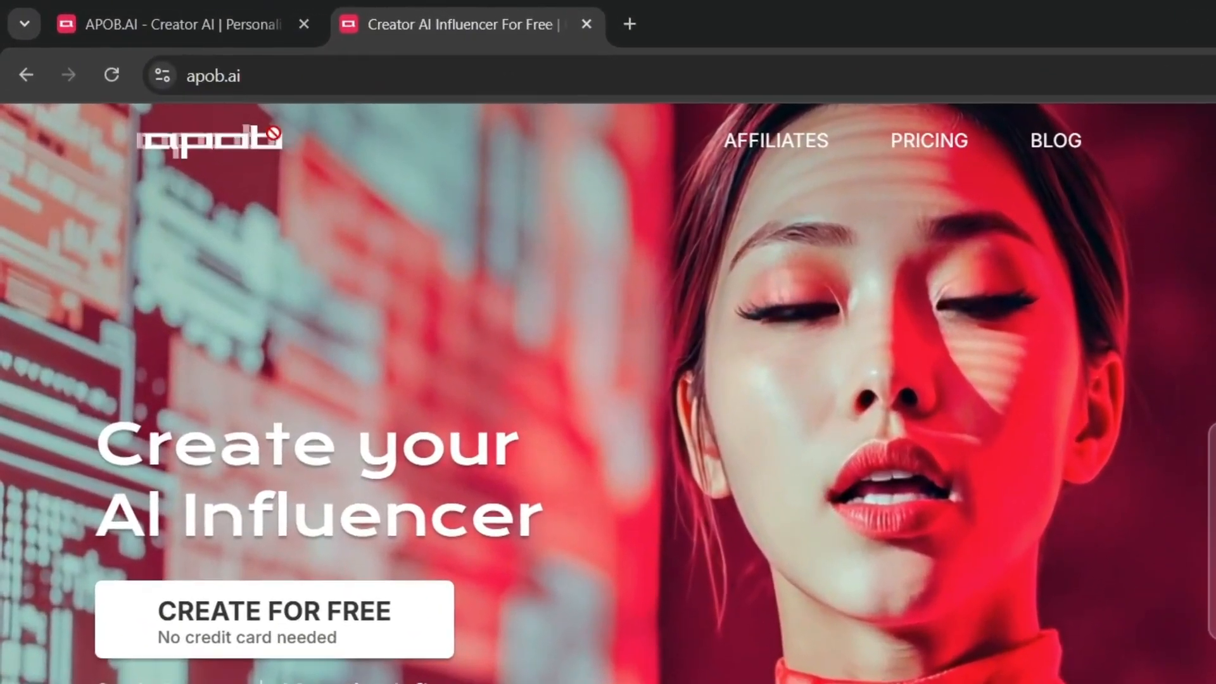
Step: Enter the APOB AI creator dashboard from the landing page via Create for Free
scroll("down", 3)
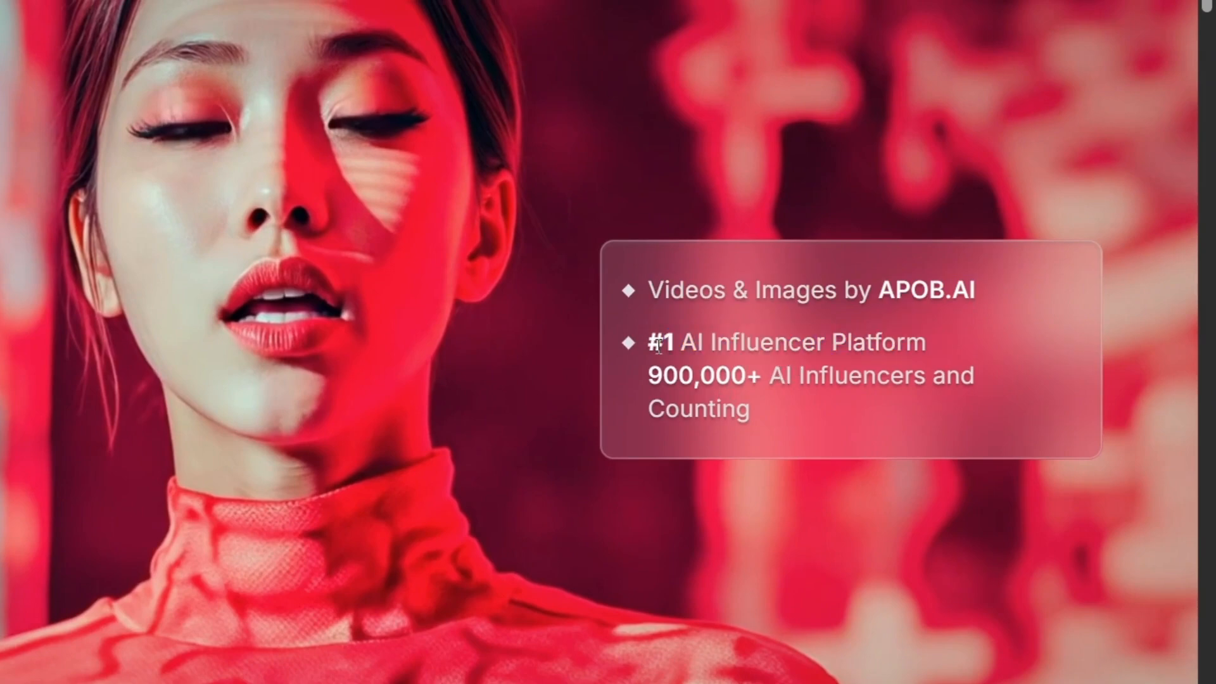
left_click_drag(658, 343, 837, 343)
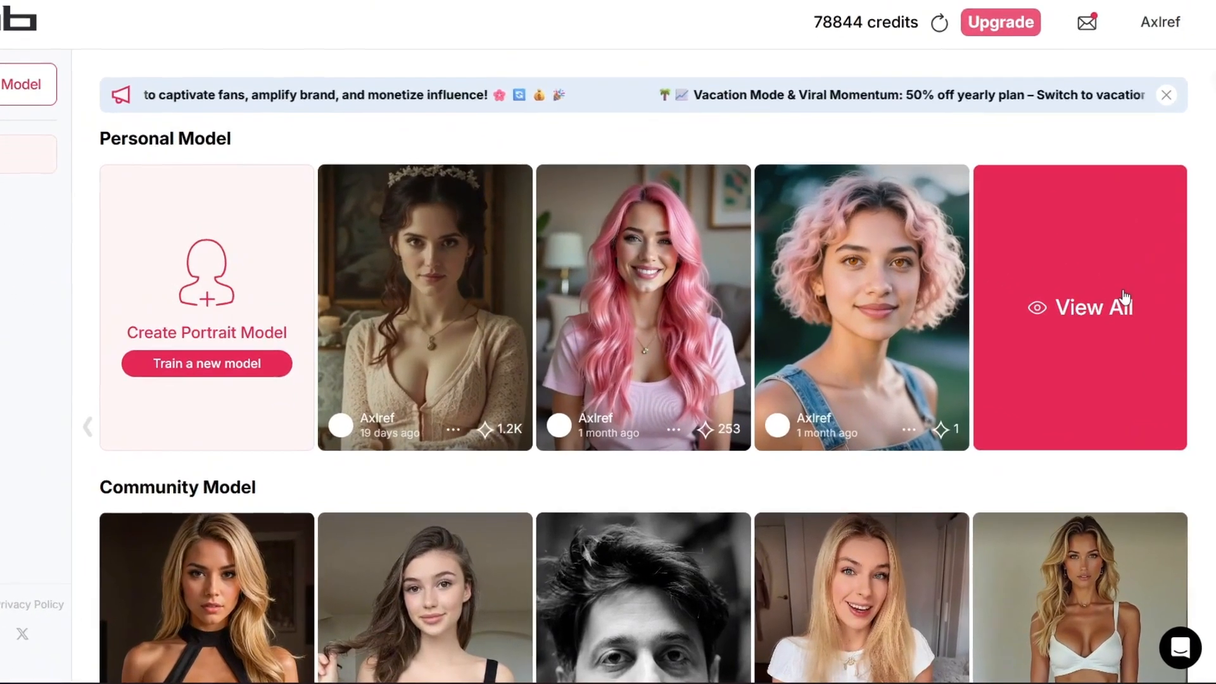
Step: Scroll to Community Content and open the Zara runway image-to-video clip
left_click(1077, 306)
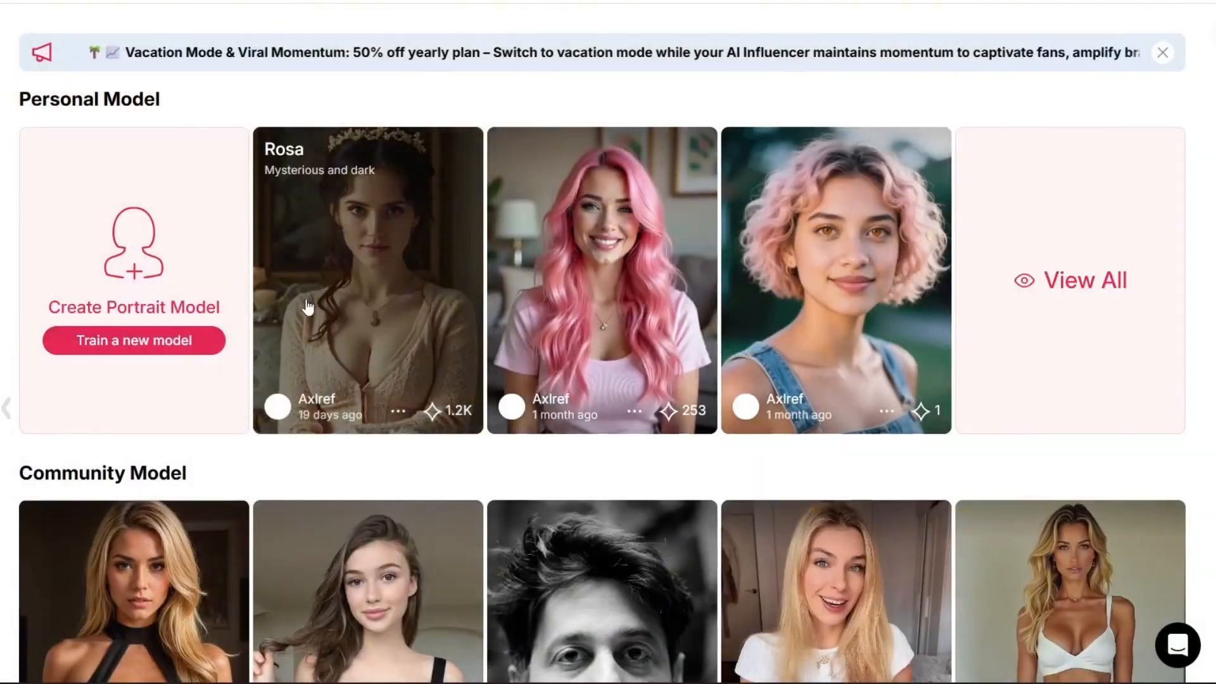
scroll("down", 3)
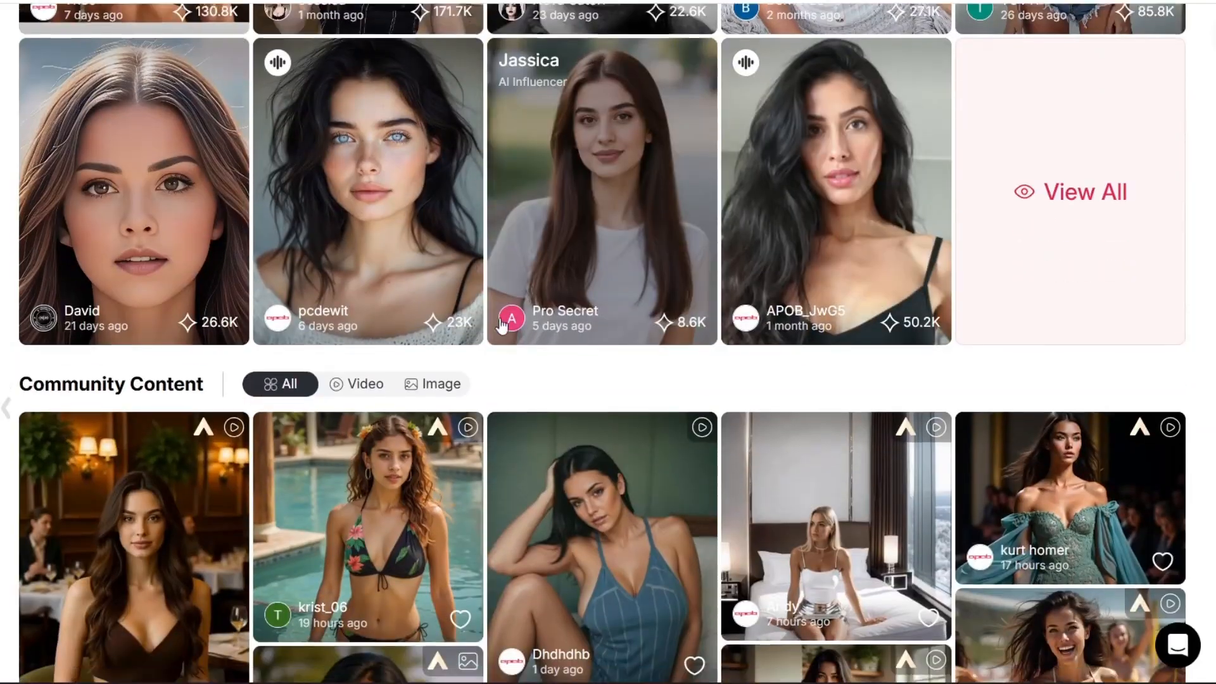
scroll("down", 3)
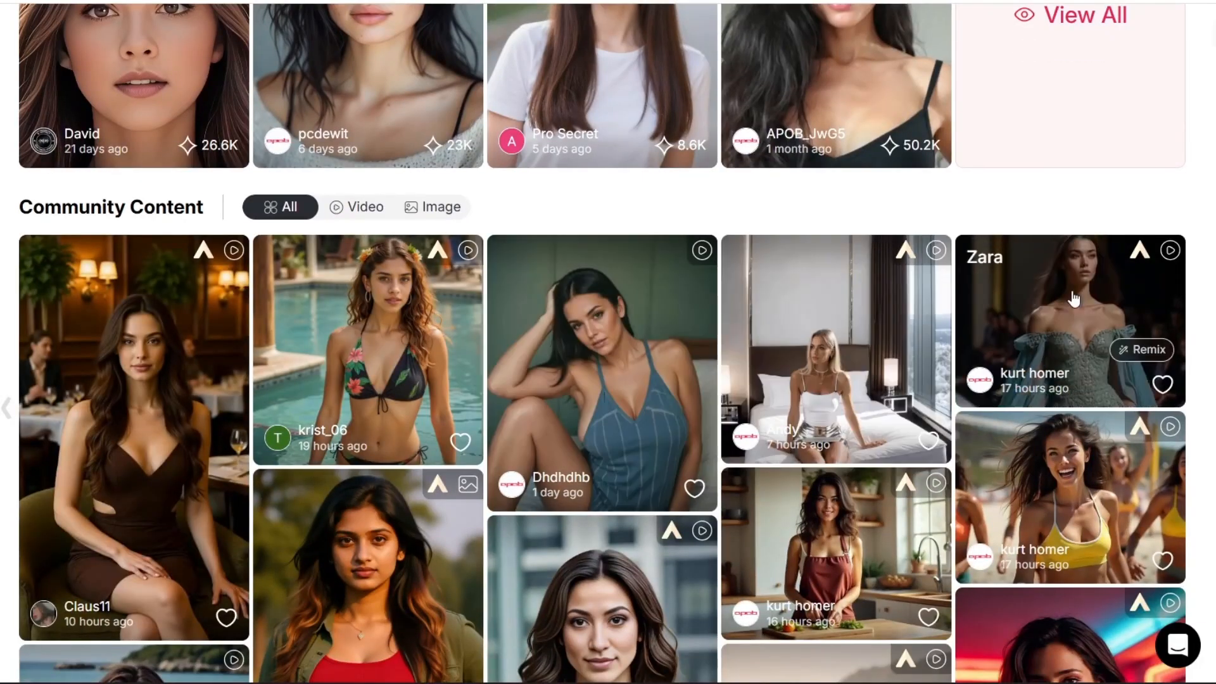
left_click(1070, 318)
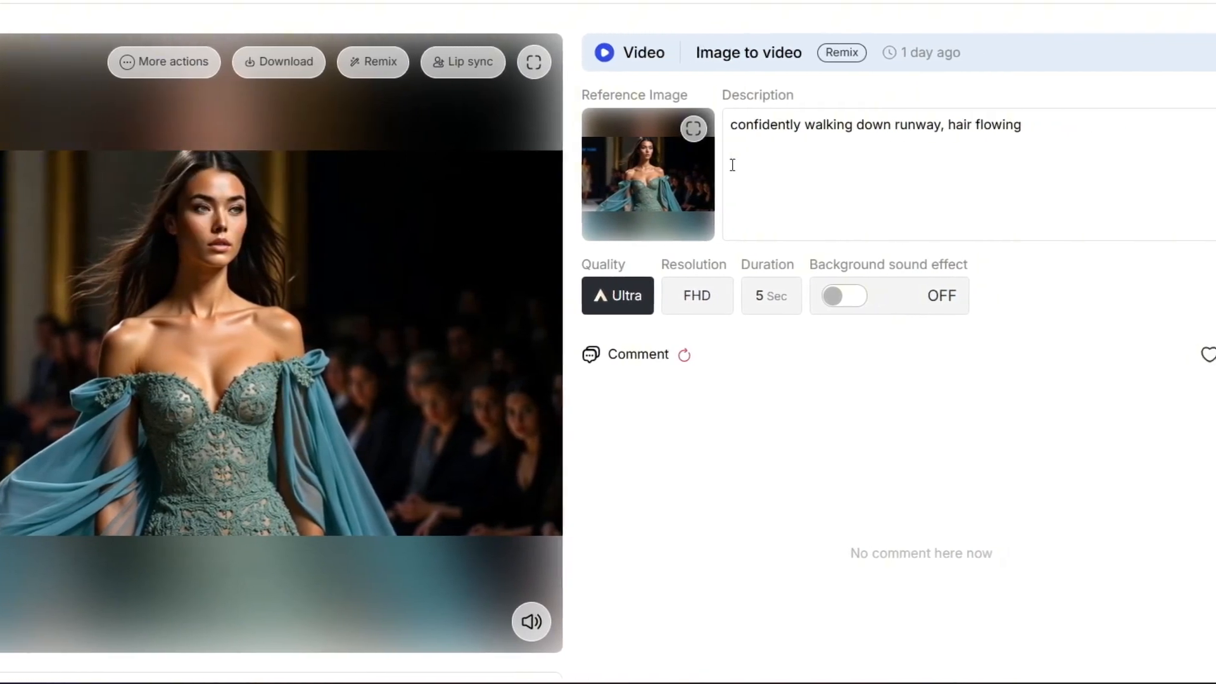
Step: Select the runway clip's prompt text 'confidently walking down runway, hair flowing'
left_click(692, 128)
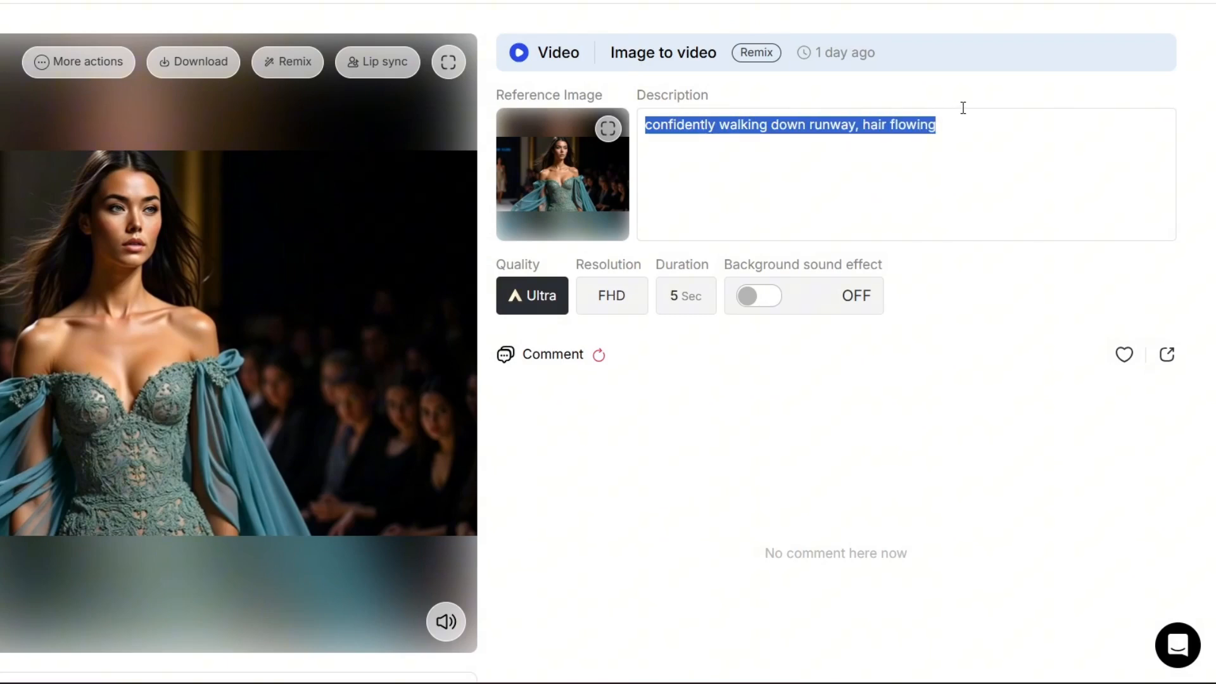
mouse_move(668, 399)
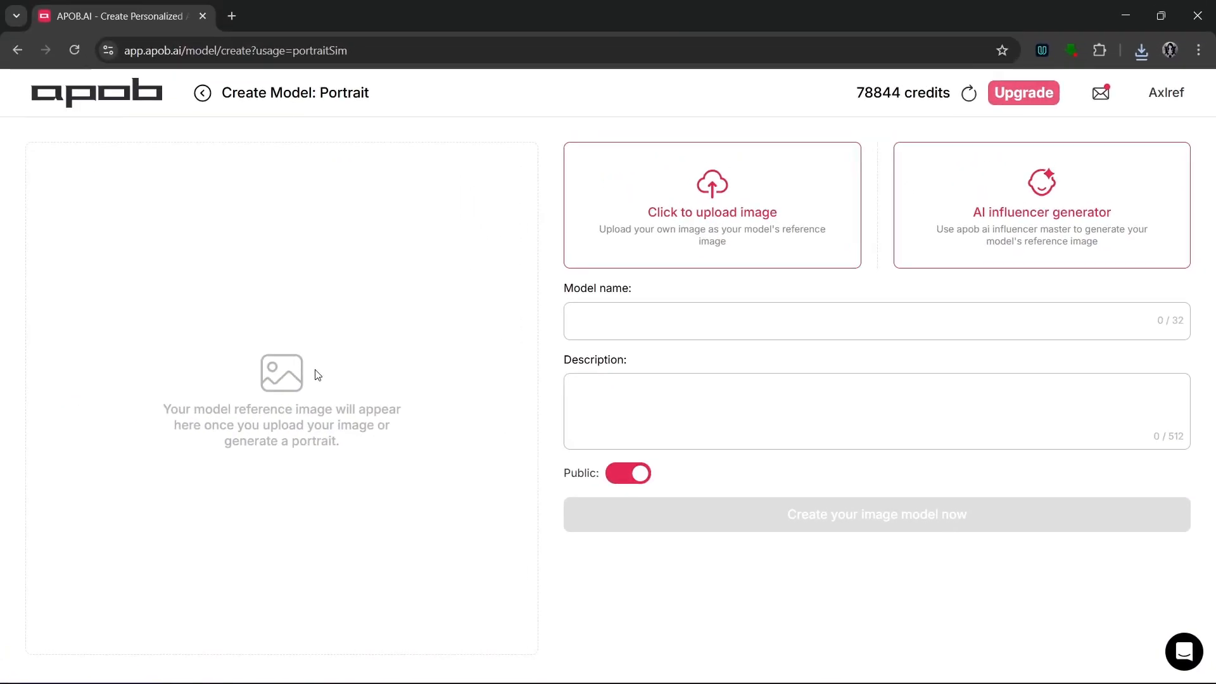
mouse_move(599, 243)
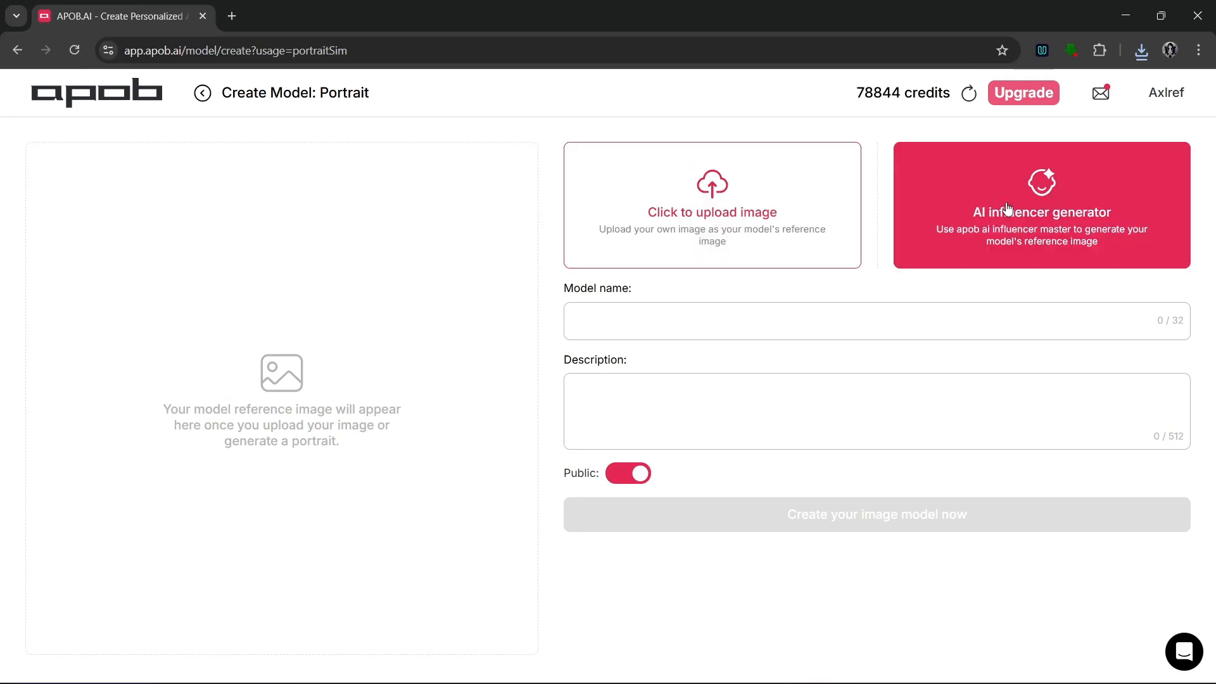
Step: In the AI influencer generator, set age to 30 and generate the curly-haired woman's portrait
left_click(1041, 205)
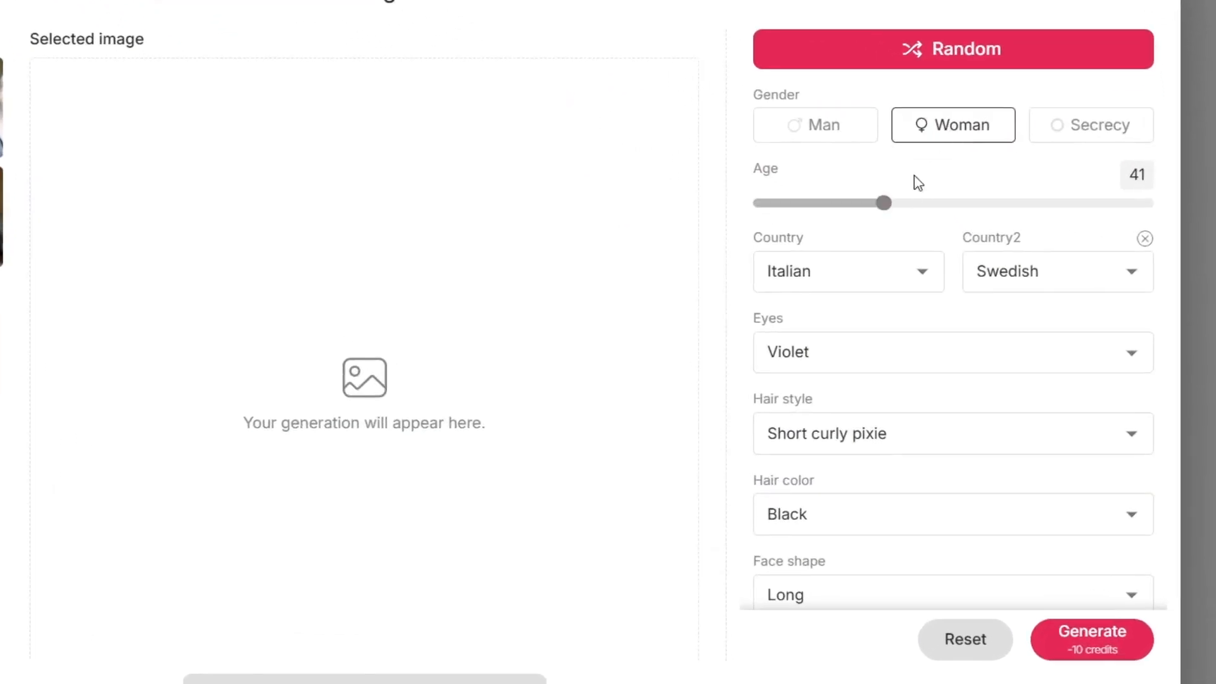
left_click_drag(881, 202, 823, 203)
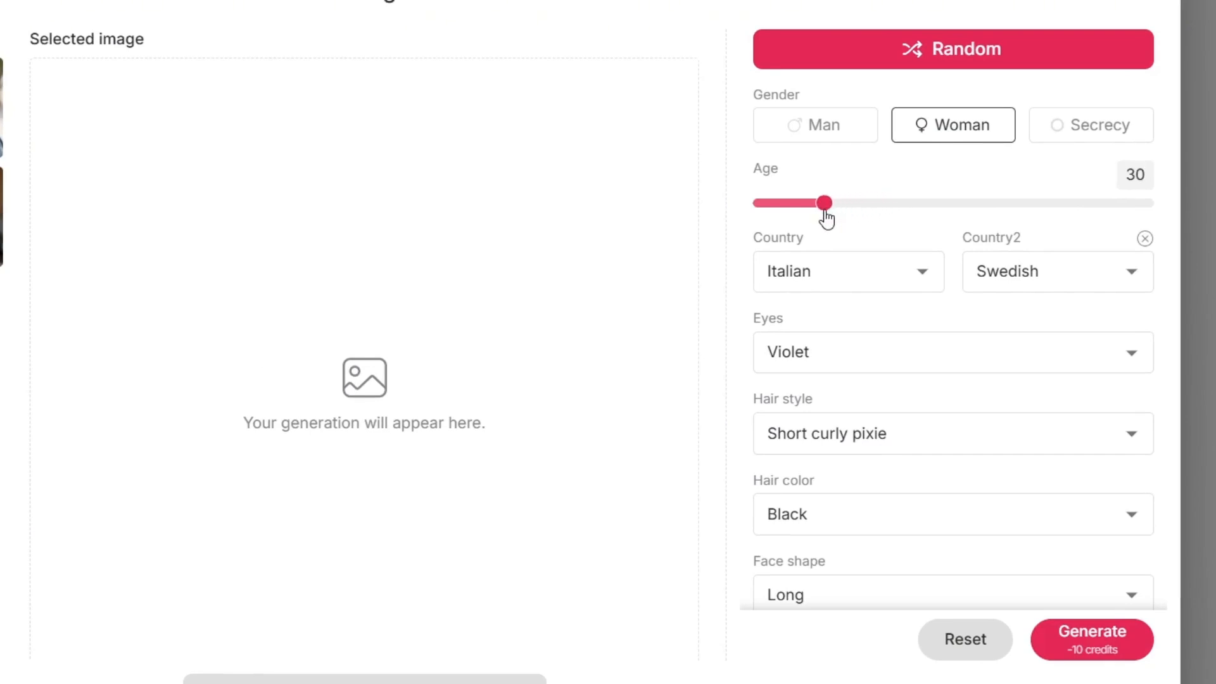
left_click_drag(823, 203, 813, 202)
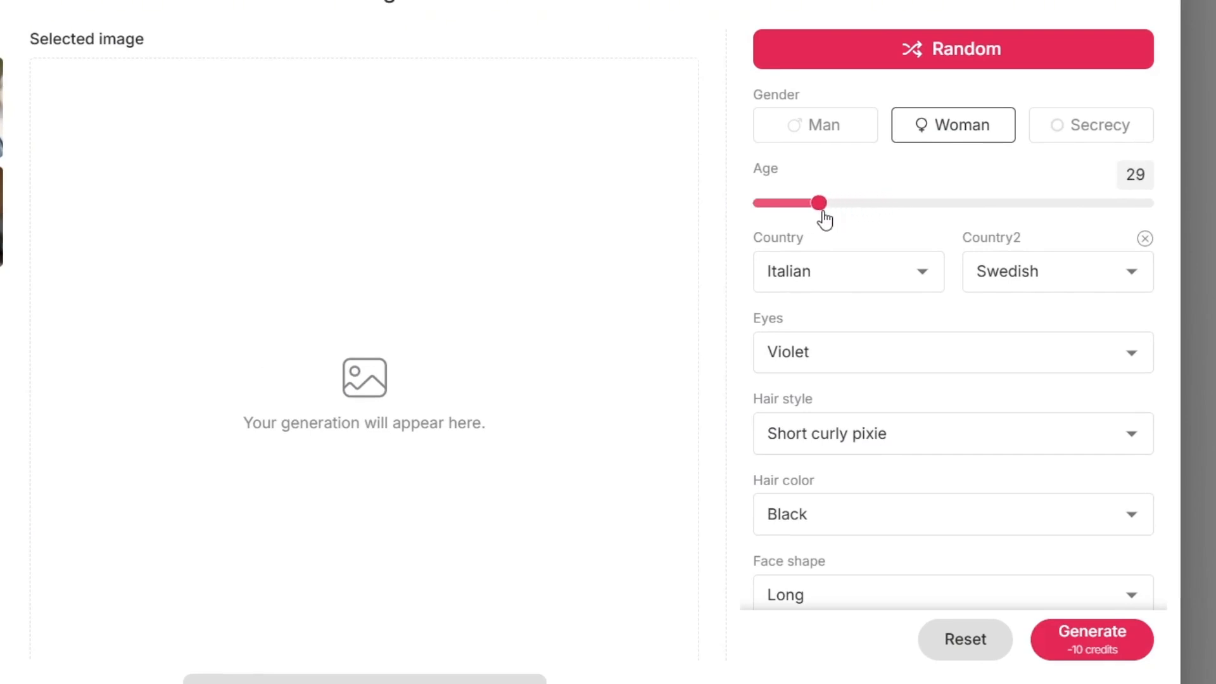
scroll("down", 3)
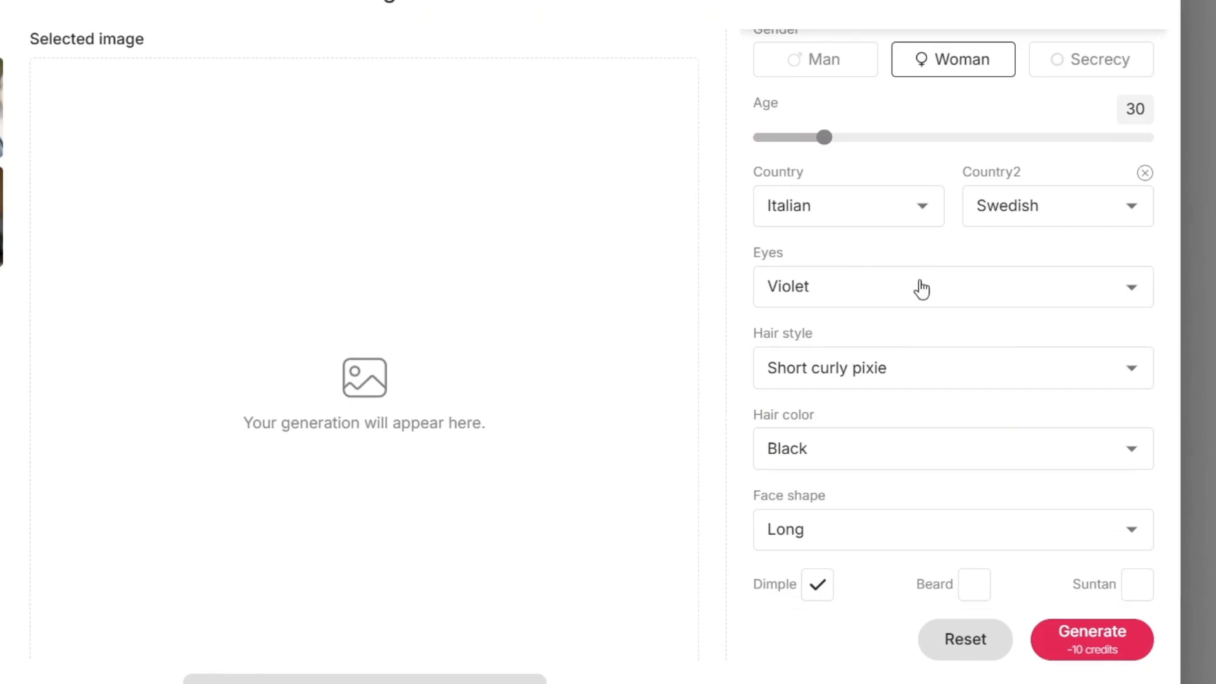
mouse_move(897, 375)
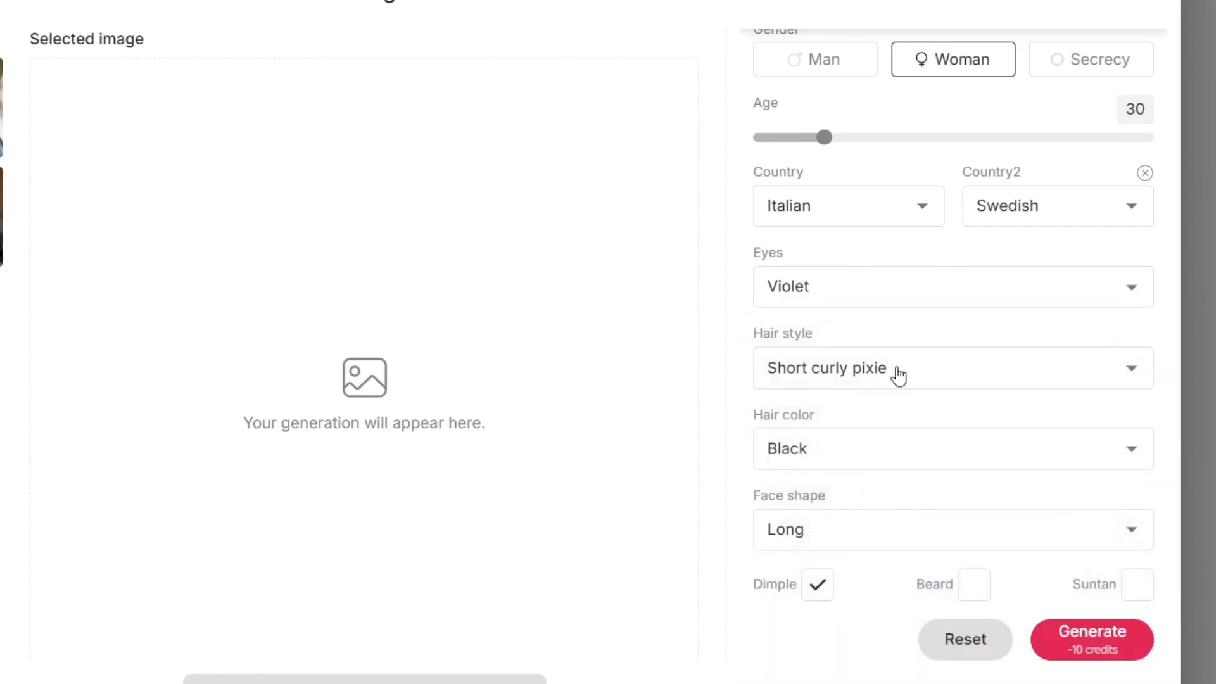
mouse_move(966, 457)
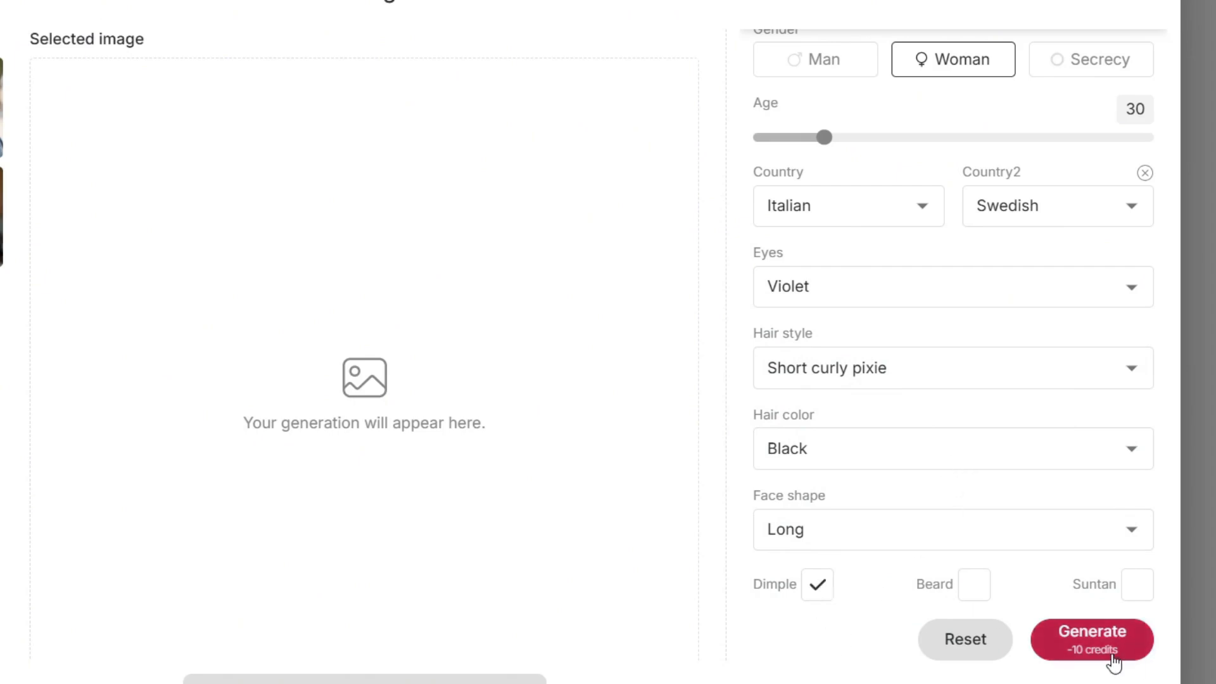
left_click(1090, 638)
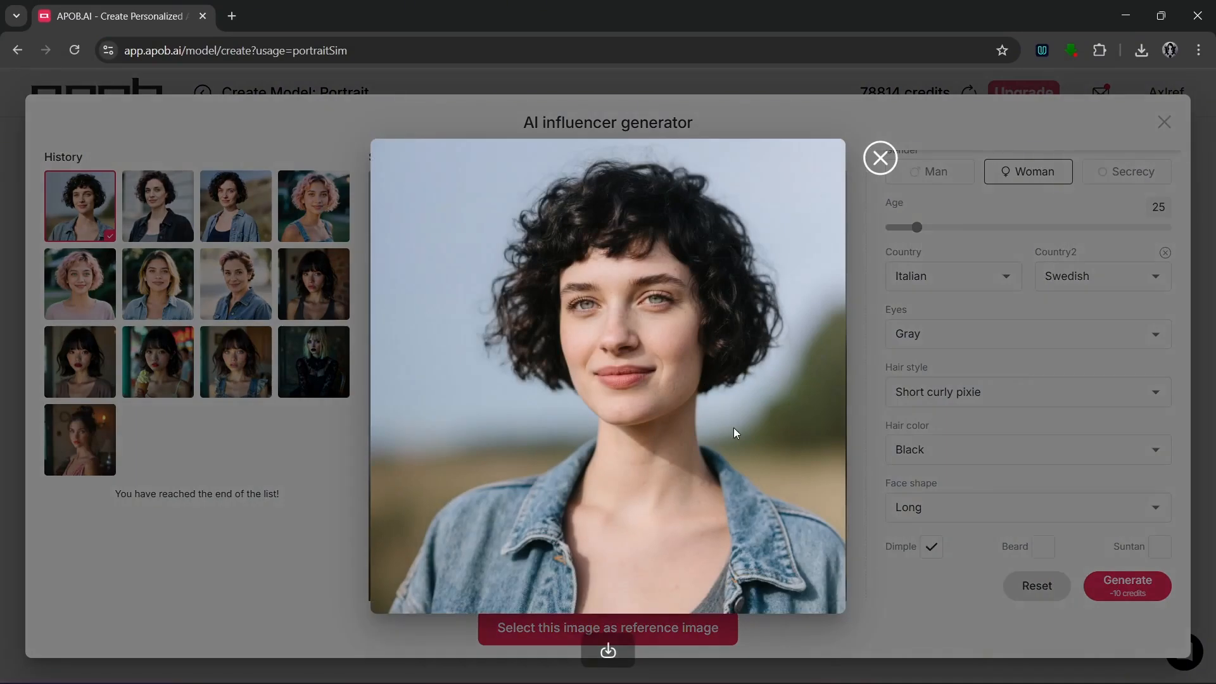
mouse_move(746, 434)
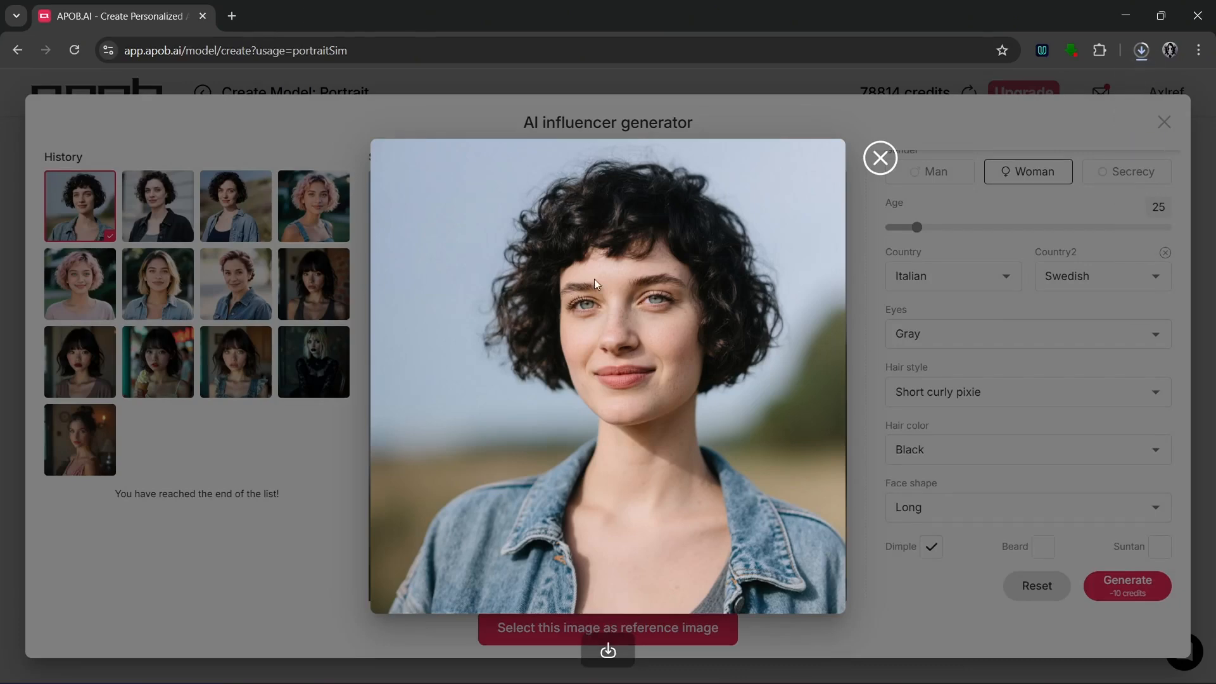
mouse_move(550, 520)
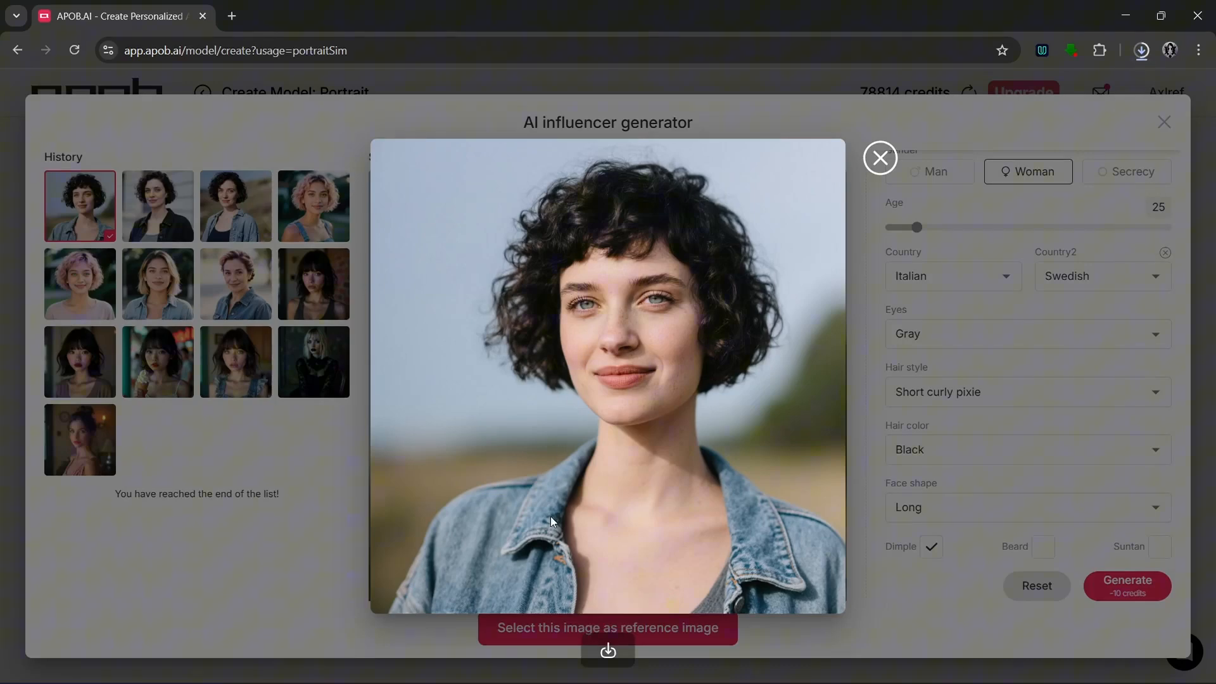
mouse_move(533, 340)
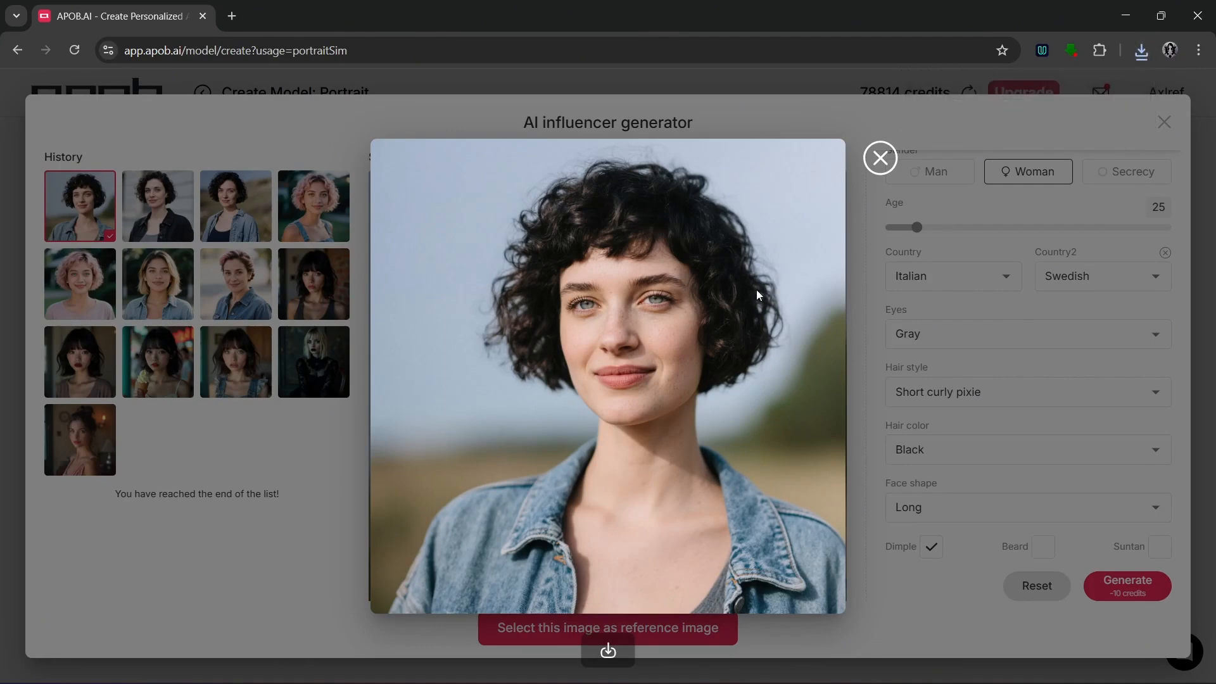
mouse_move(822, 234)
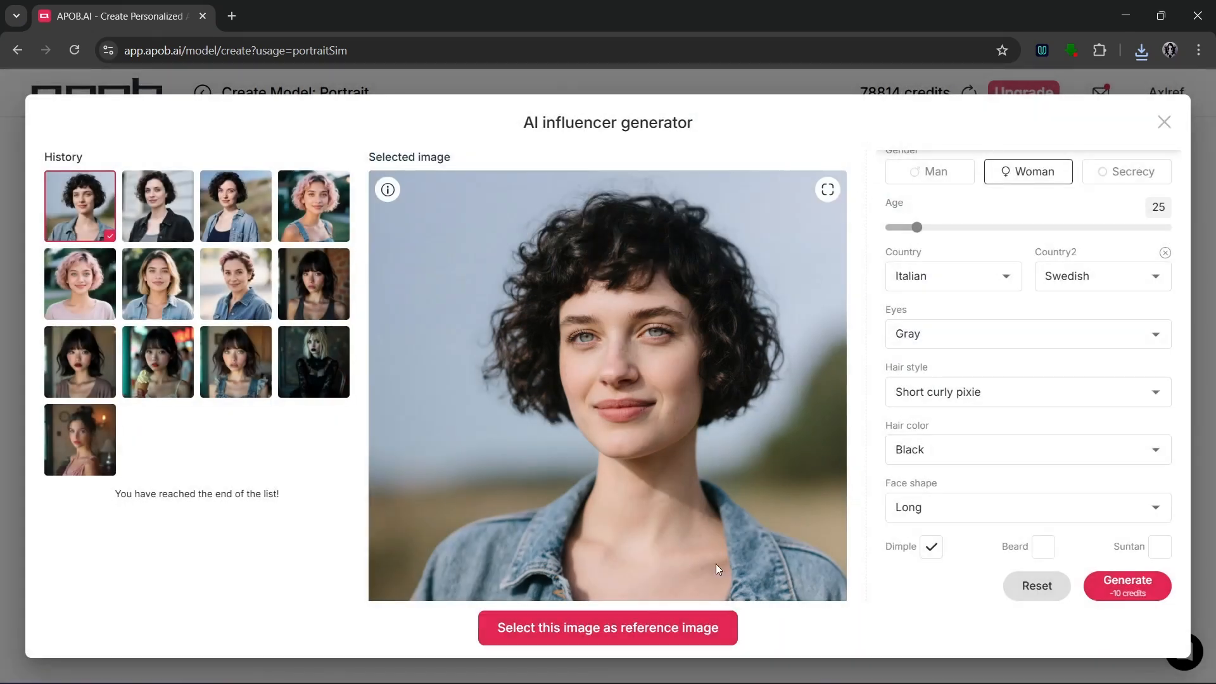
Step: Select the curly-haired denim-jacket portrait as the model's reference image
left_click(606, 626)
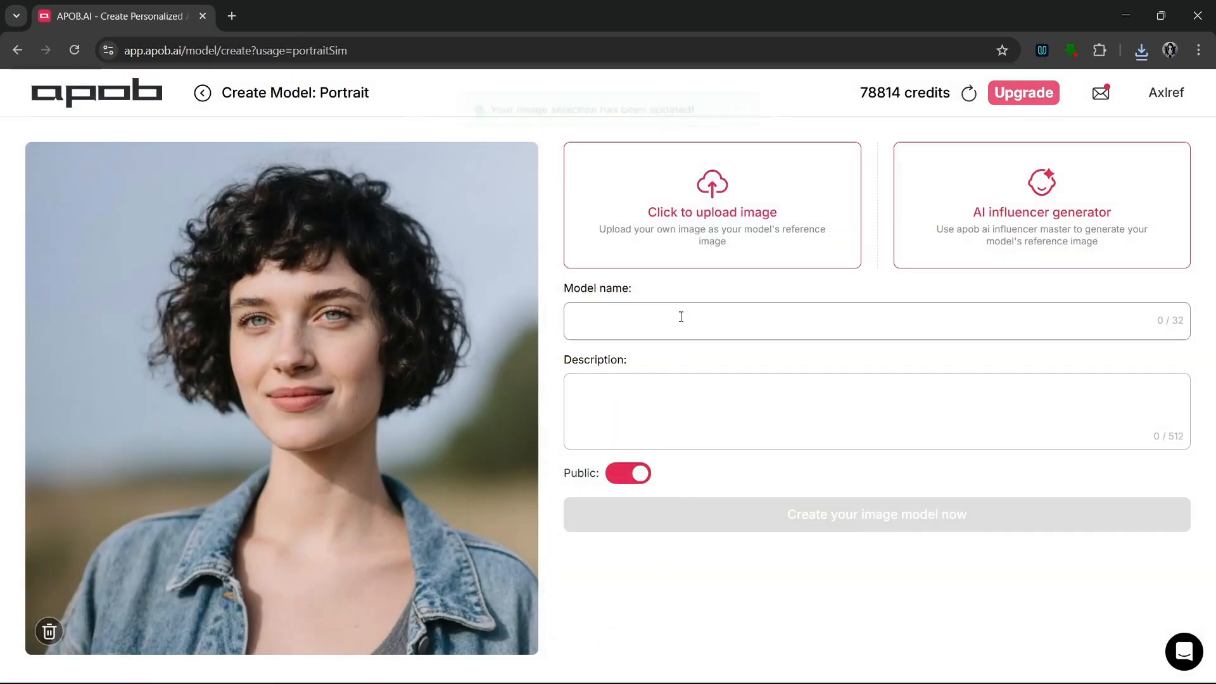
Step: Name the model 'Jasmine' with description 'Fun Country girl.' and create it
type("Jasm")
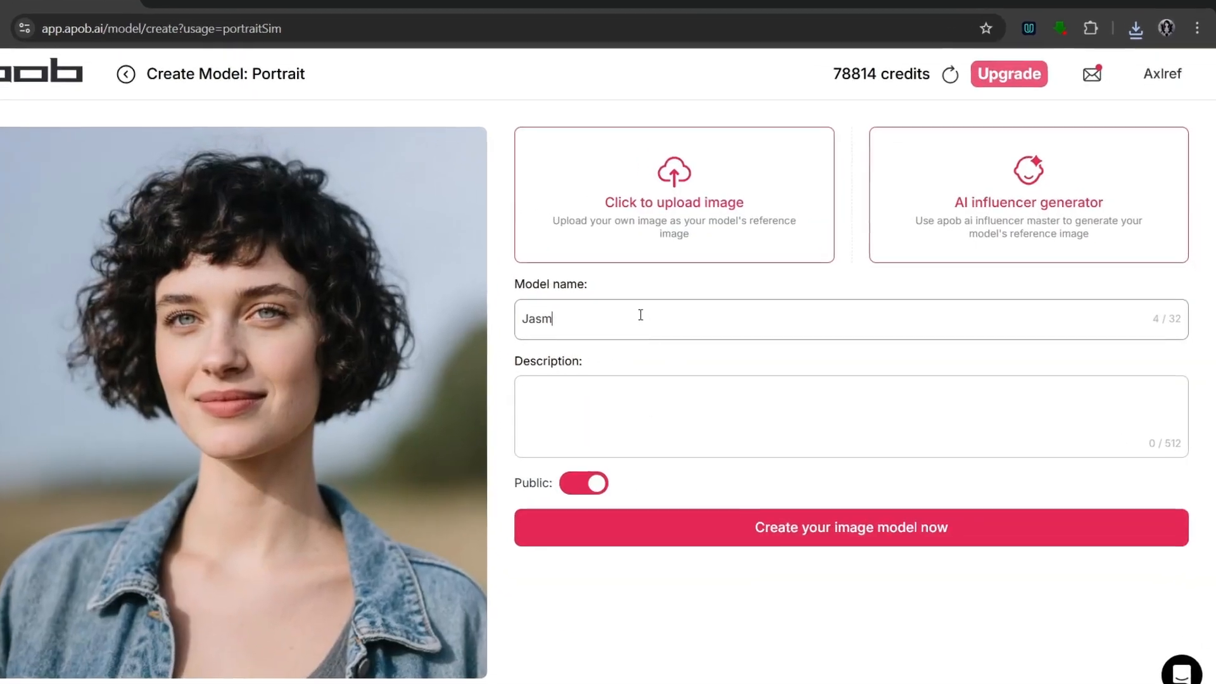
type("ine")
left_click(851, 416)
type("Fun Country girl.")
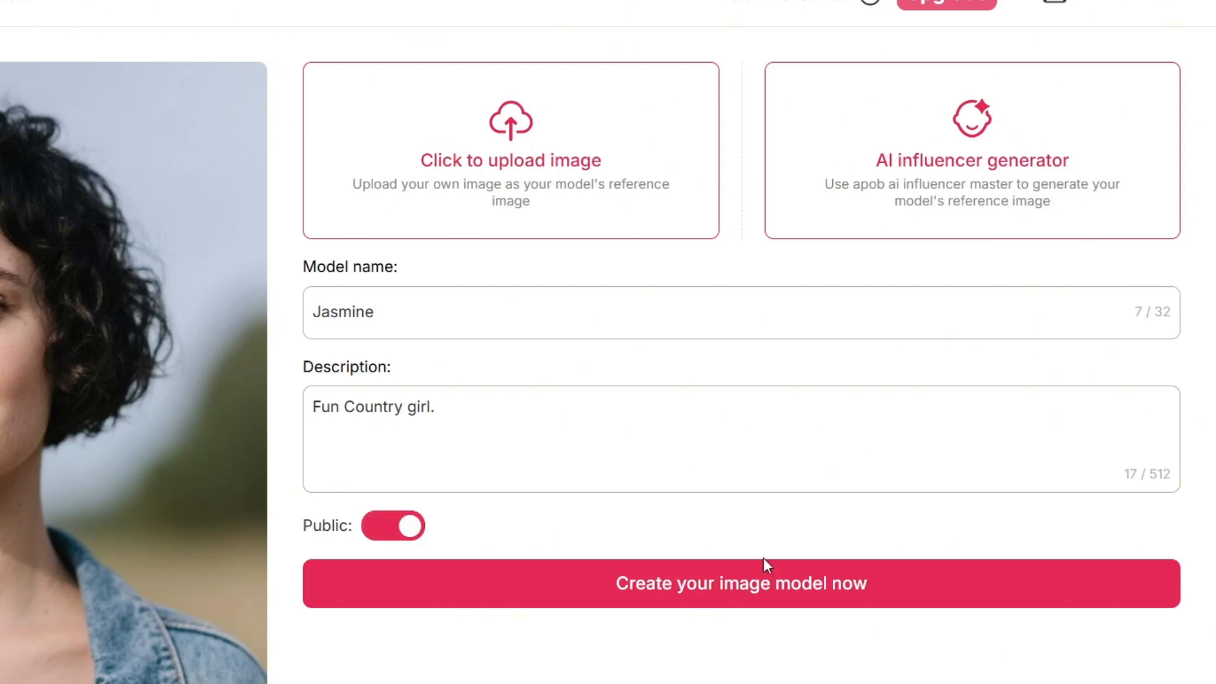
left_click(739, 582)
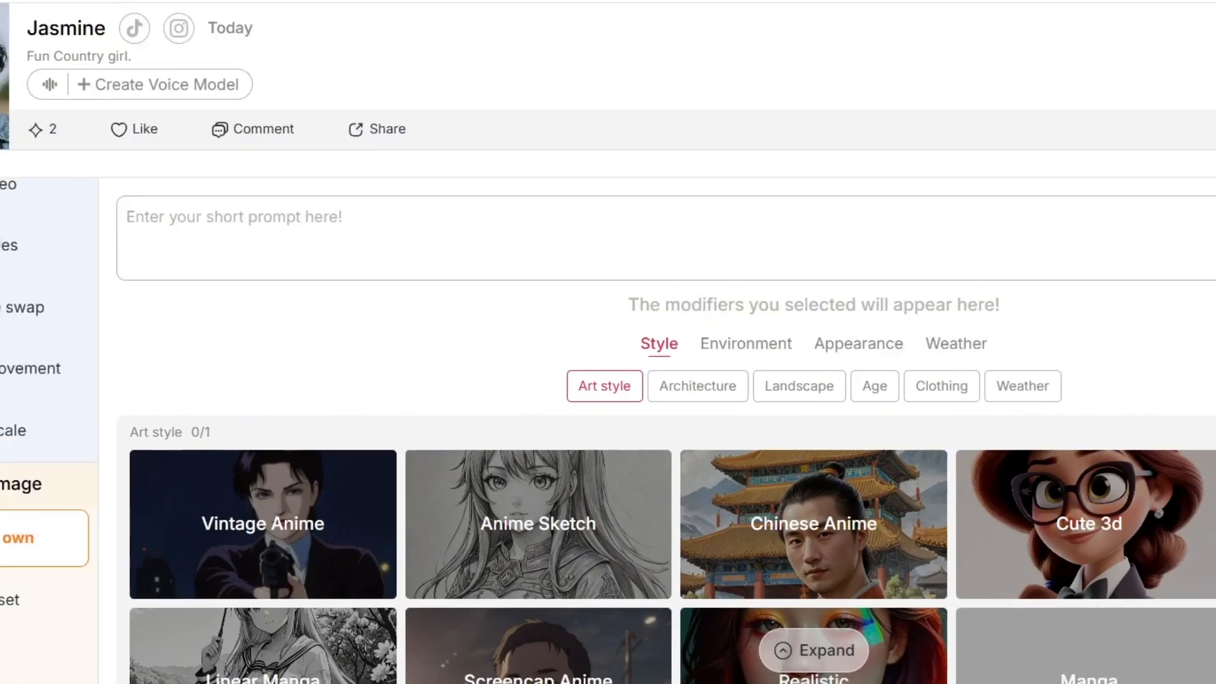
scroll("down", 3)
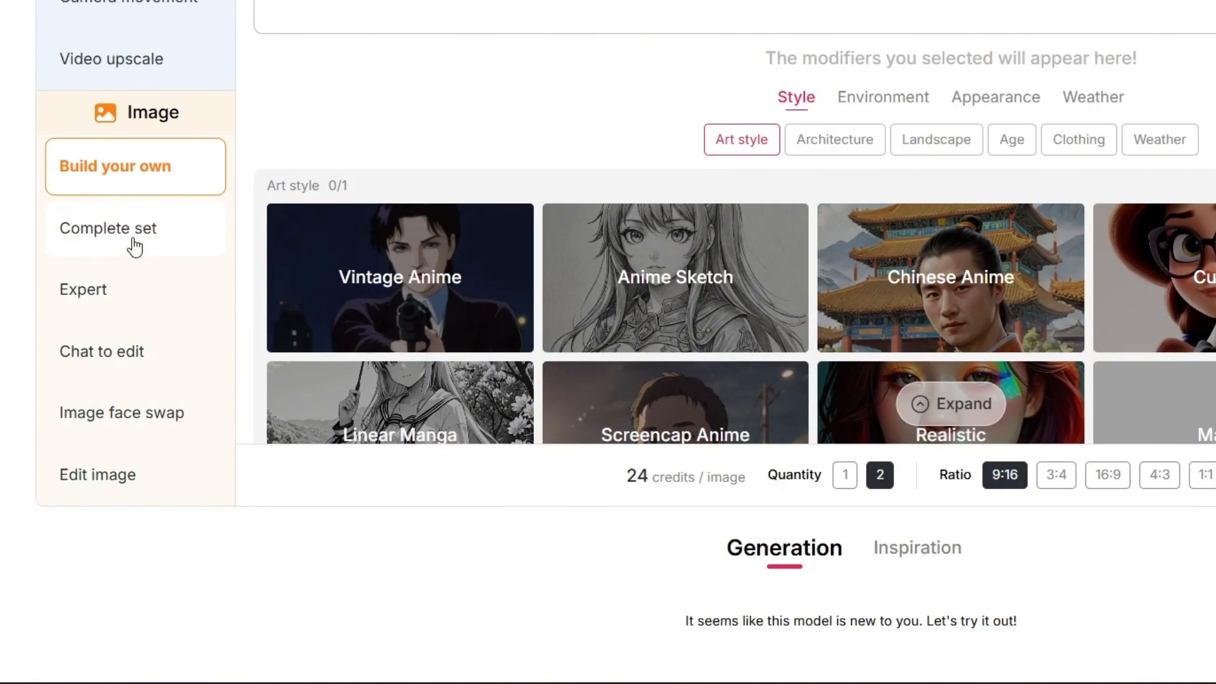
mouse_move(247, 179)
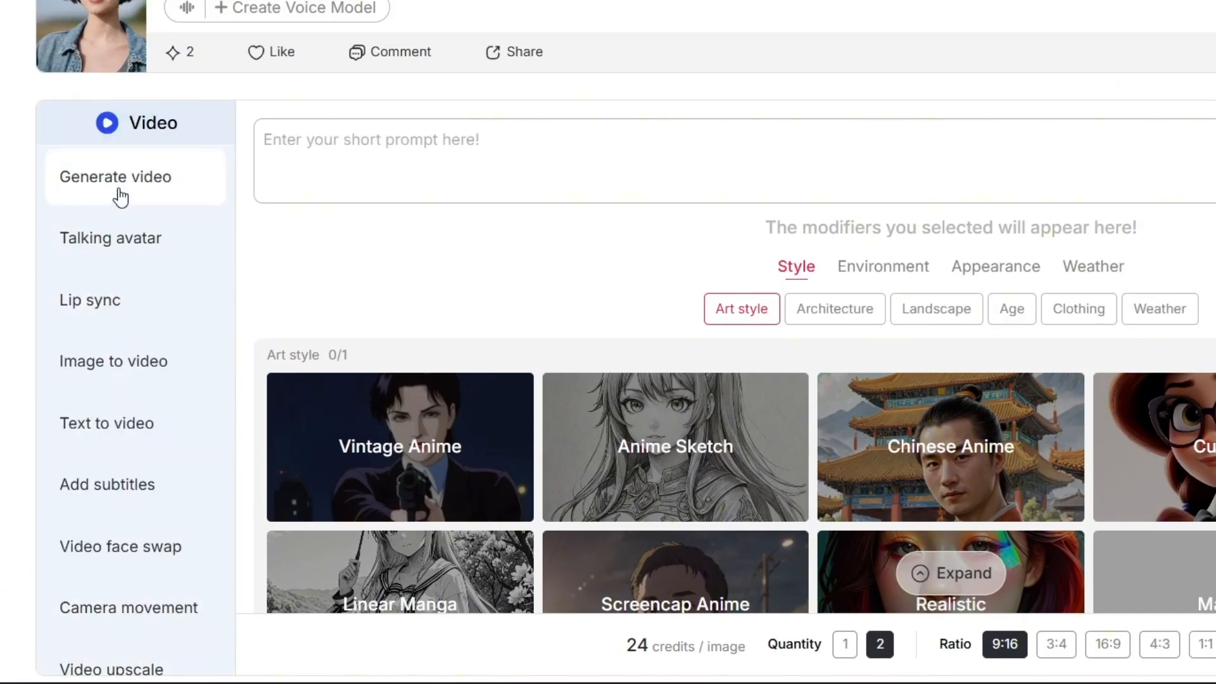
mouse_move(112, 238)
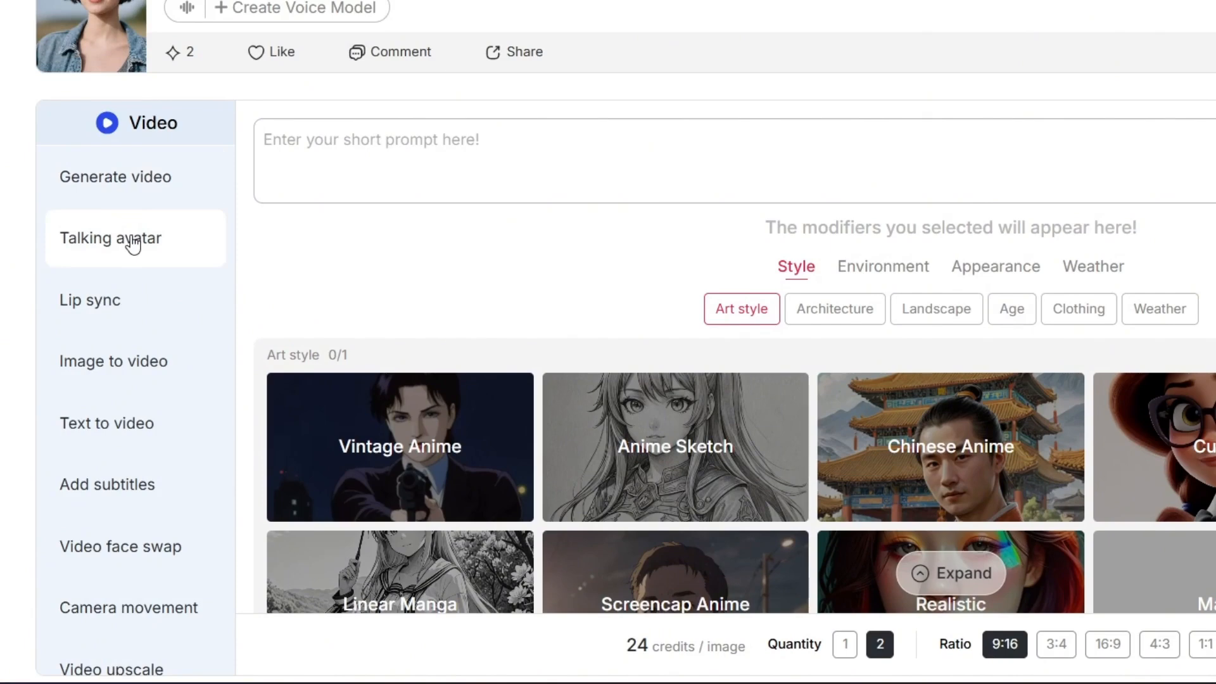
scroll("down", 3)
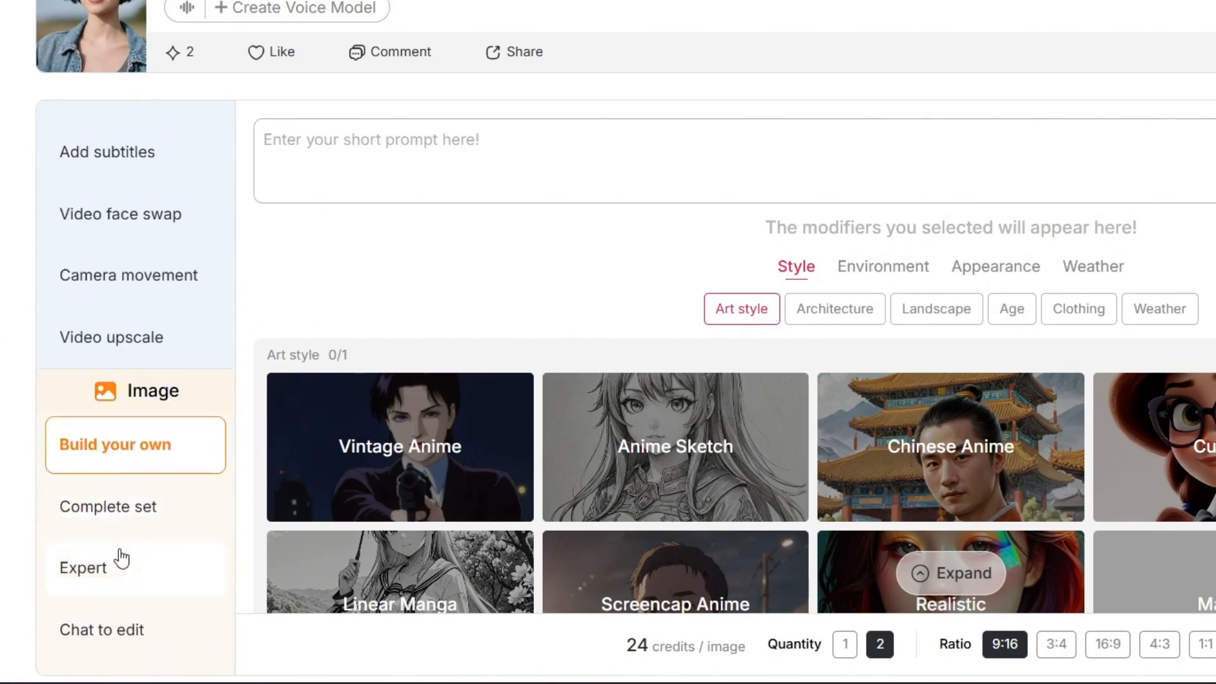
scroll("down", 3)
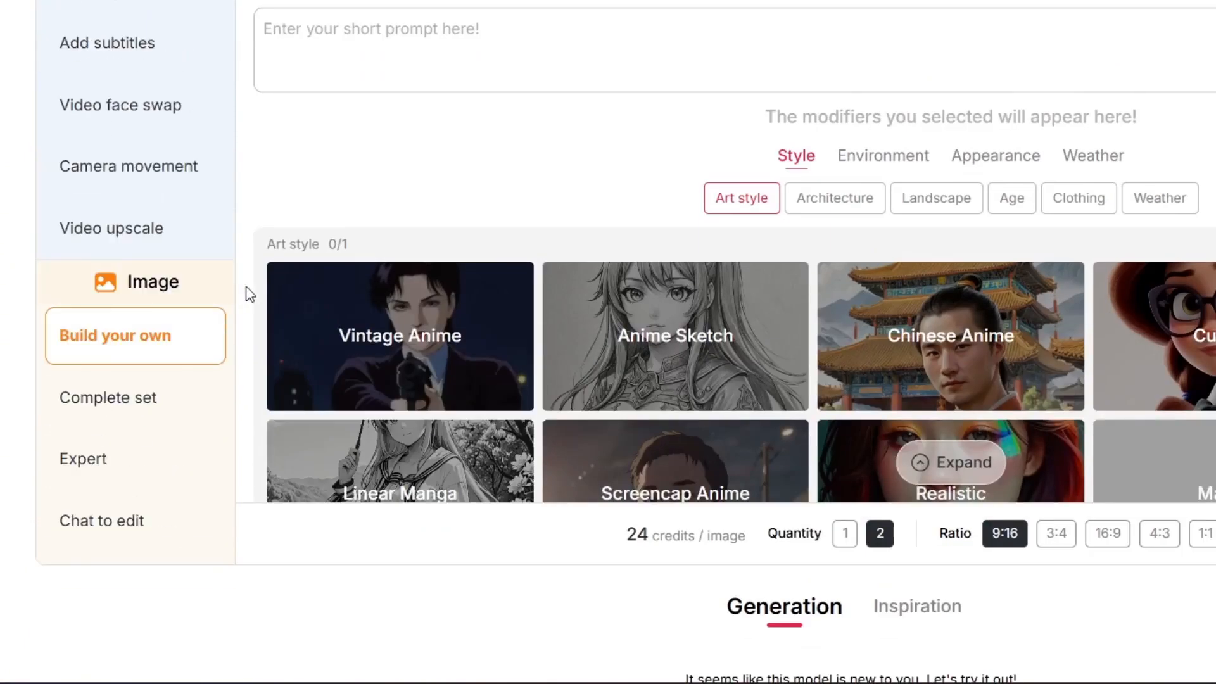
Step: Enter the corn field at night with a starry sky prompt and add the Realistic art style
type("She is in a corn filed")
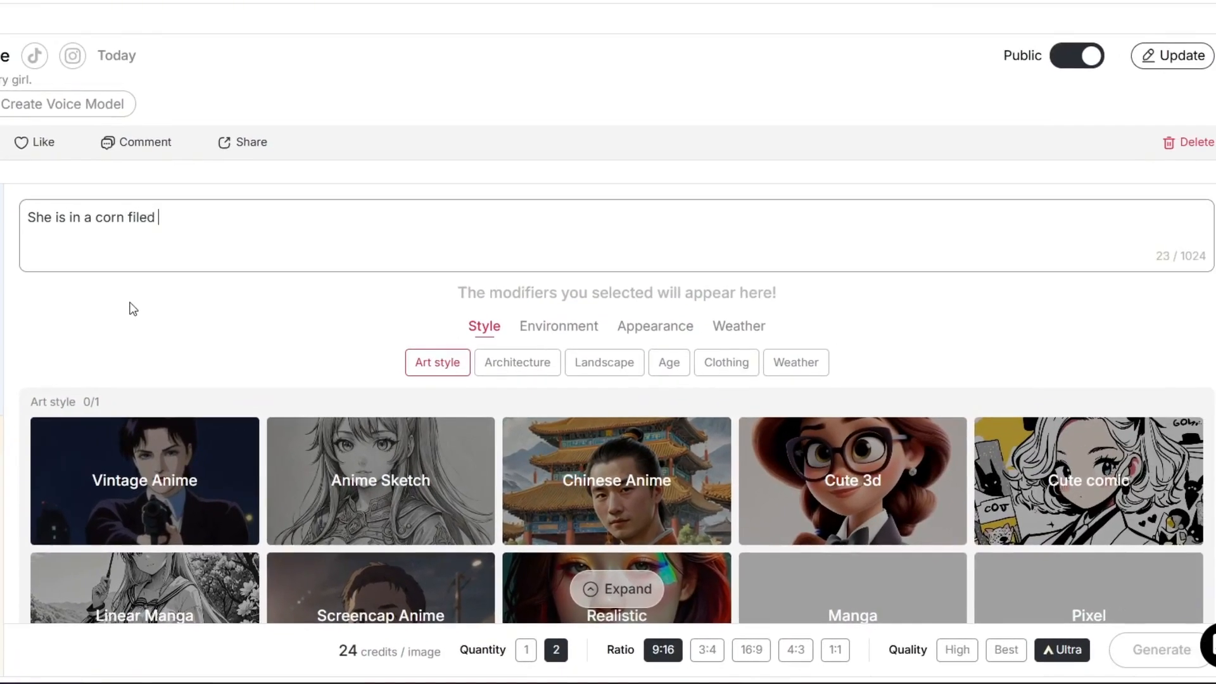
type("at night in a starry")
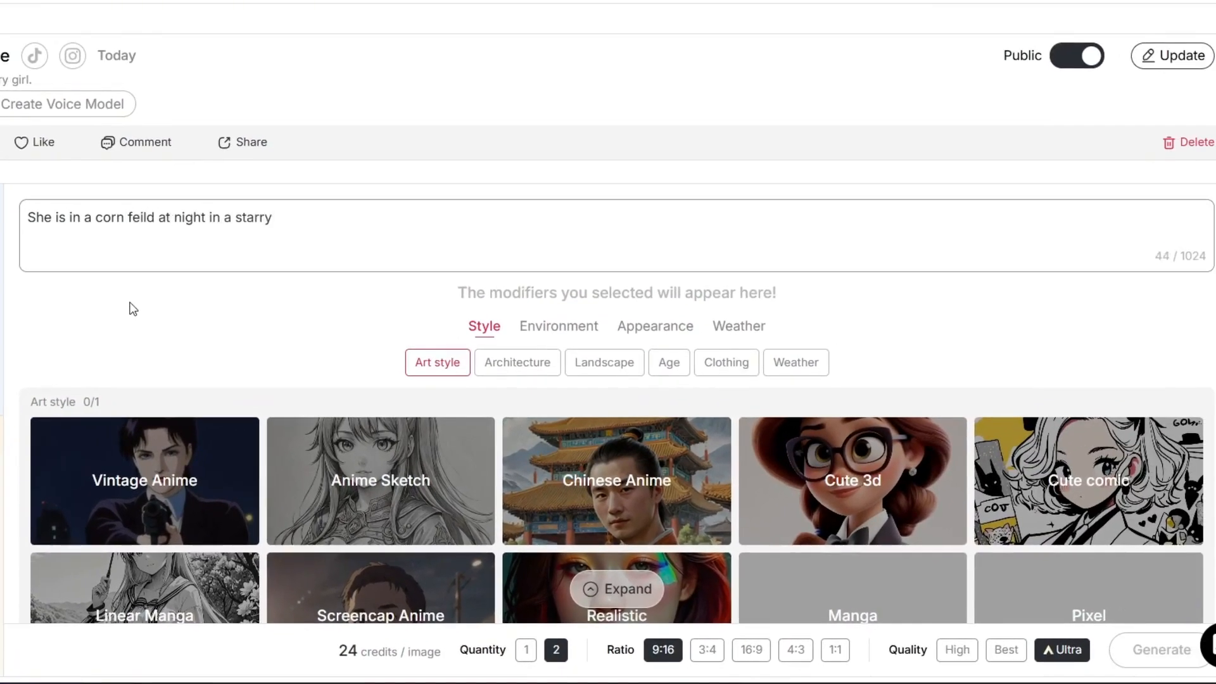
type("with a starry sky")
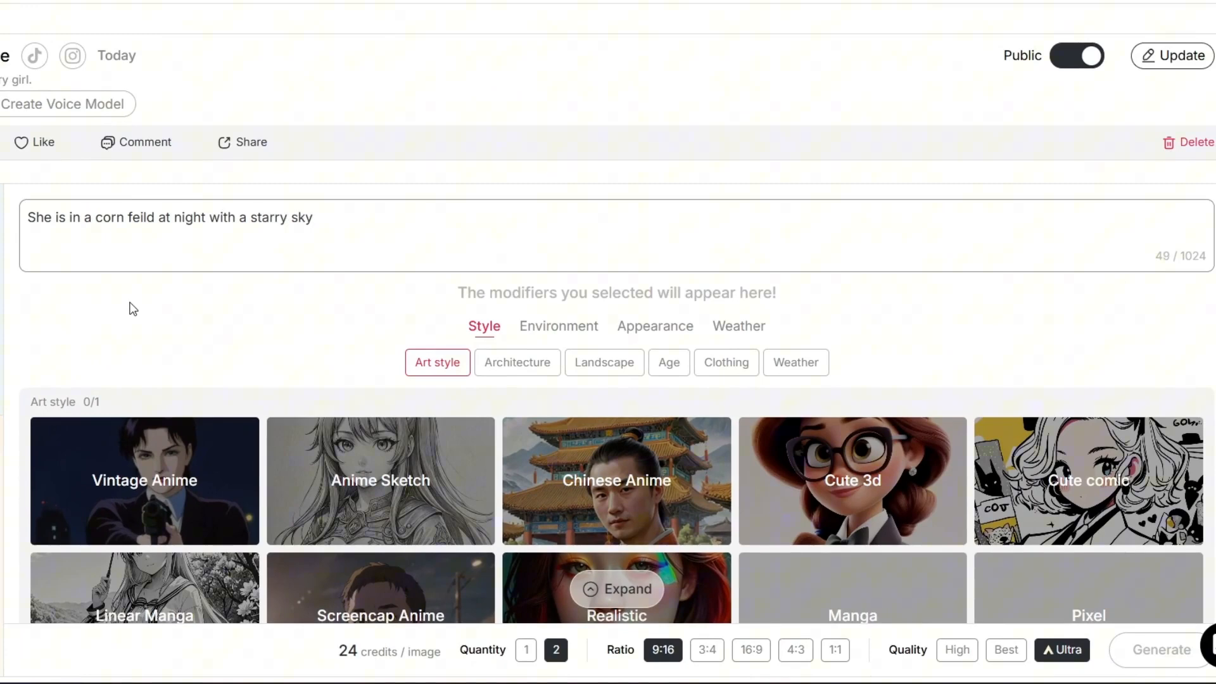
scroll("down", 3)
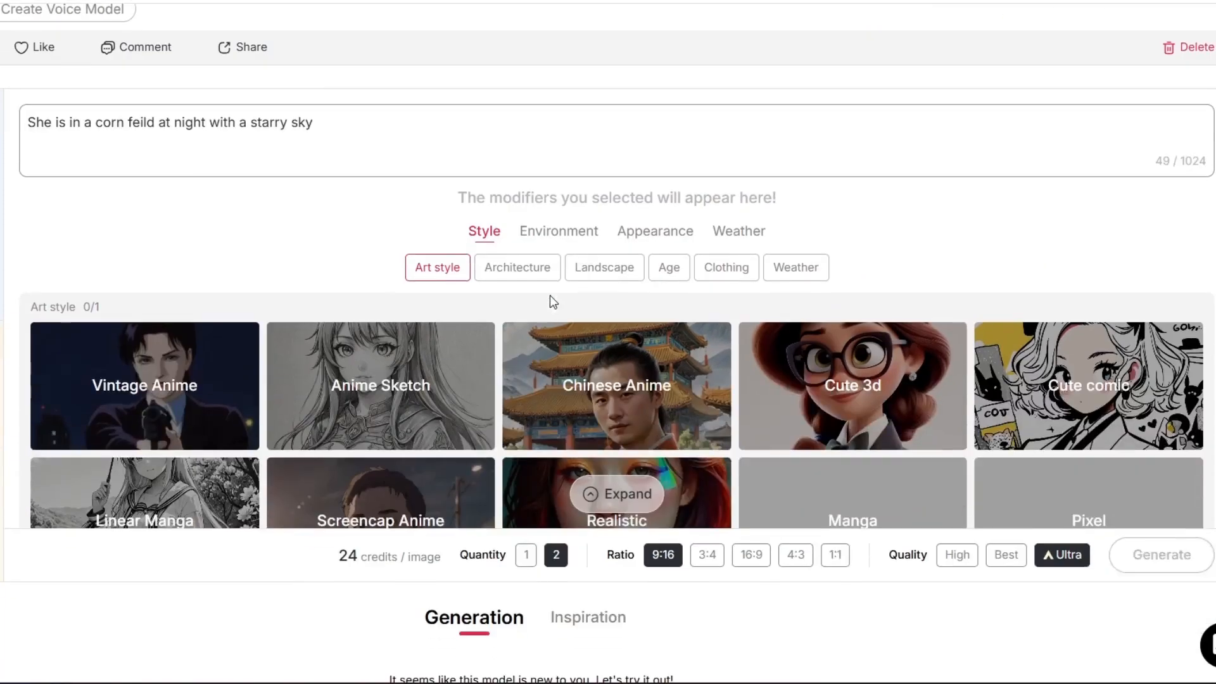
mouse_move(693, 252)
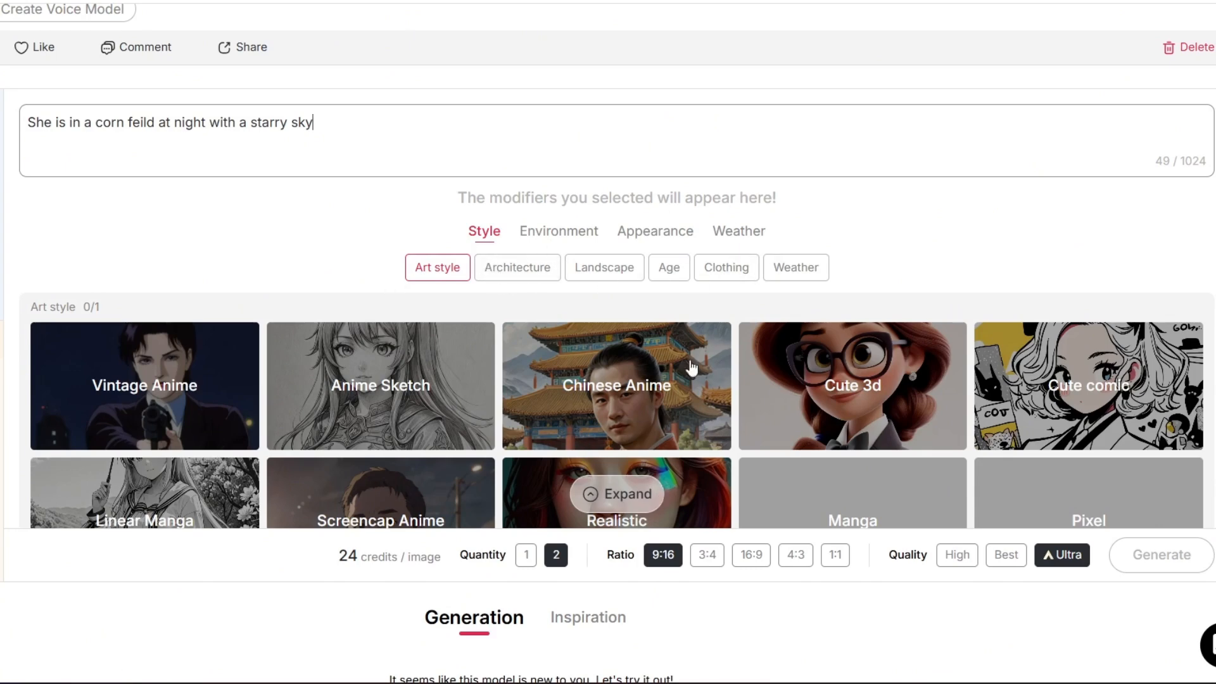
scroll("down", 3)
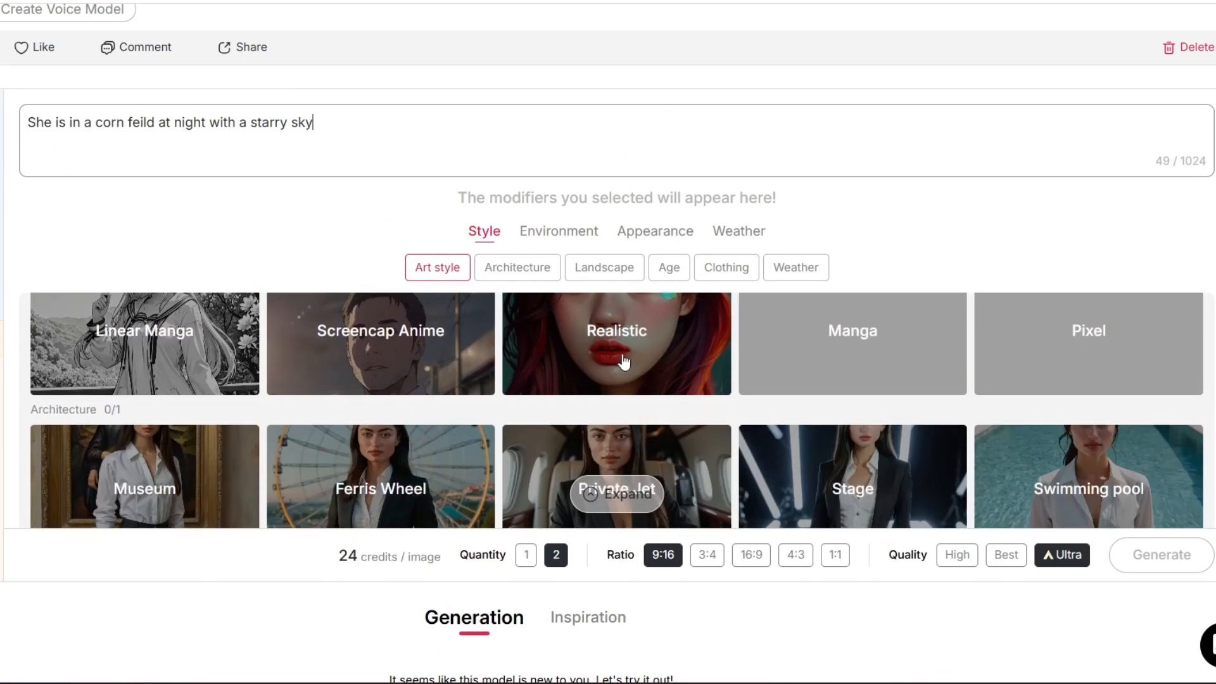
left_click(615, 343)
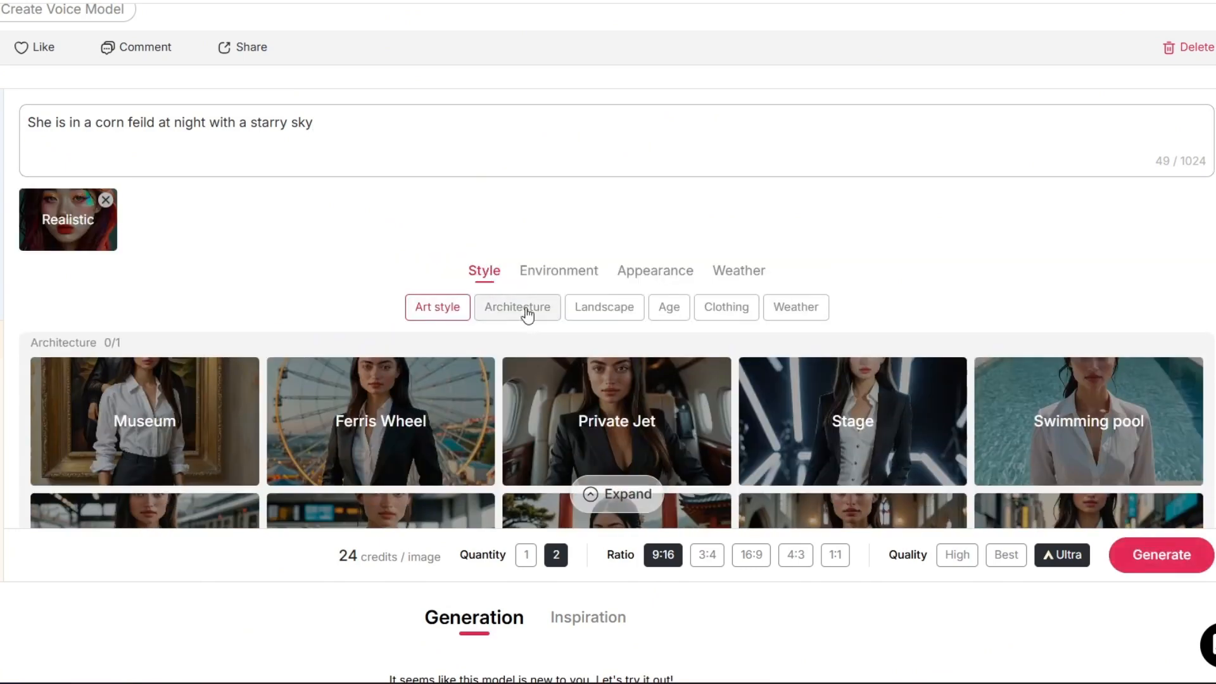
Step: Add the Starry Sky weather modifier, set ratio 1:1 and quality Ultra
left_click(557, 270)
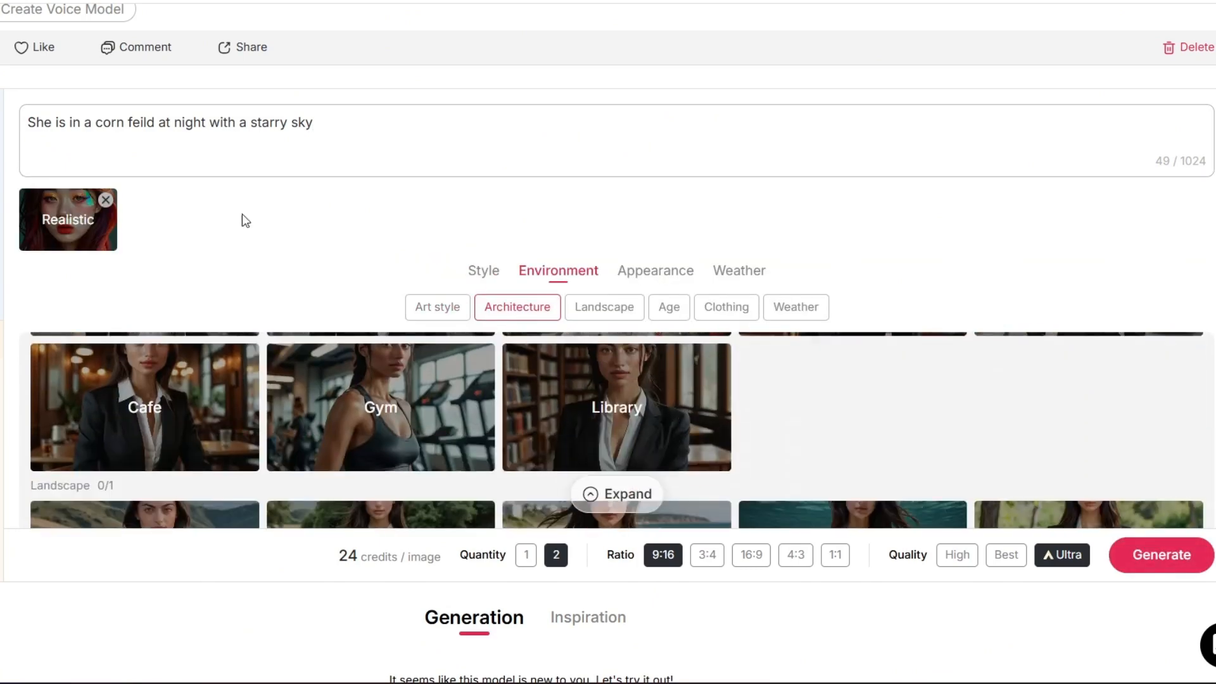
left_click(604, 307)
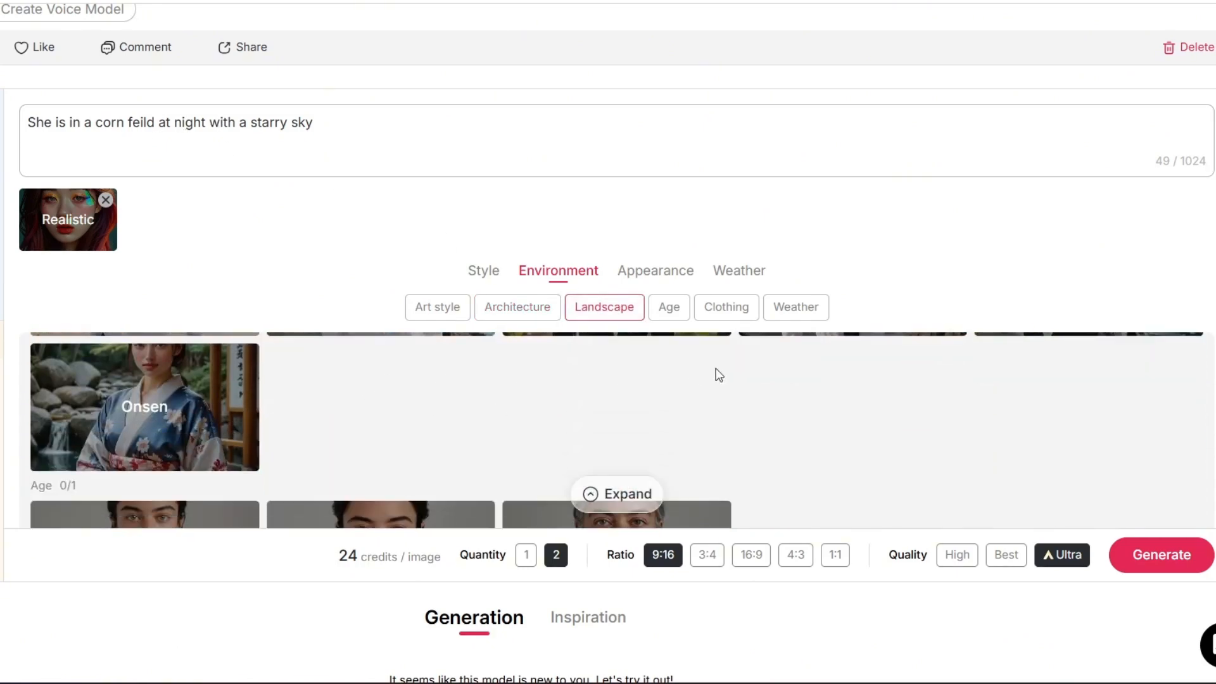
left_click(654, 271)
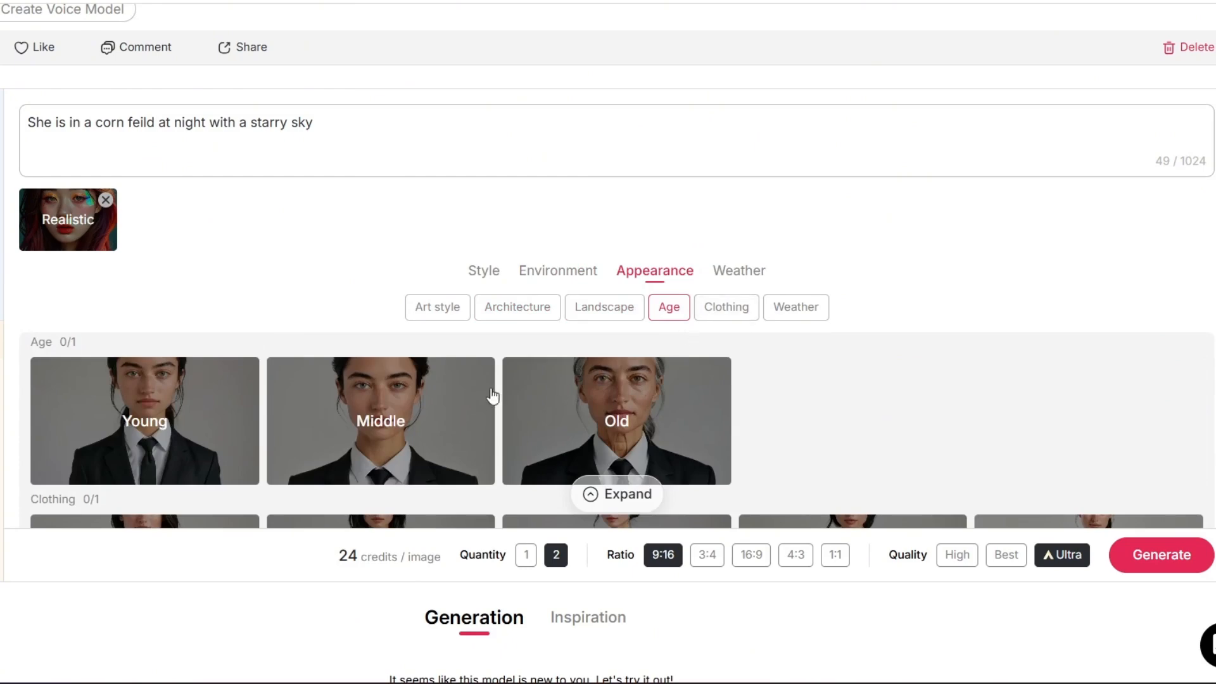
left_click(726, 306)
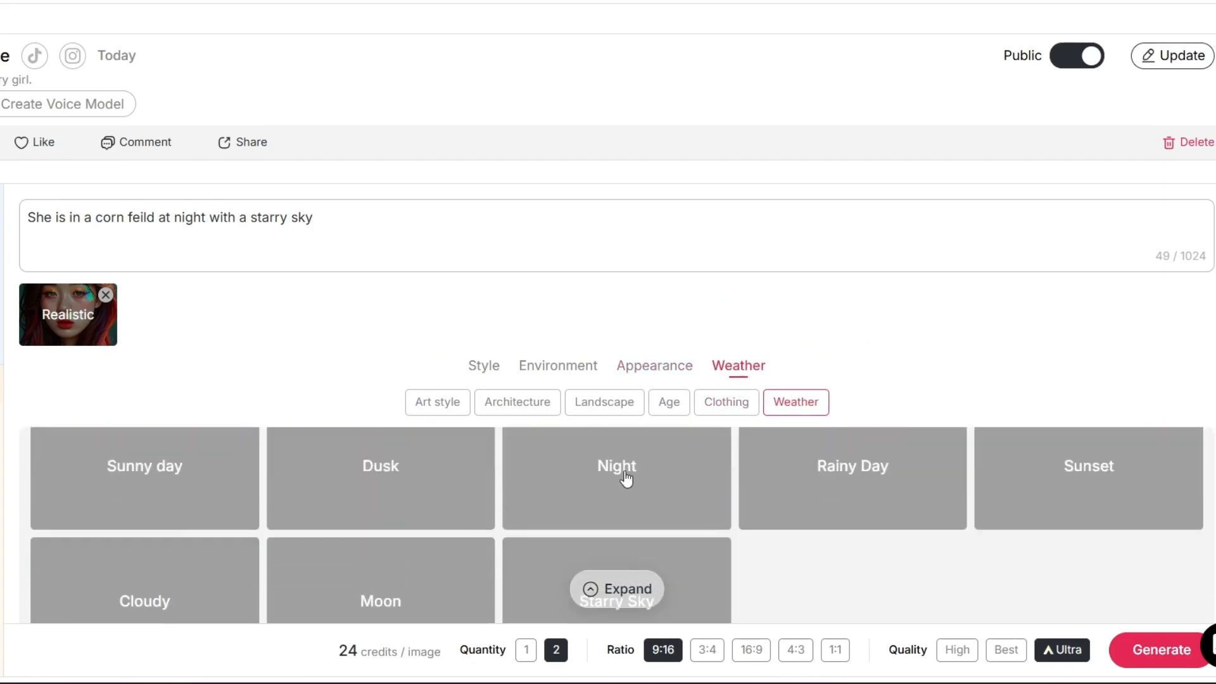
left_click(615, 465)
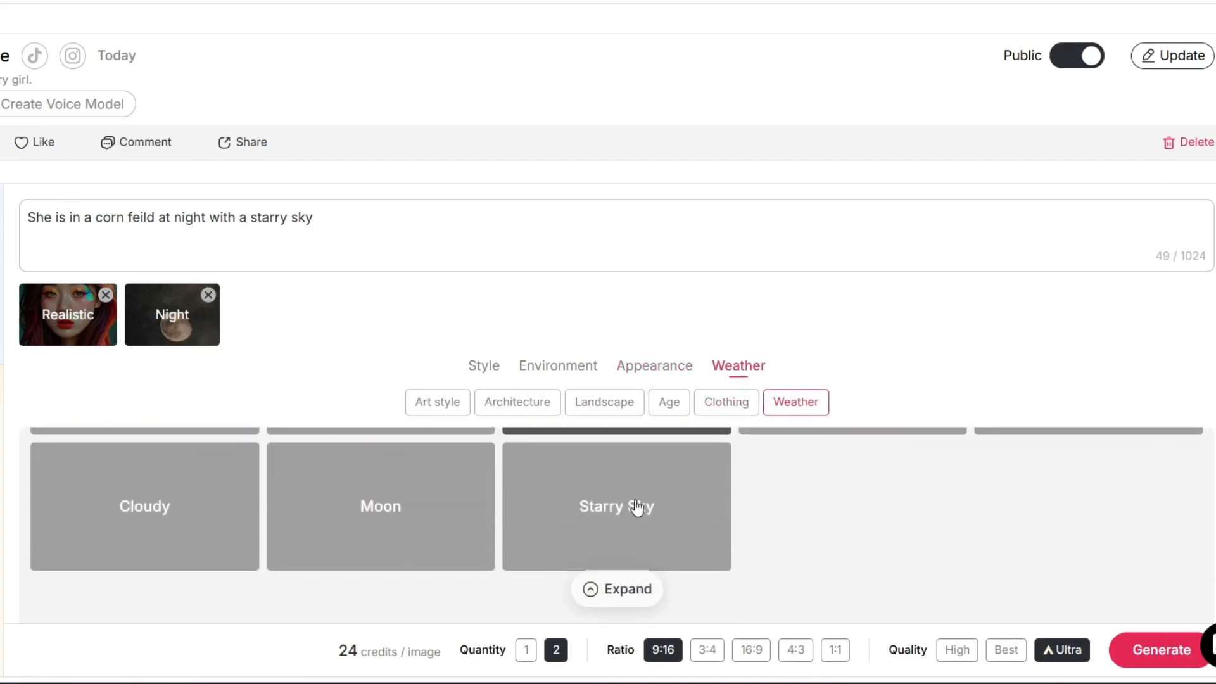
left_click(616, 589)
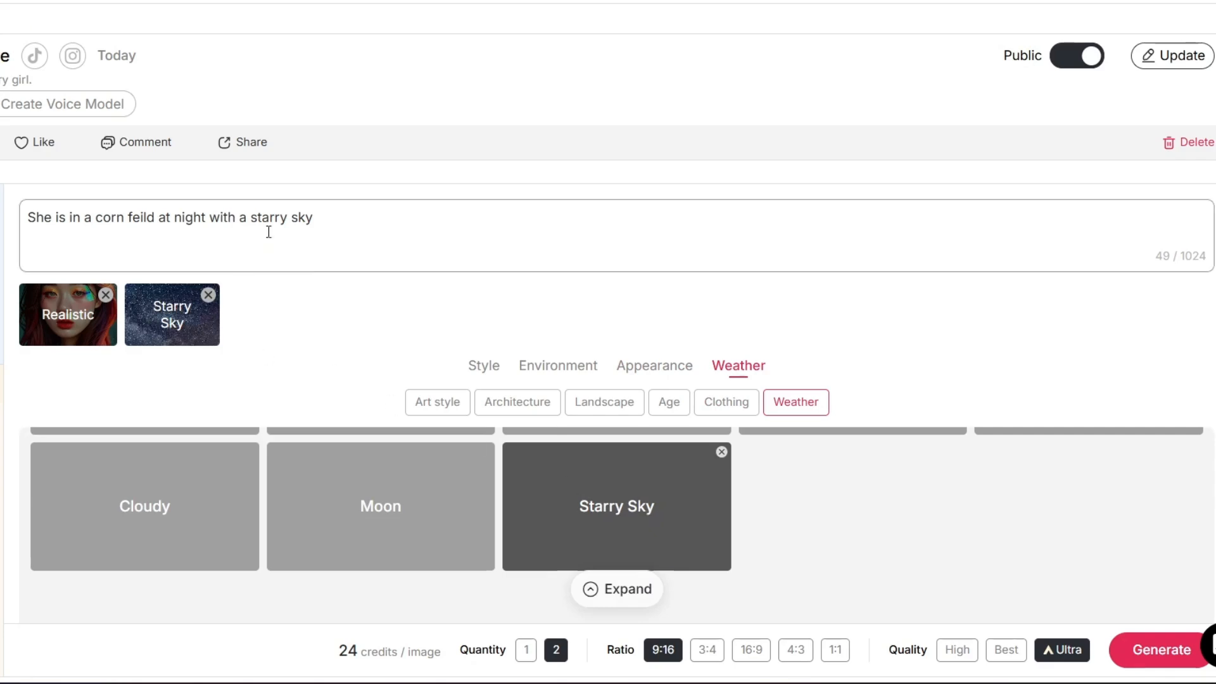
mouse_move(1120, 520)
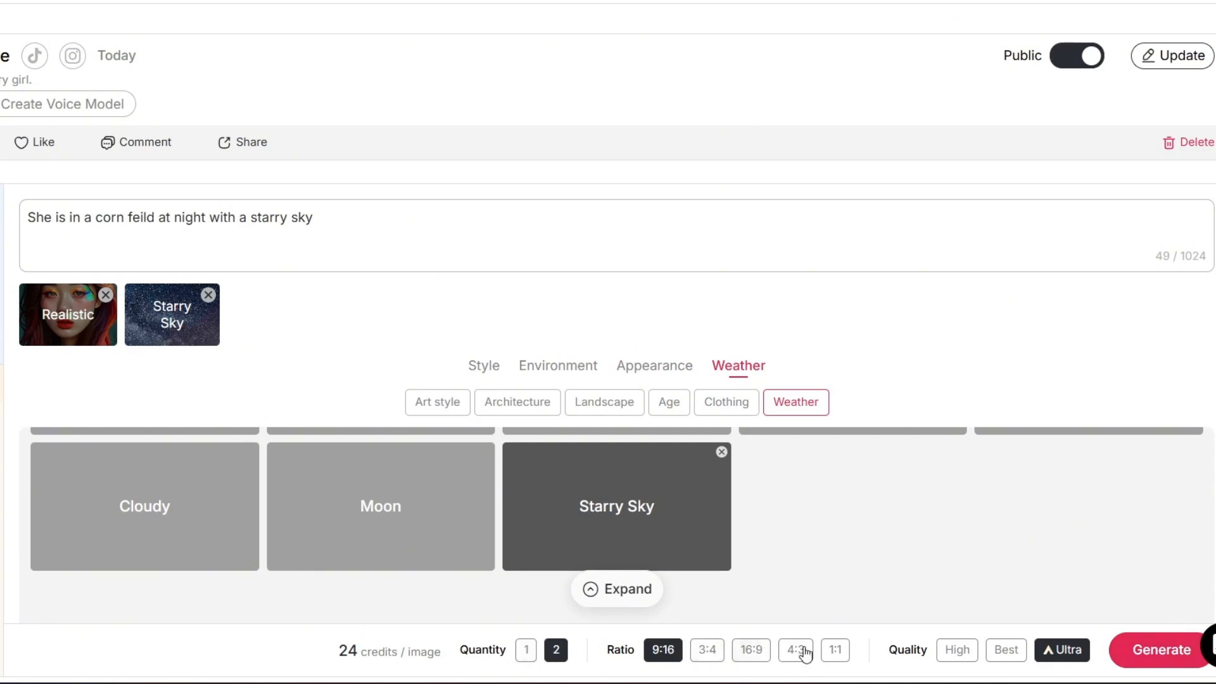
left_click(834, 650)
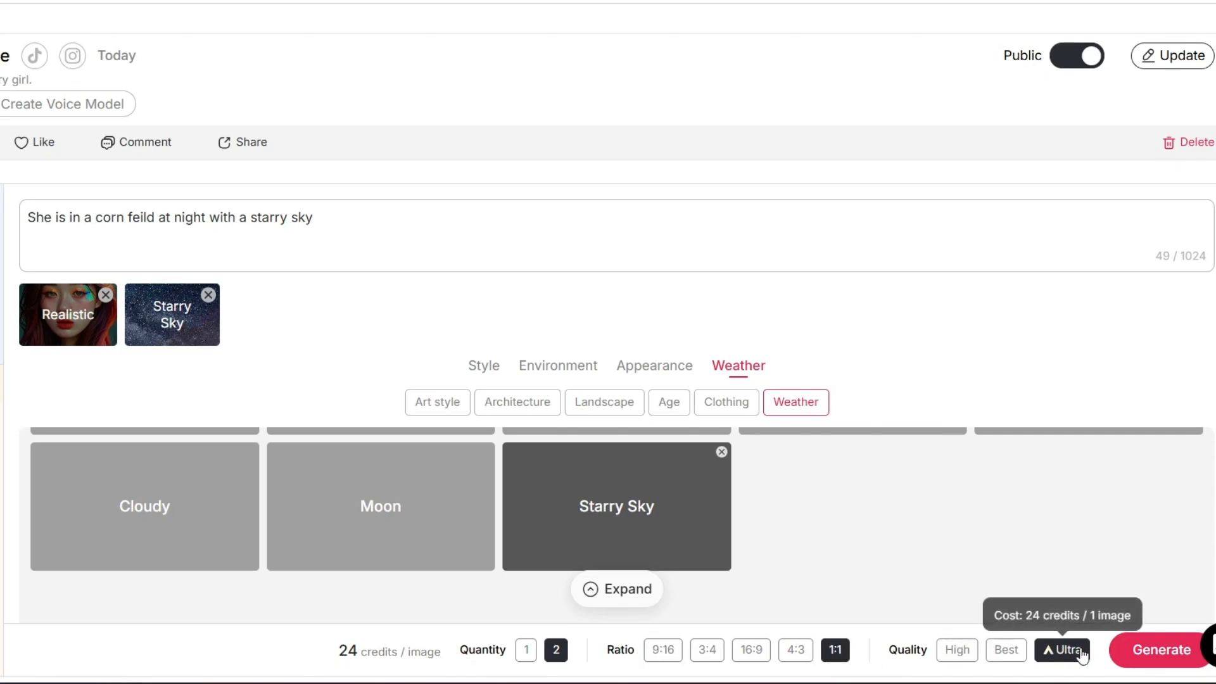
left_click(1158, 649)
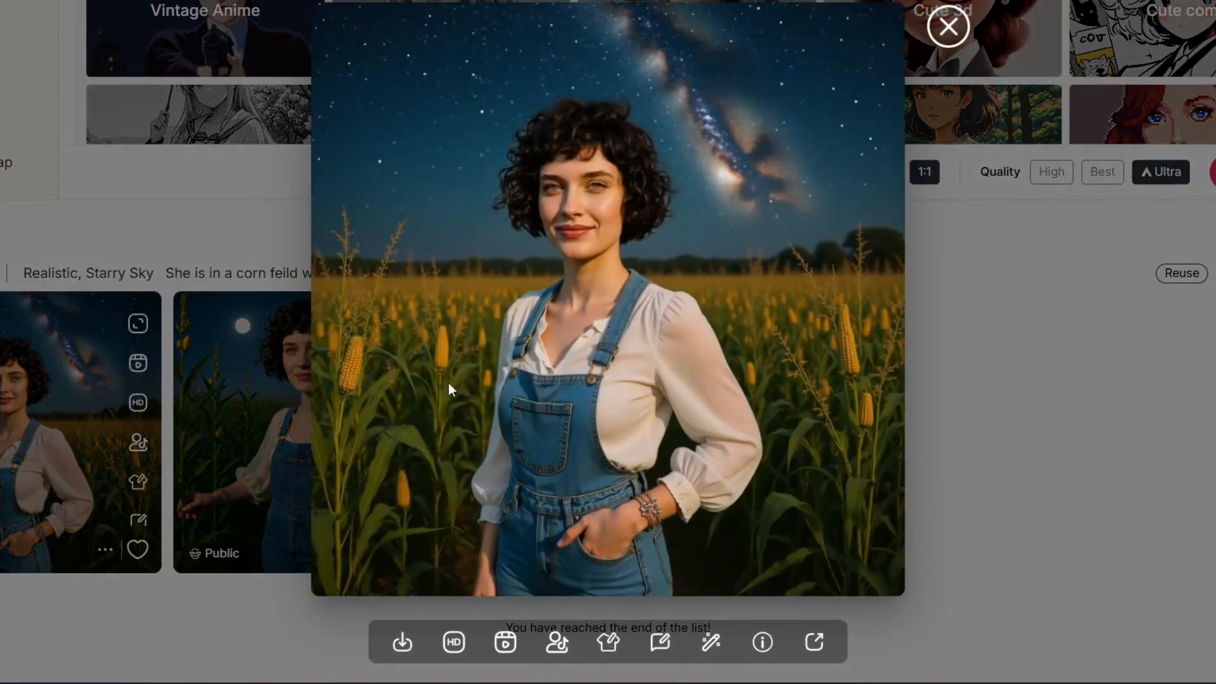
Step: Download the corn field starry-sky image and return to the create page
left_click(504, 640)
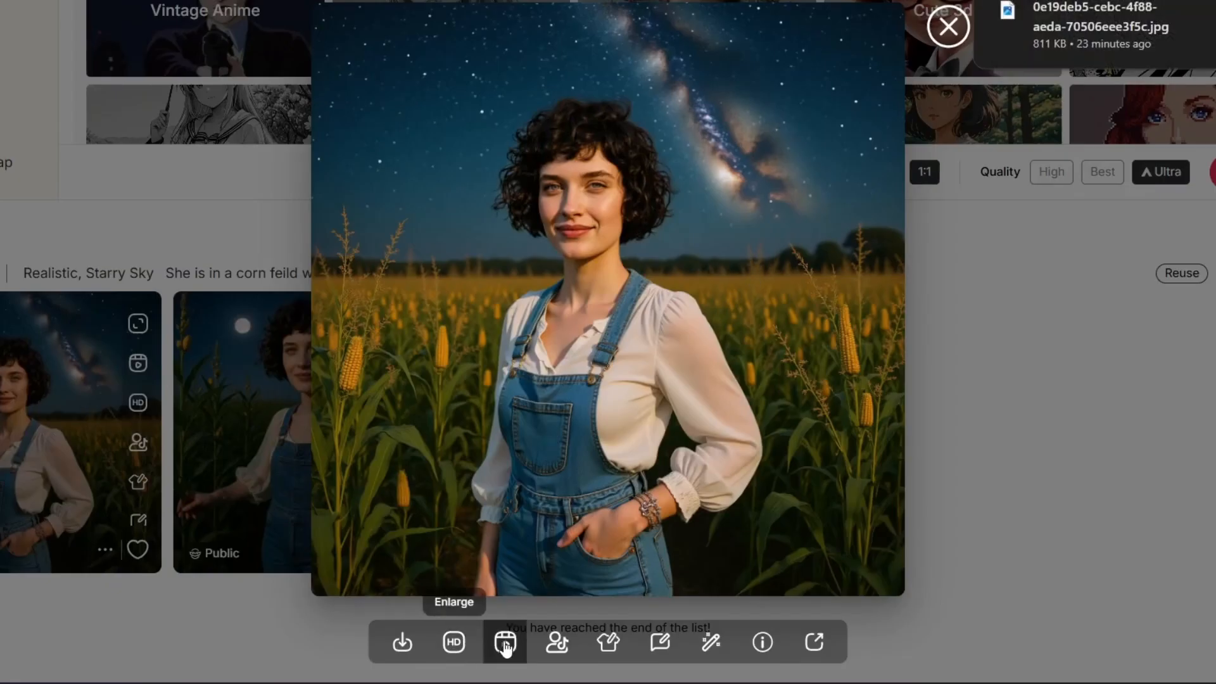
mouse_move(555, 644)
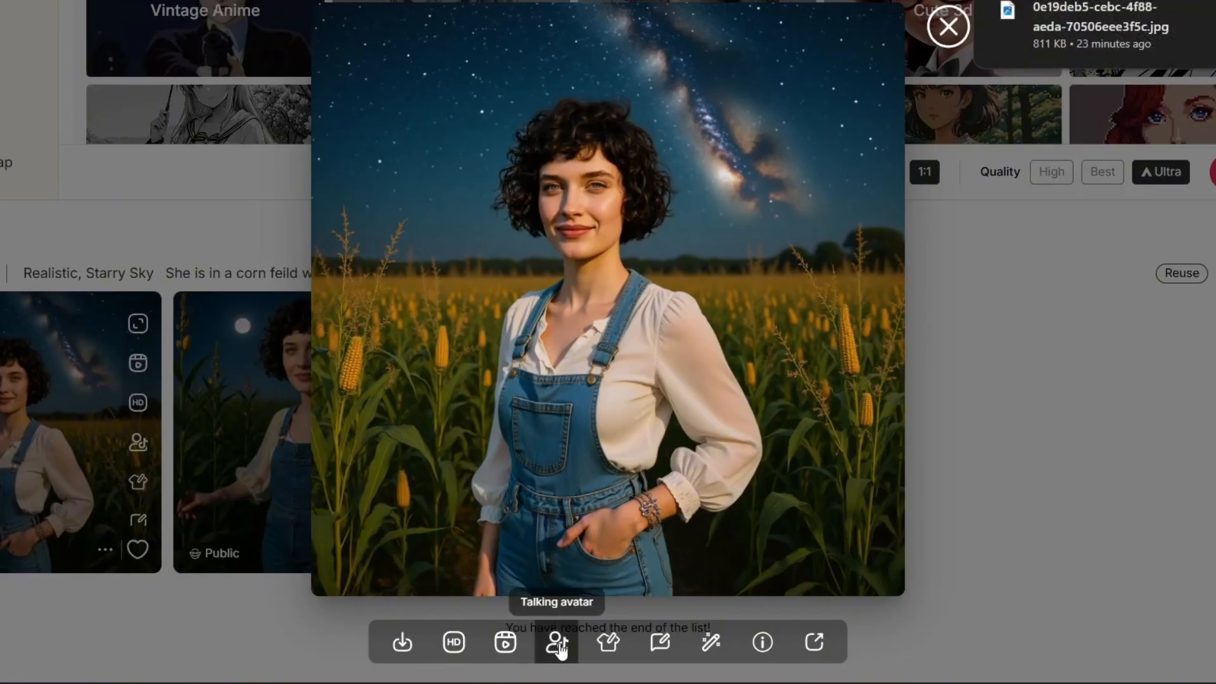
mouse_move(607, 642)
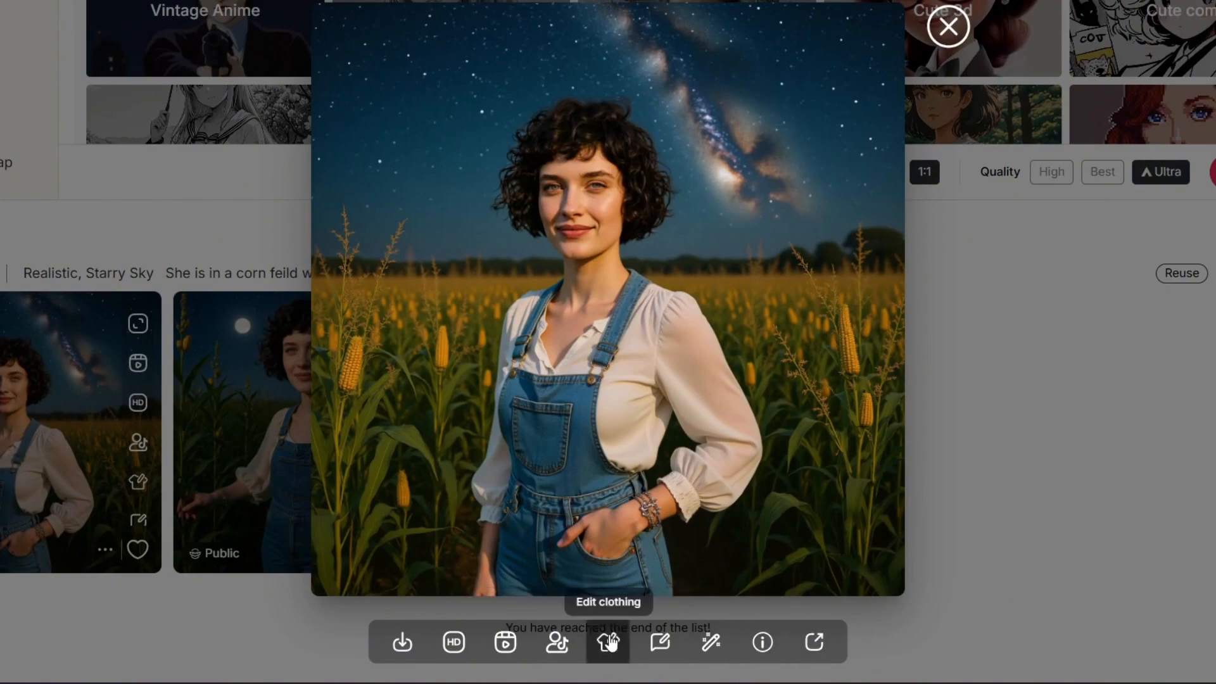
left_click(947, 26)
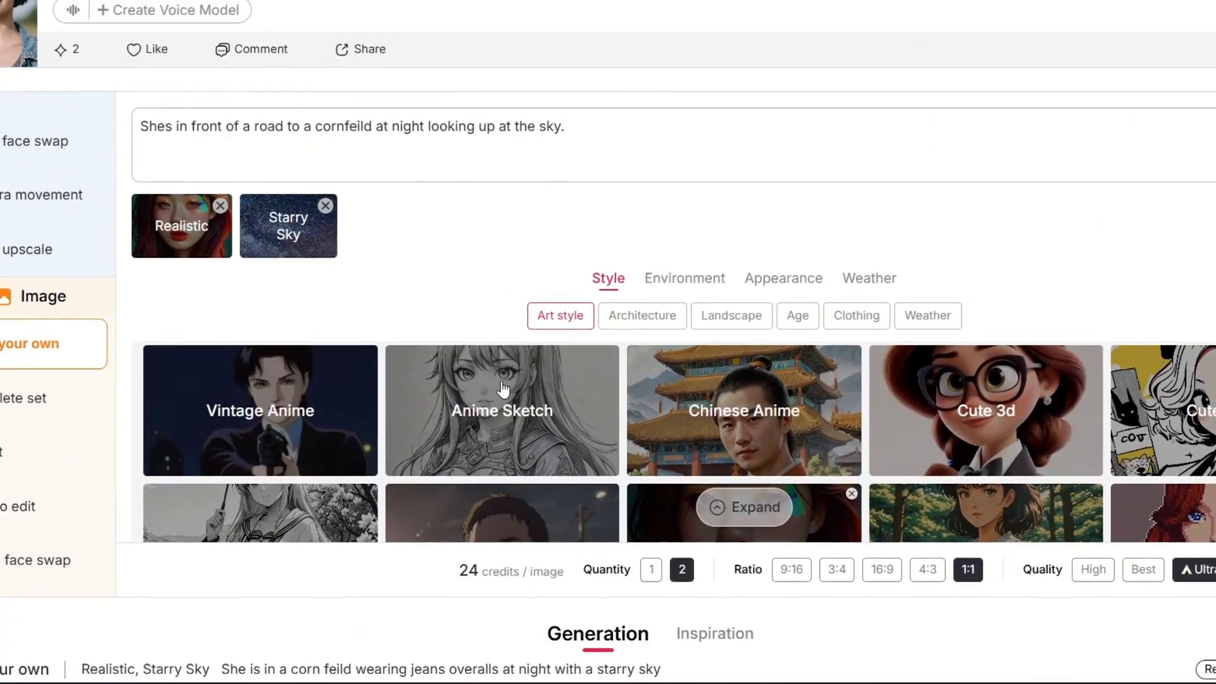
Step: In Expert mode, keep the pickup truck prompt and negative prompt and generate two 9:16 images
left_click(72, 413)
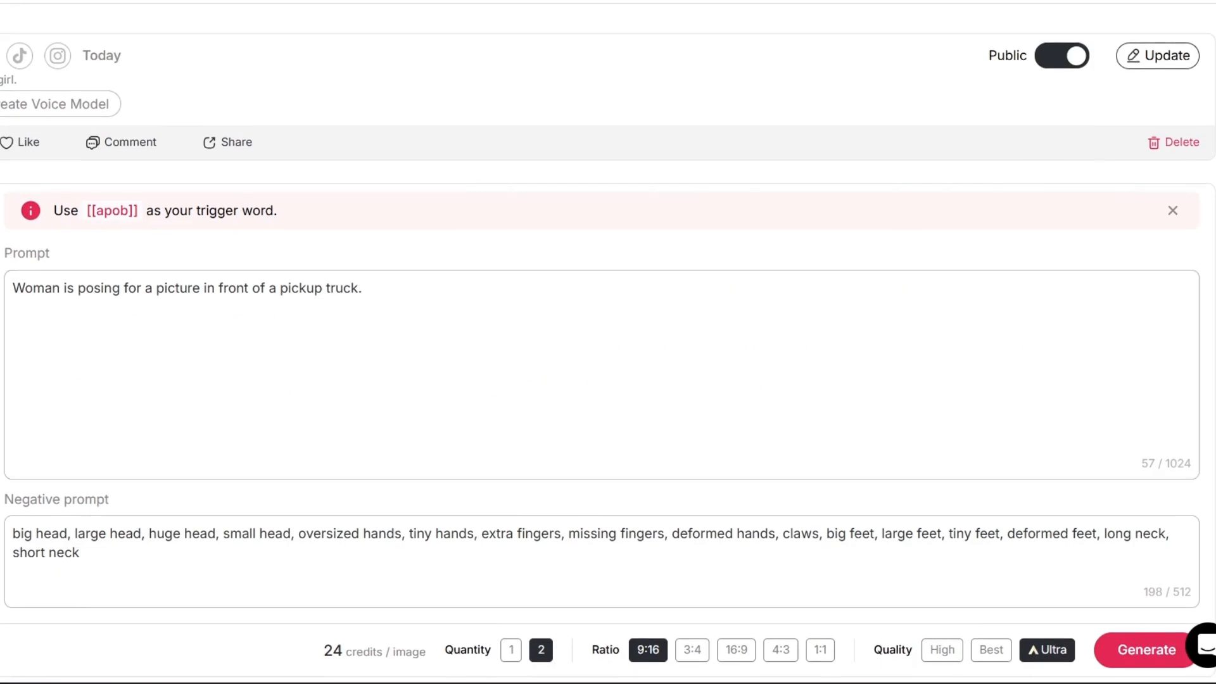
left_click_drag(187, 287, 361, 287)
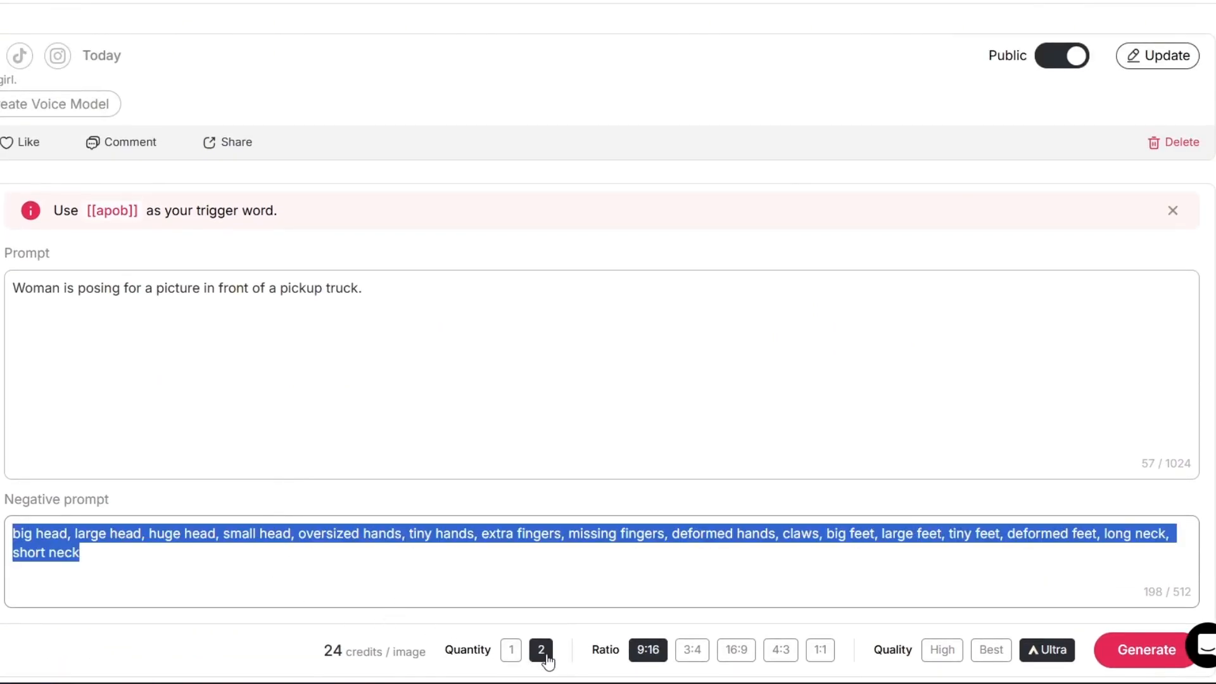
mouse_move(990, 649)
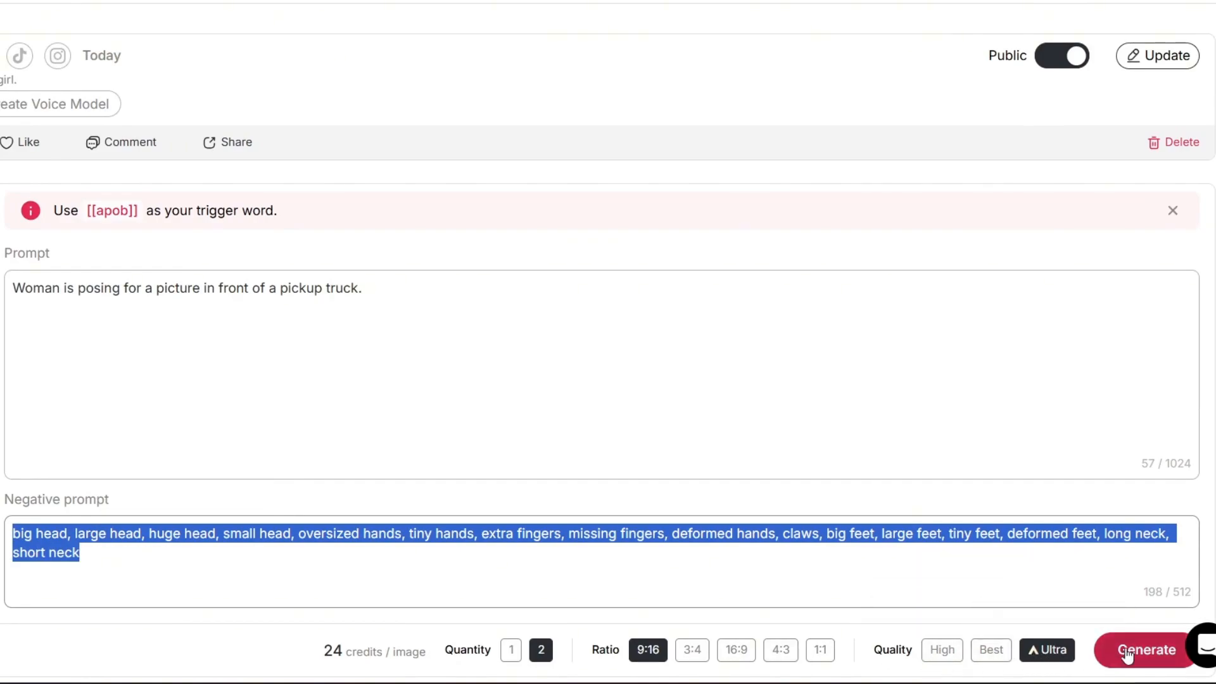
left_click(1144, 649)
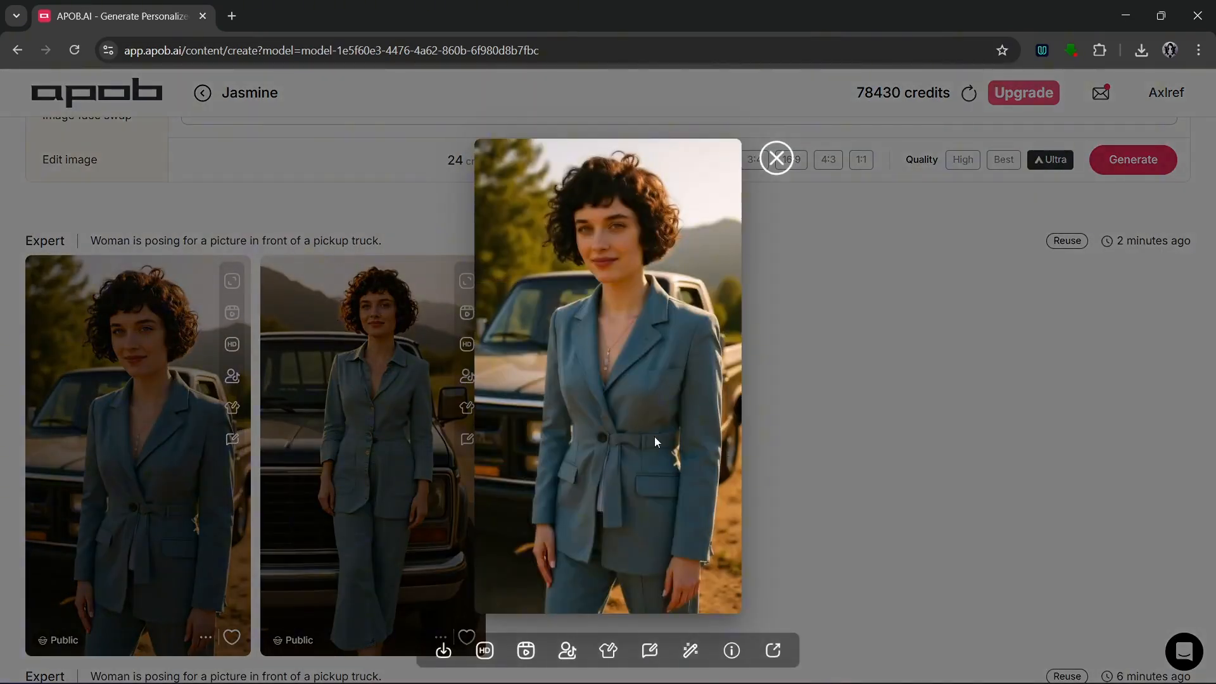
Step: Browse the generated pickup truck portraits and close the enlarged preview
left_click(776, 158)
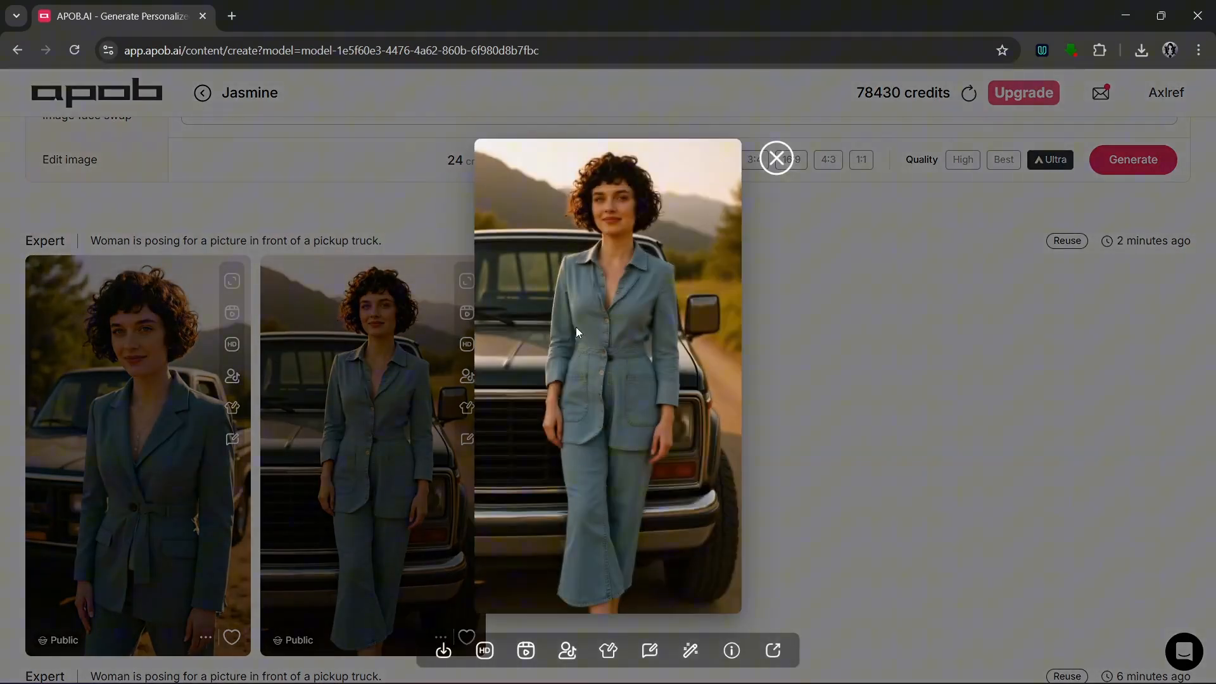
left_click(776, 158)
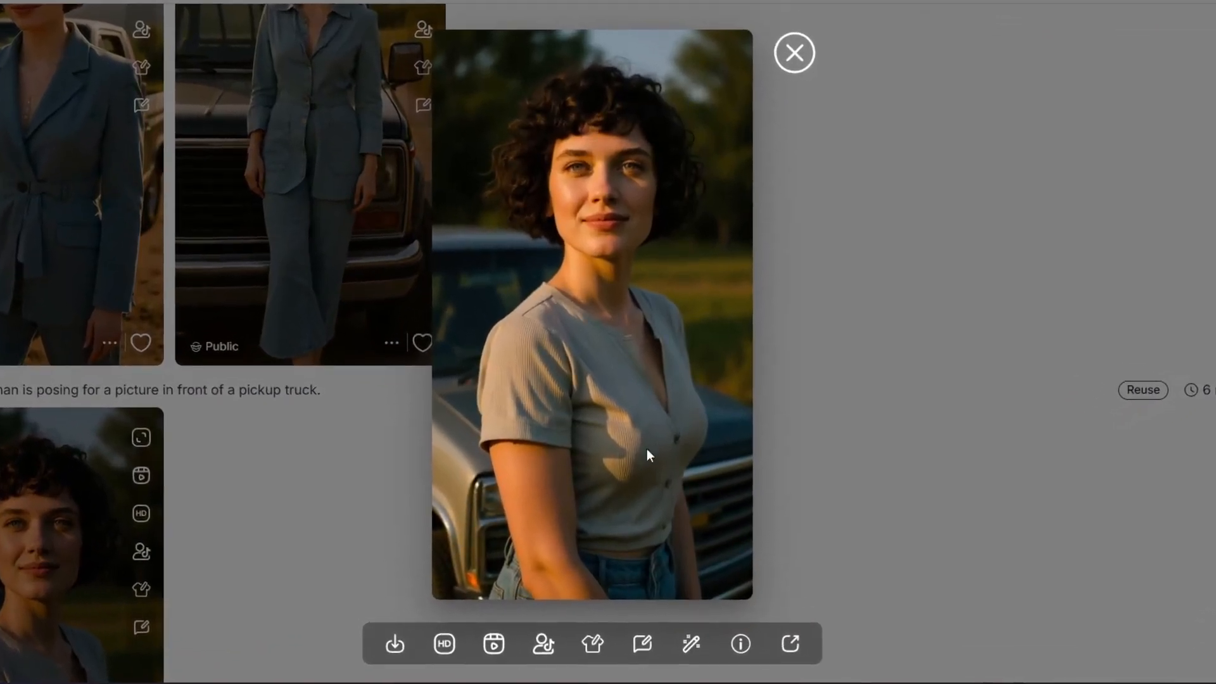
mouse_move(640, 345)
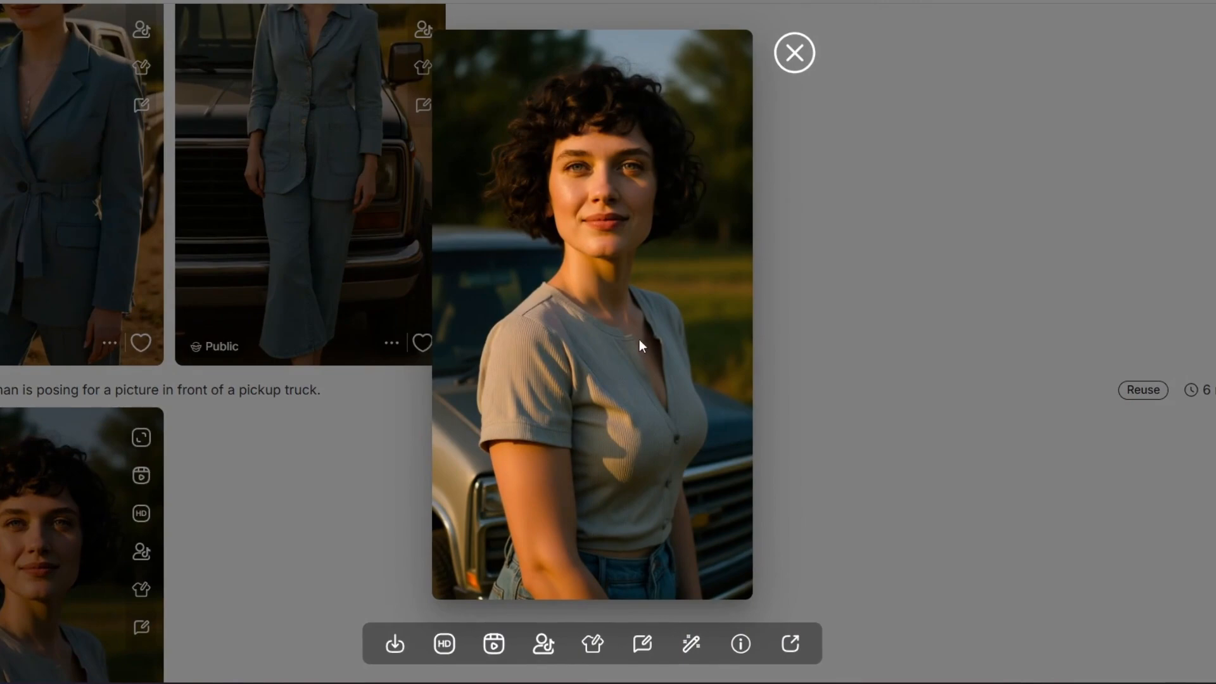
mouse_move(394, 643)
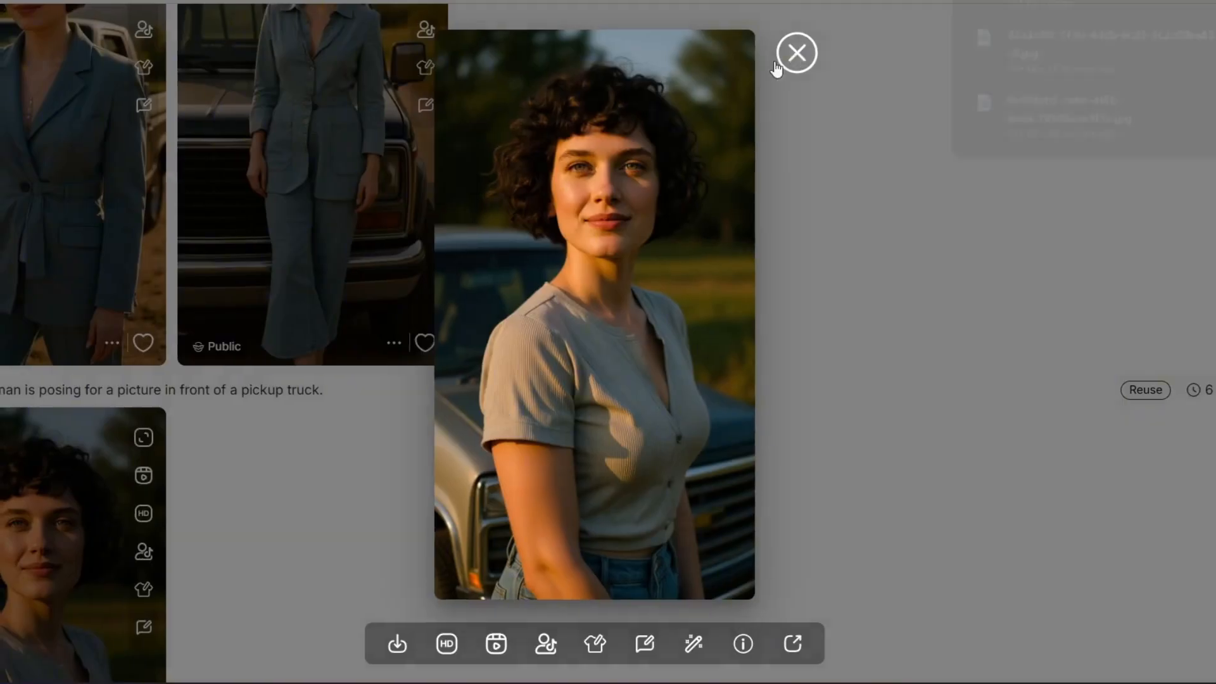
left_click(797, 51)
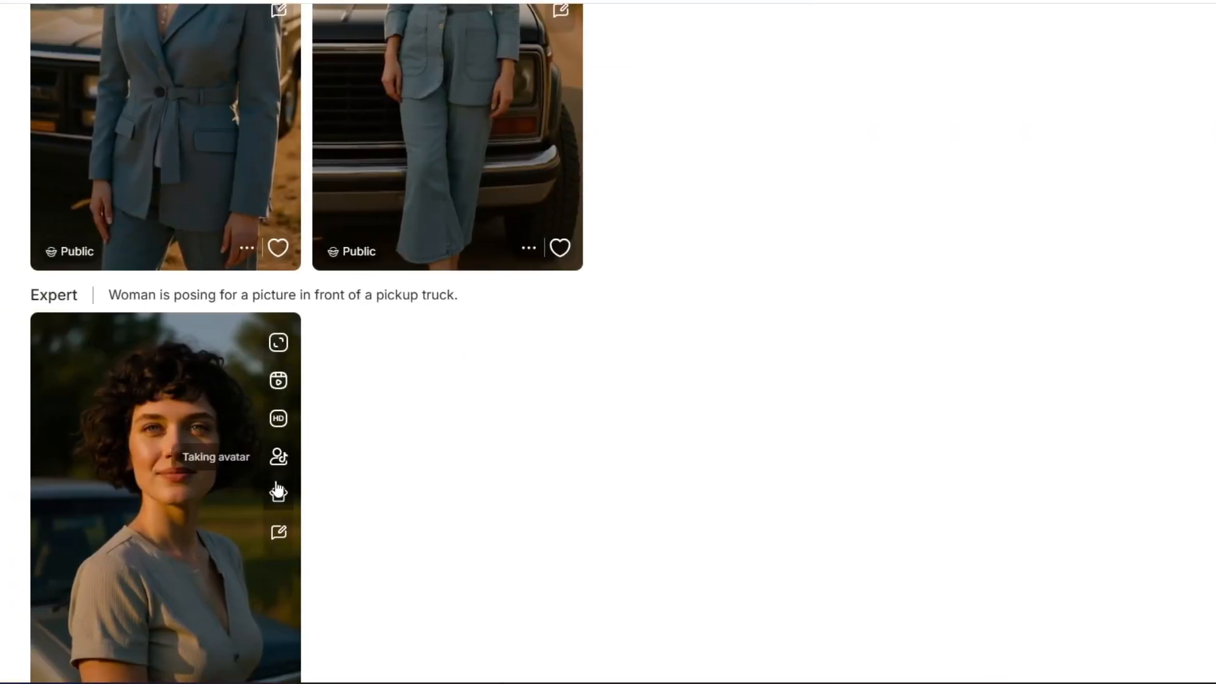
mouse_move(277, 495)
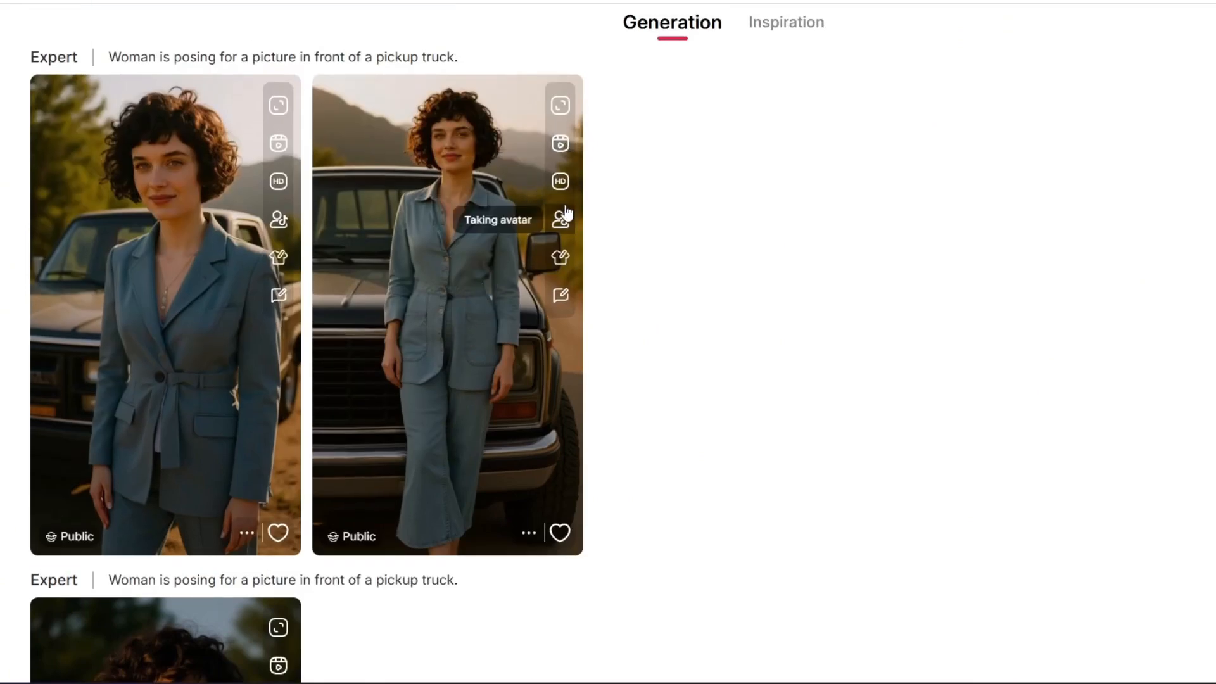
mouse_move(277, 257)
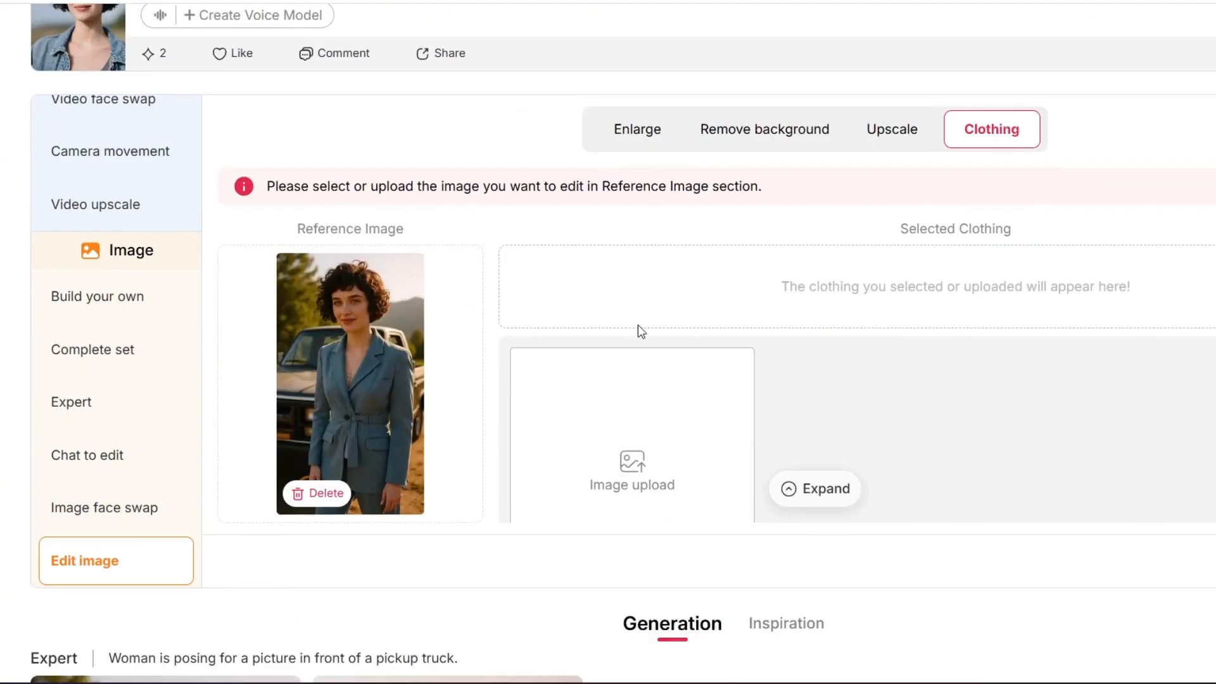
Step: Swap Jasmine's blue suit for black-and-white dress 4 and generate the new truck photo
scroll("down", 3)
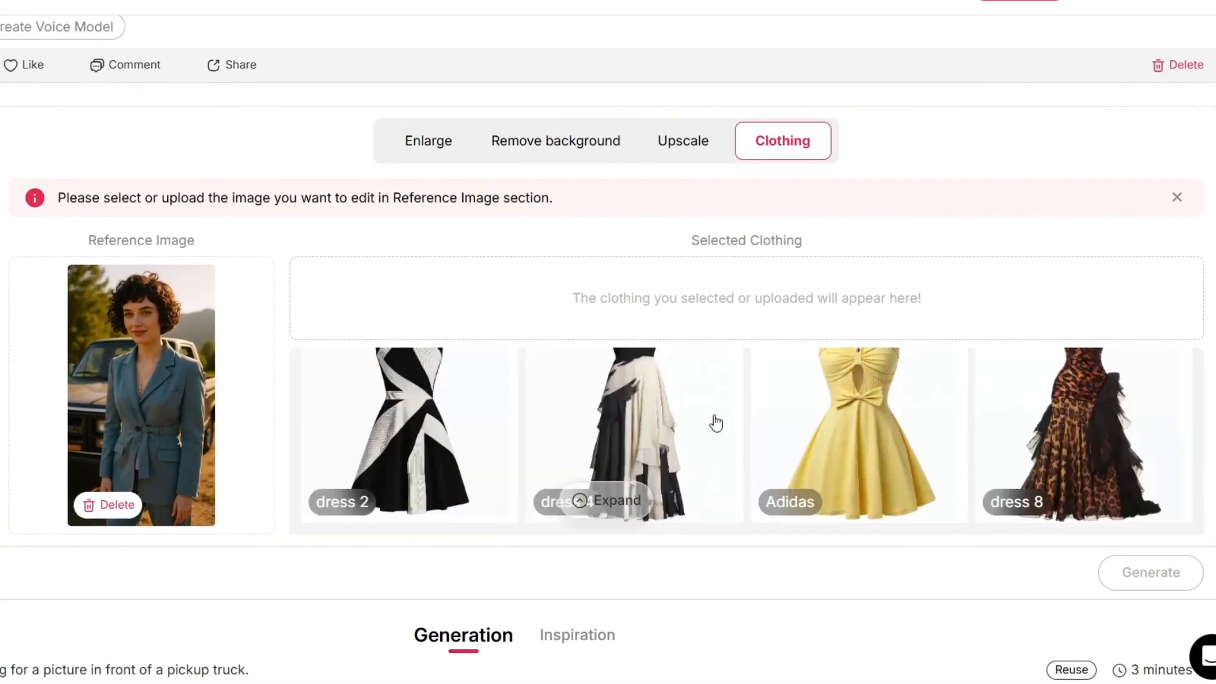
scroll("down", 3)
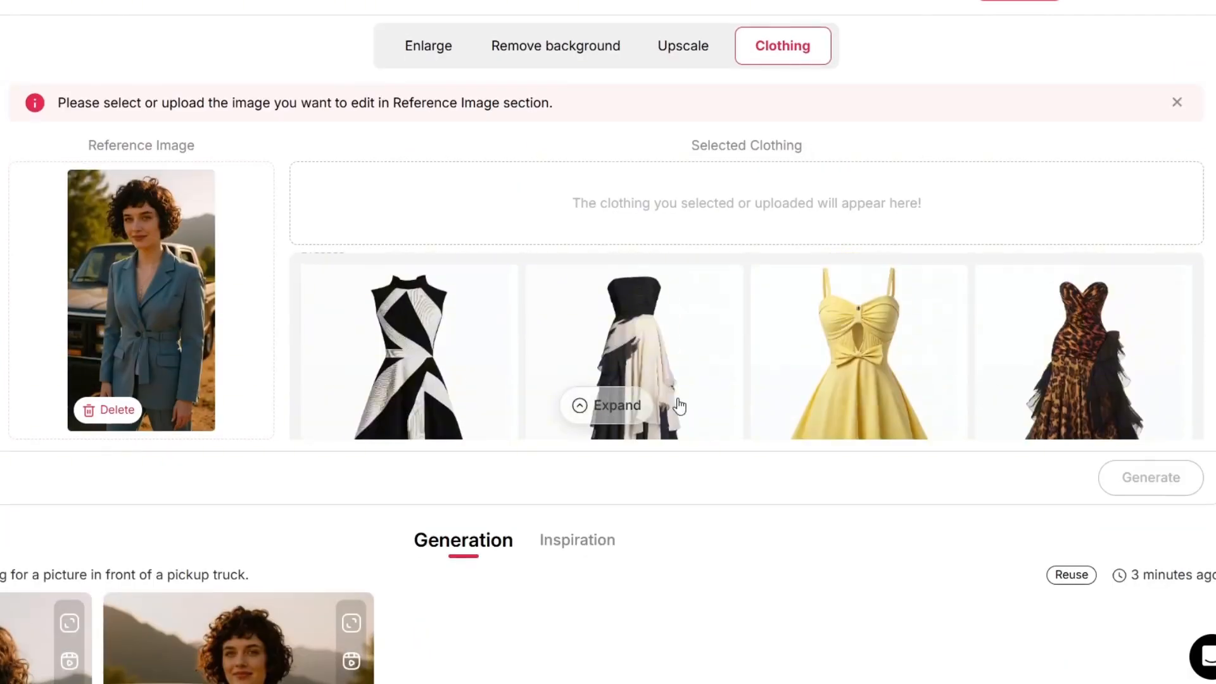
left_click(633, 350)
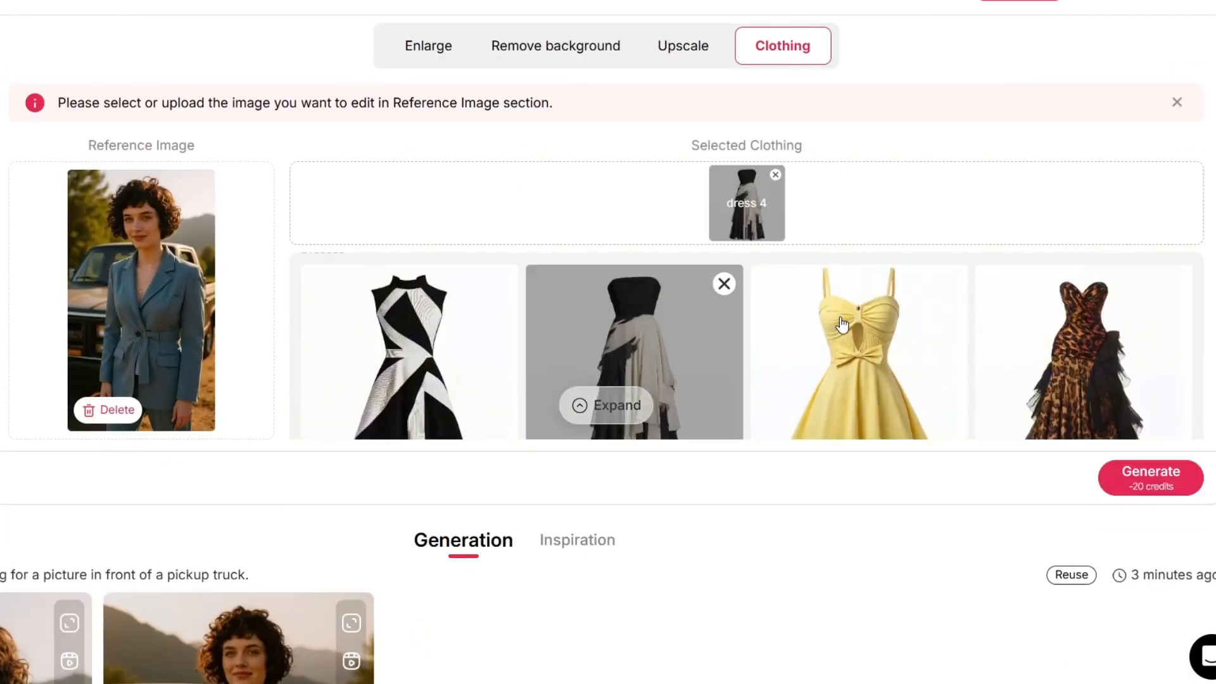
mouse_move(744, 324)
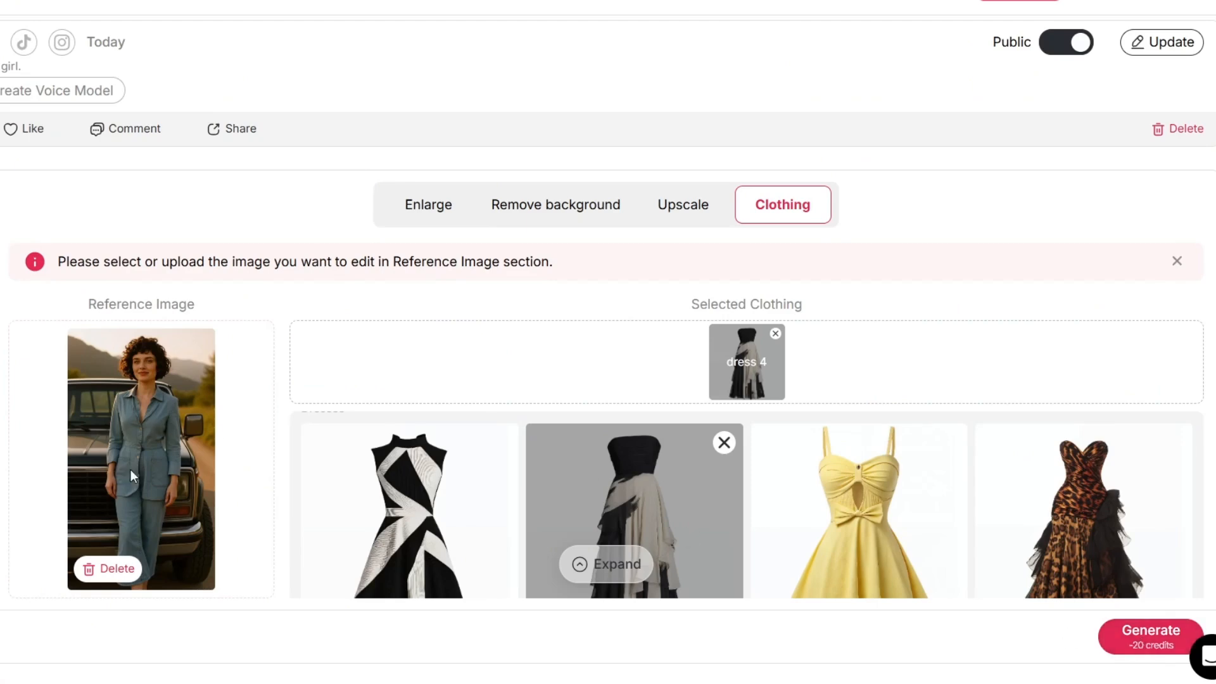
left_click(1151, 636)
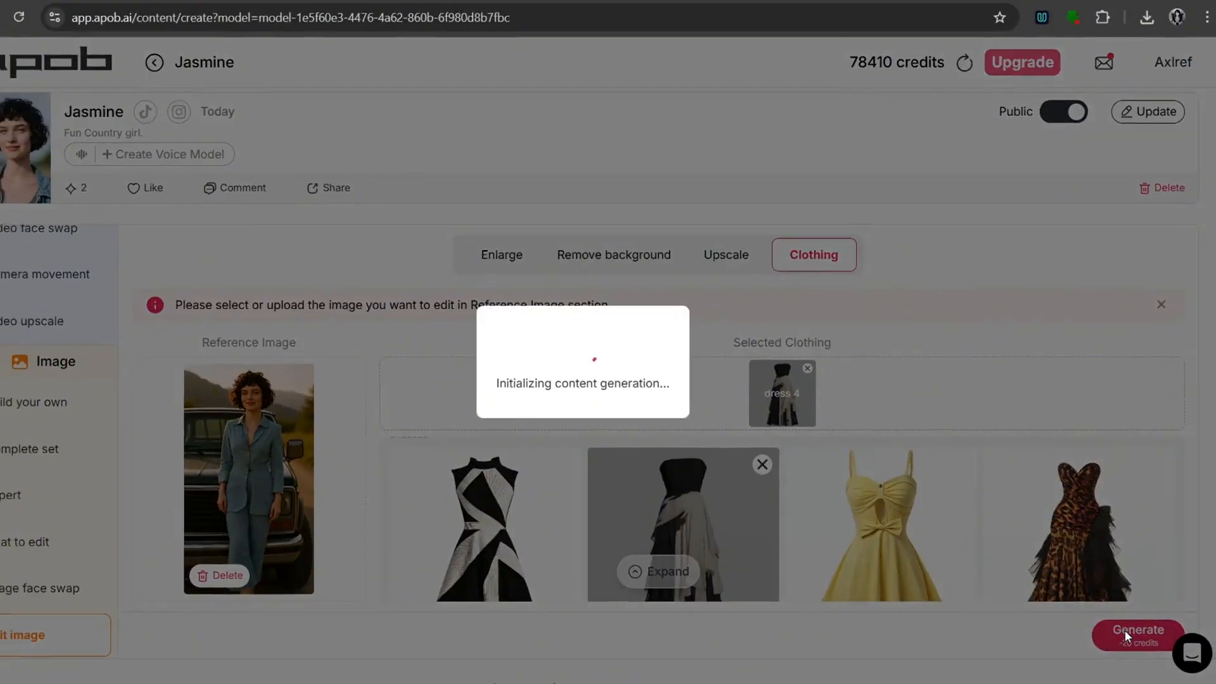
left_click(1138, 630)
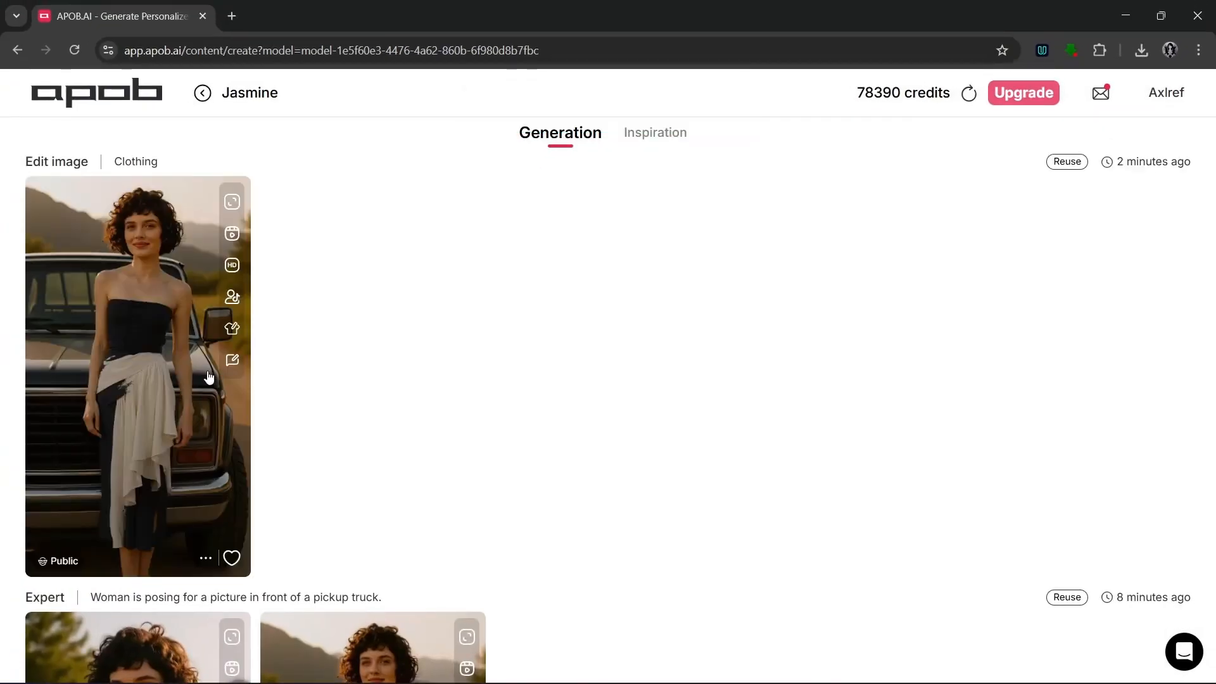
left_click(138, 376)
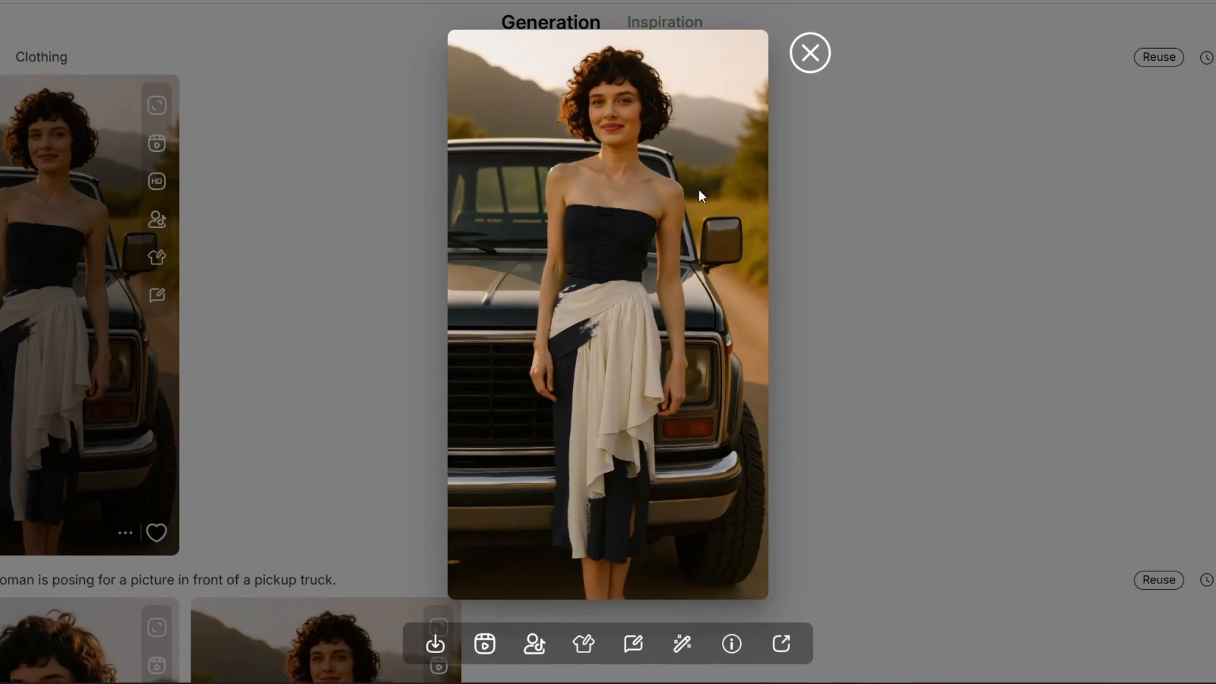
mouse_move(828, 273)
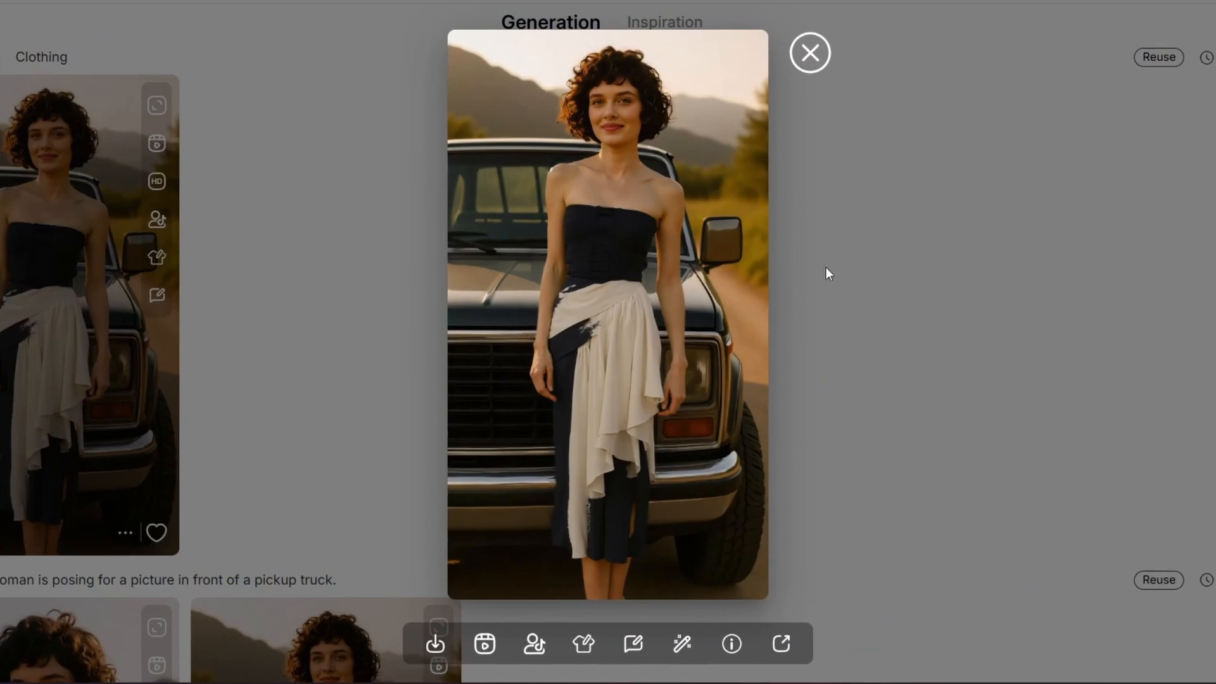
mouse_move(623, 566)
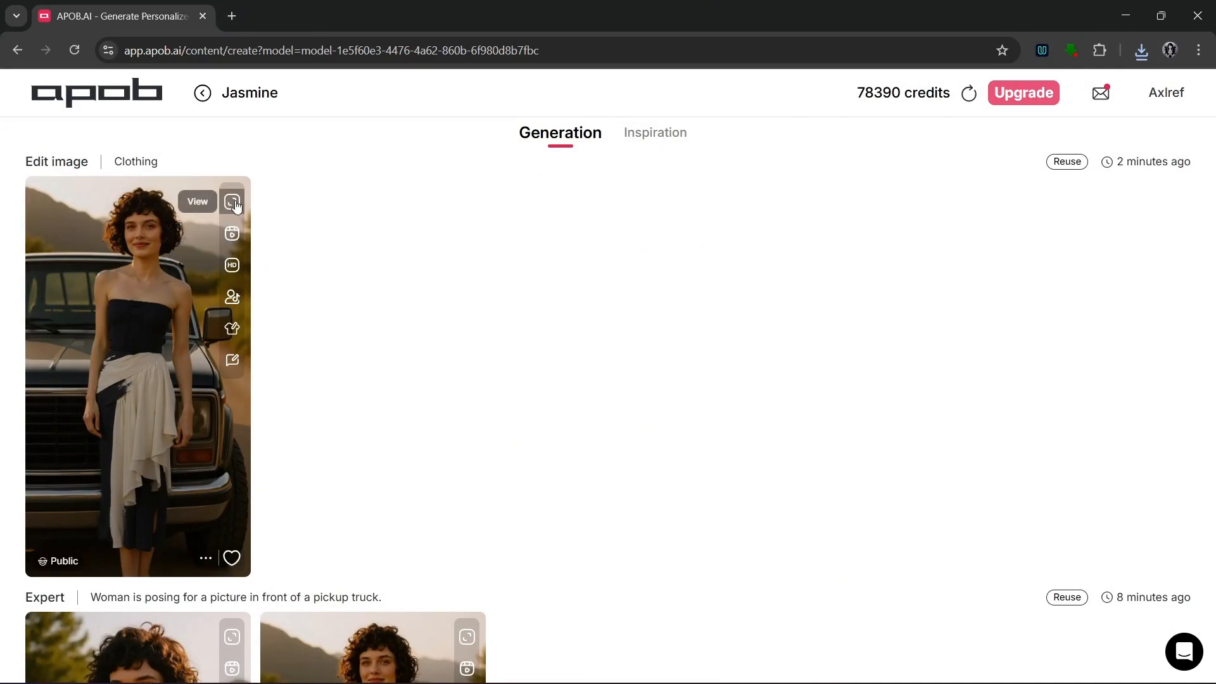
scroll("down", 3)
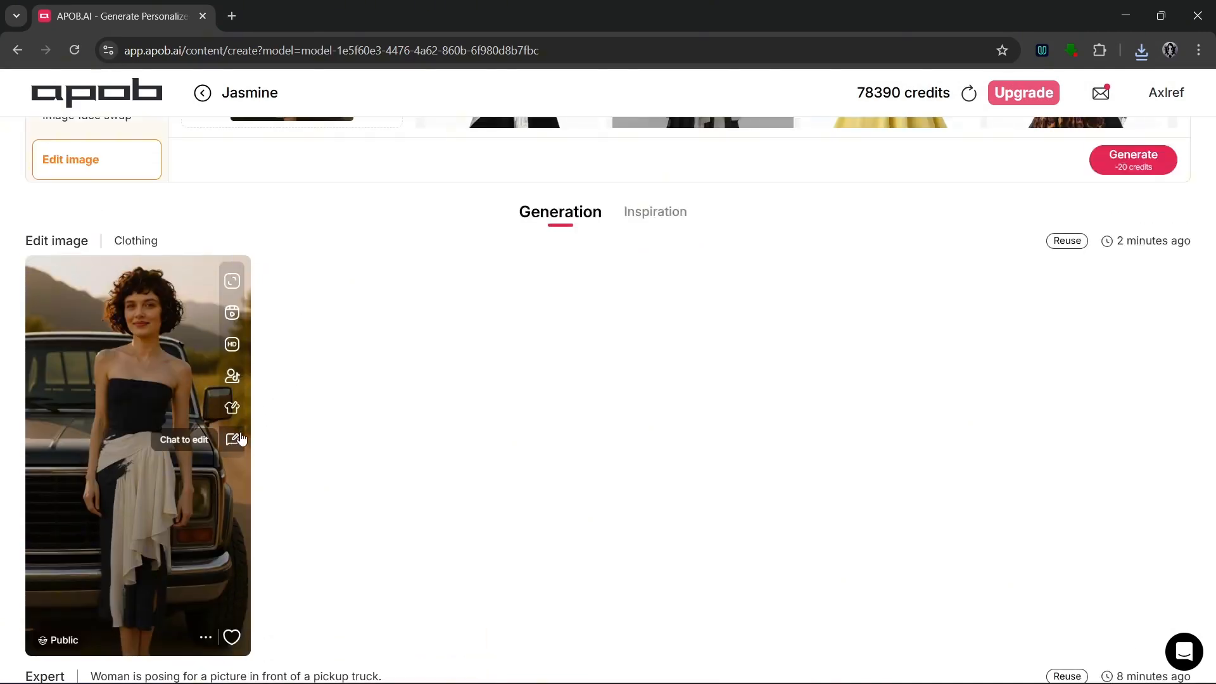
mouse_move(235, 439)
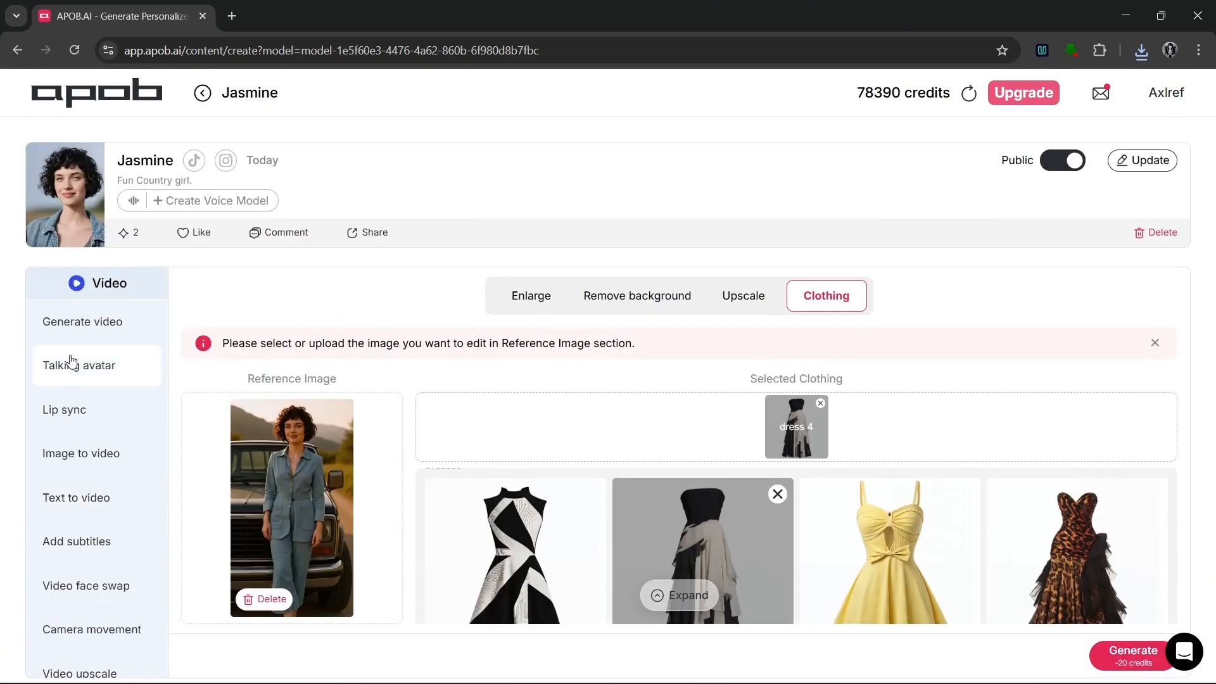
Step: Generate a 15-second storyboard on 'Fried egg recepie' with ingredients eggs, salt pepper milk
left_click(82, 320)
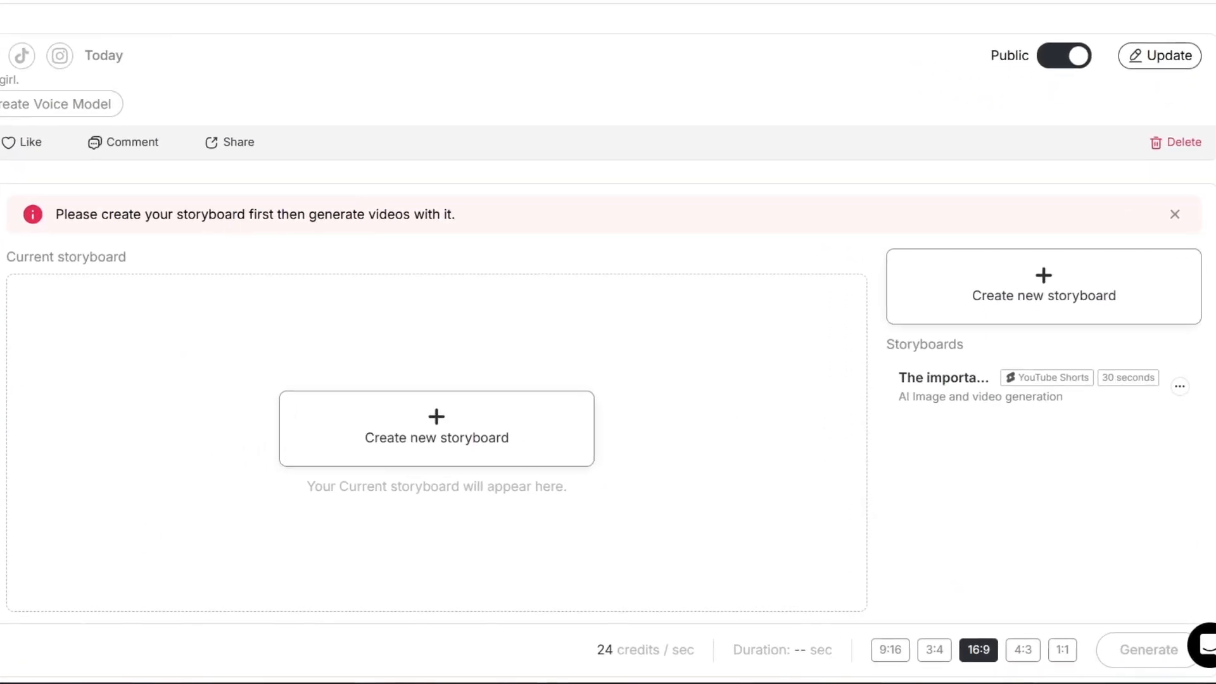
mouse_move(416, 340)
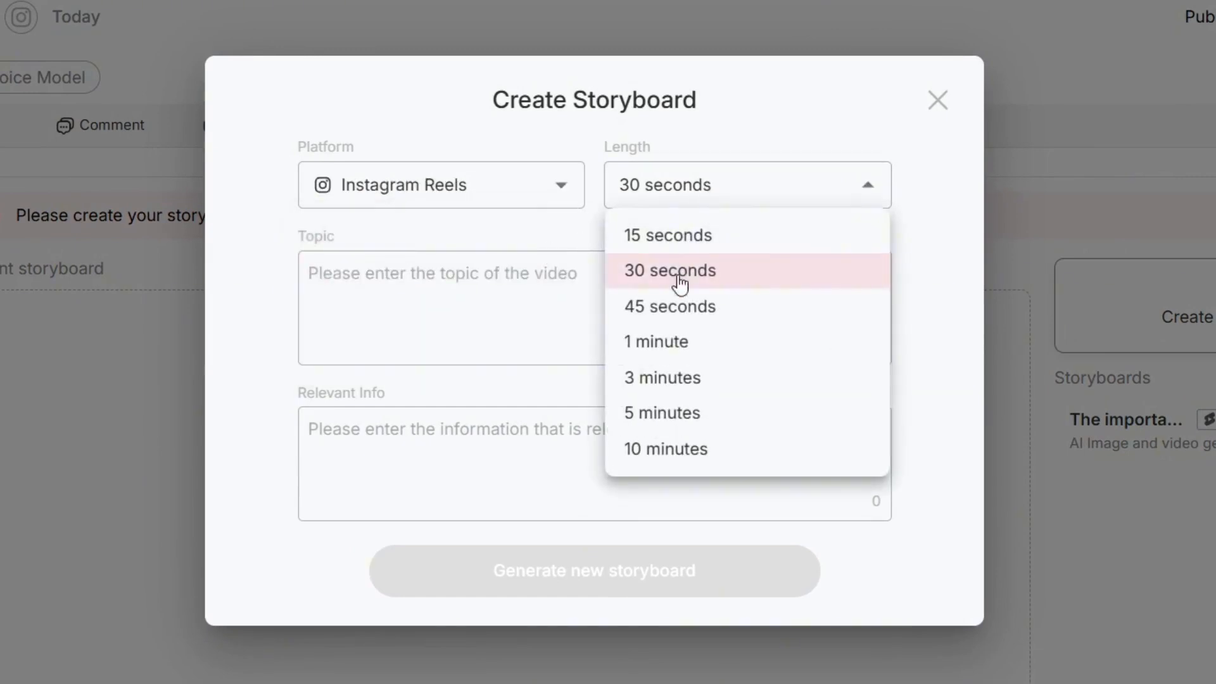
left_click(666, 235)
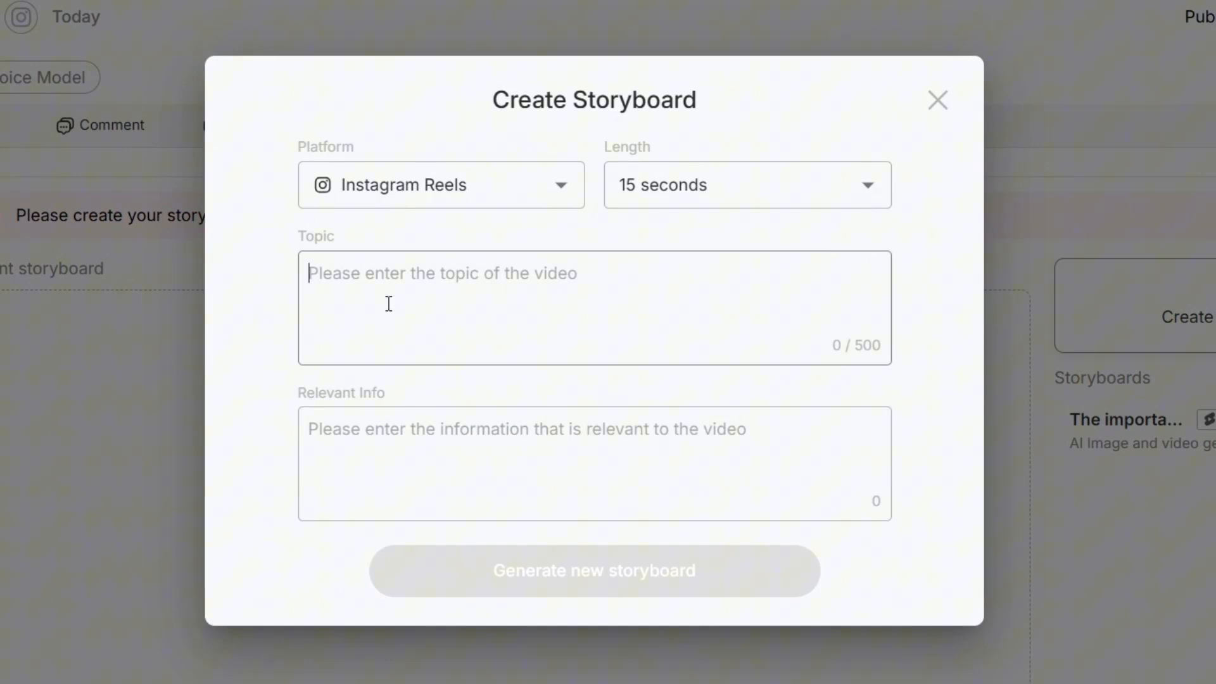
type("Fried egg r")
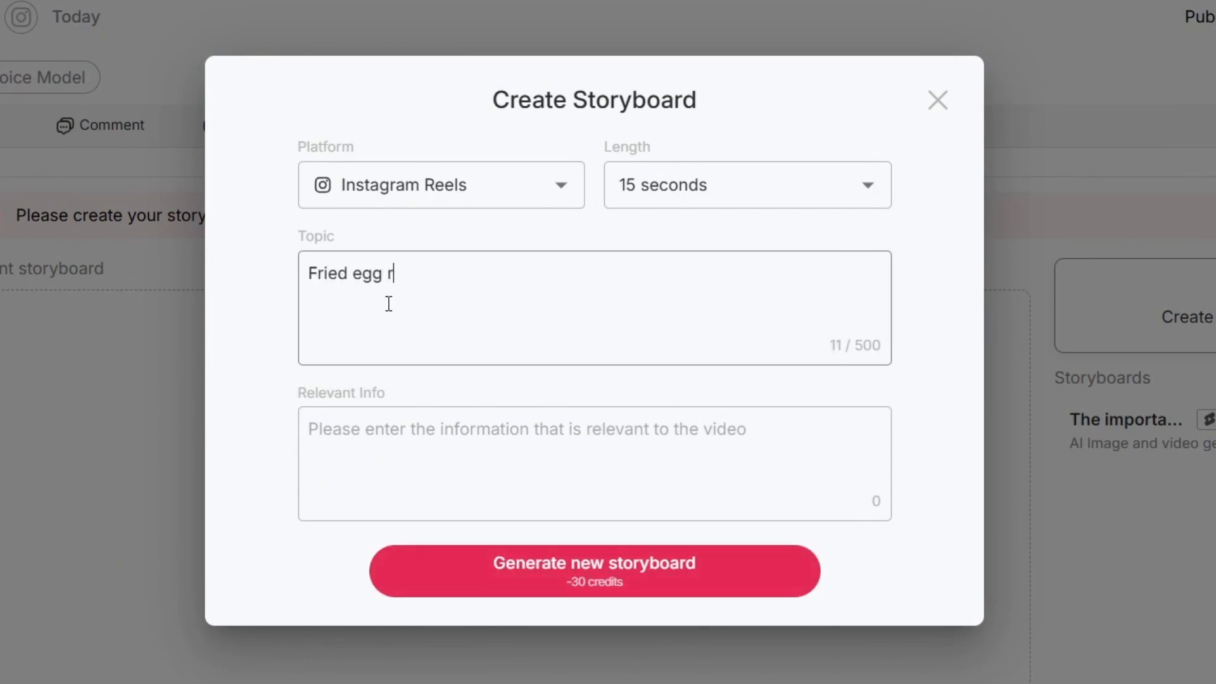
type("ecepie")
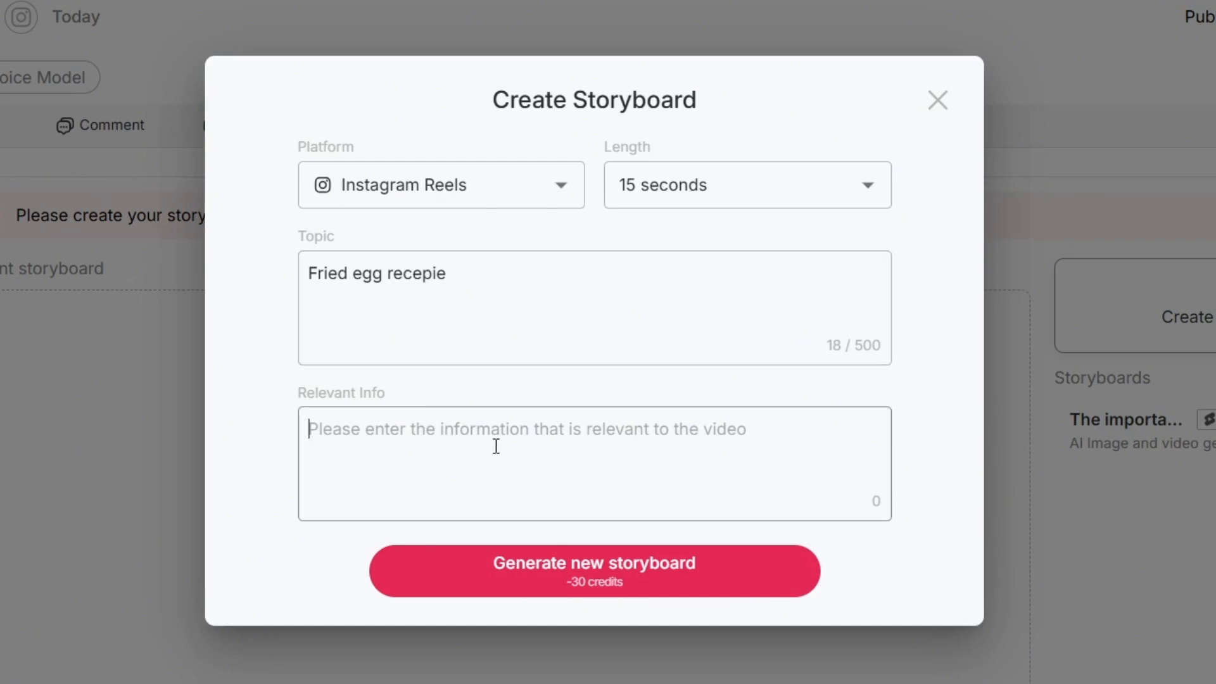
type("The ingredients are,")
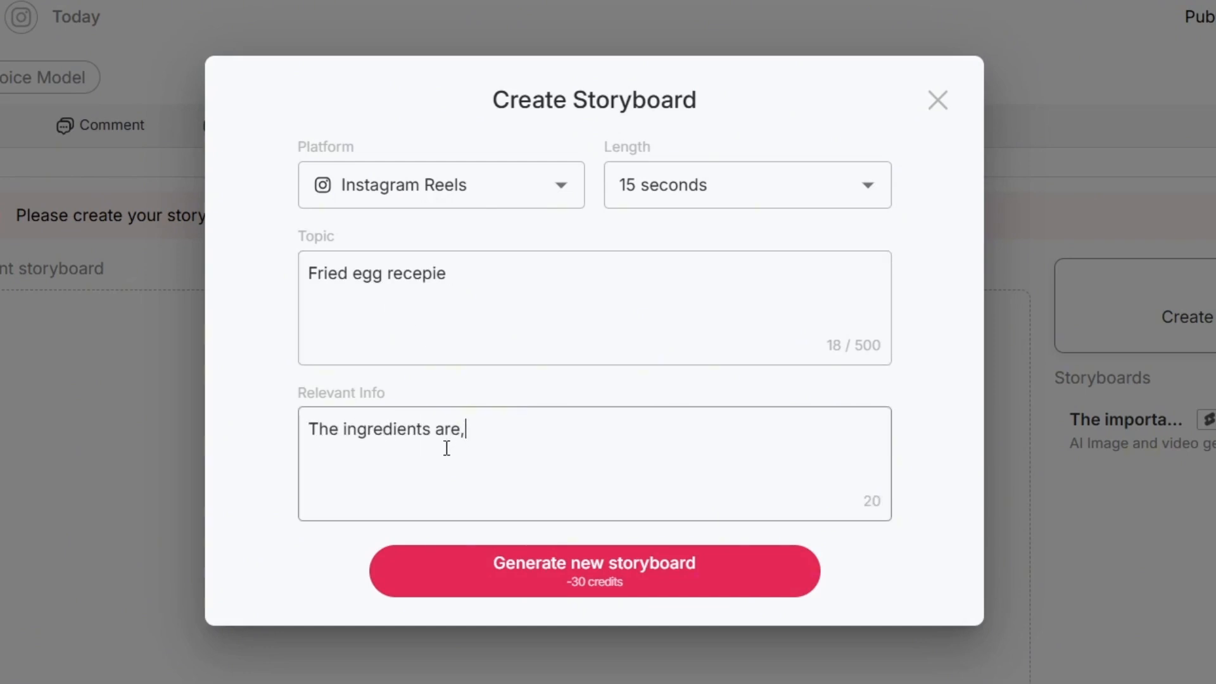
type("eggs, salt pepper milk.")
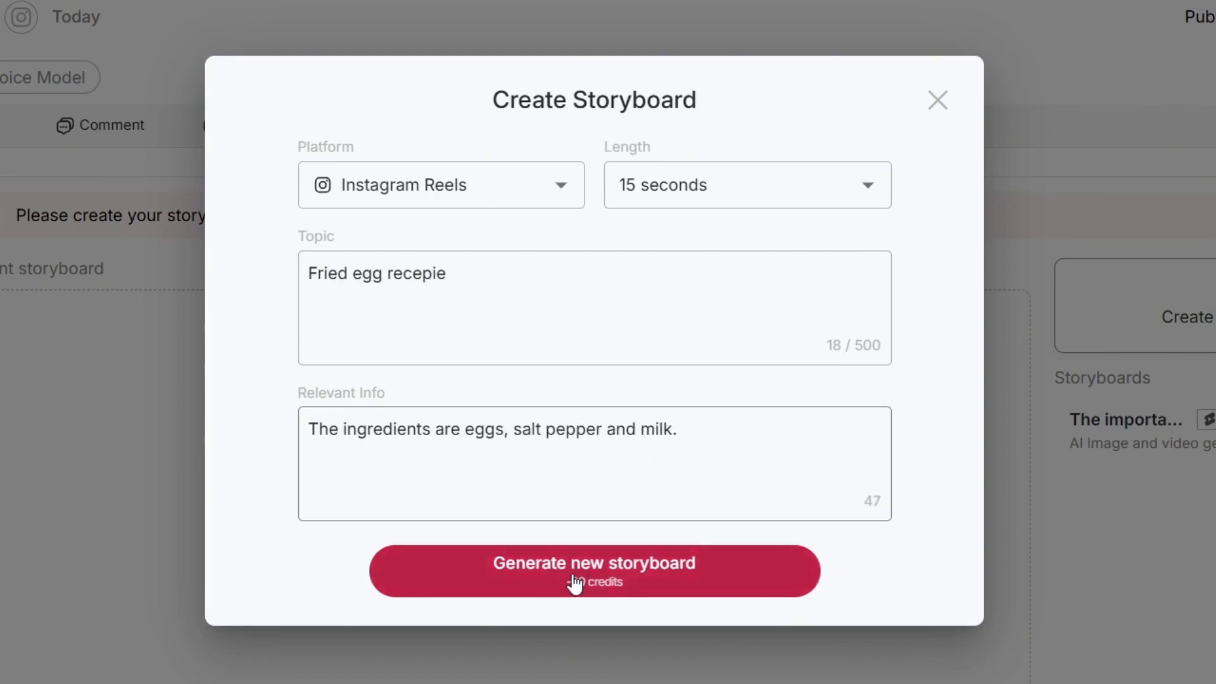
left_click(593, 571)
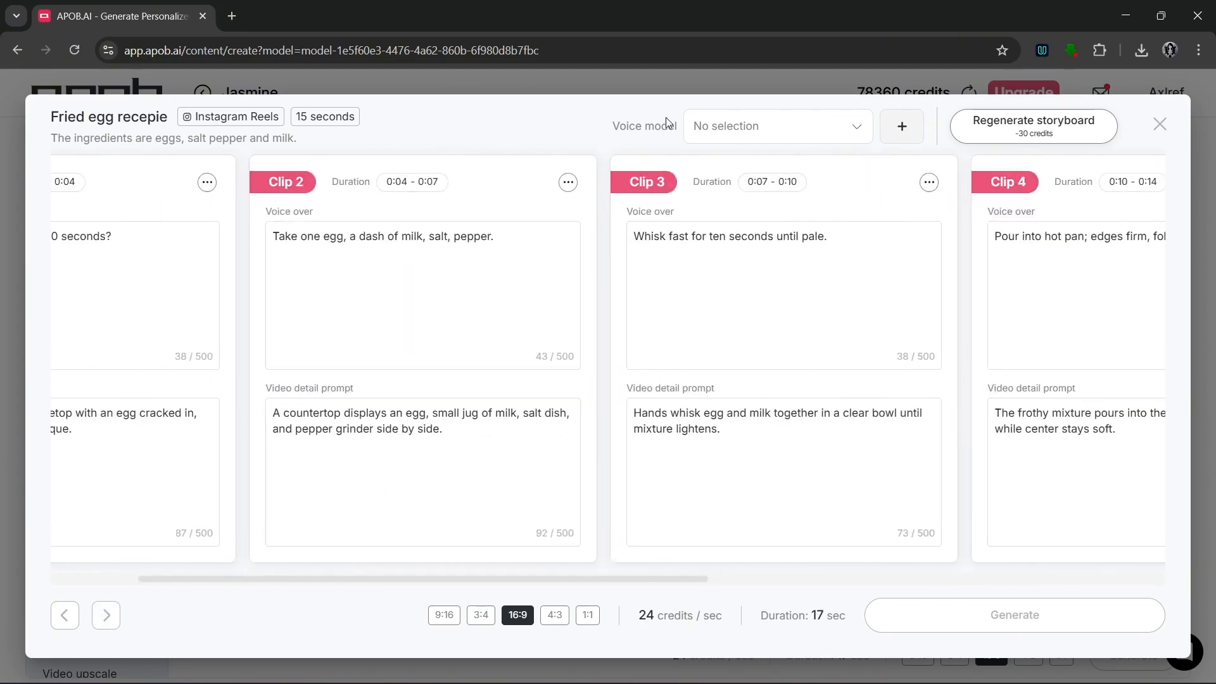
Step: Filter voice models to female English voices, browse them, and generate the storyboard video
left_click(775, 125)
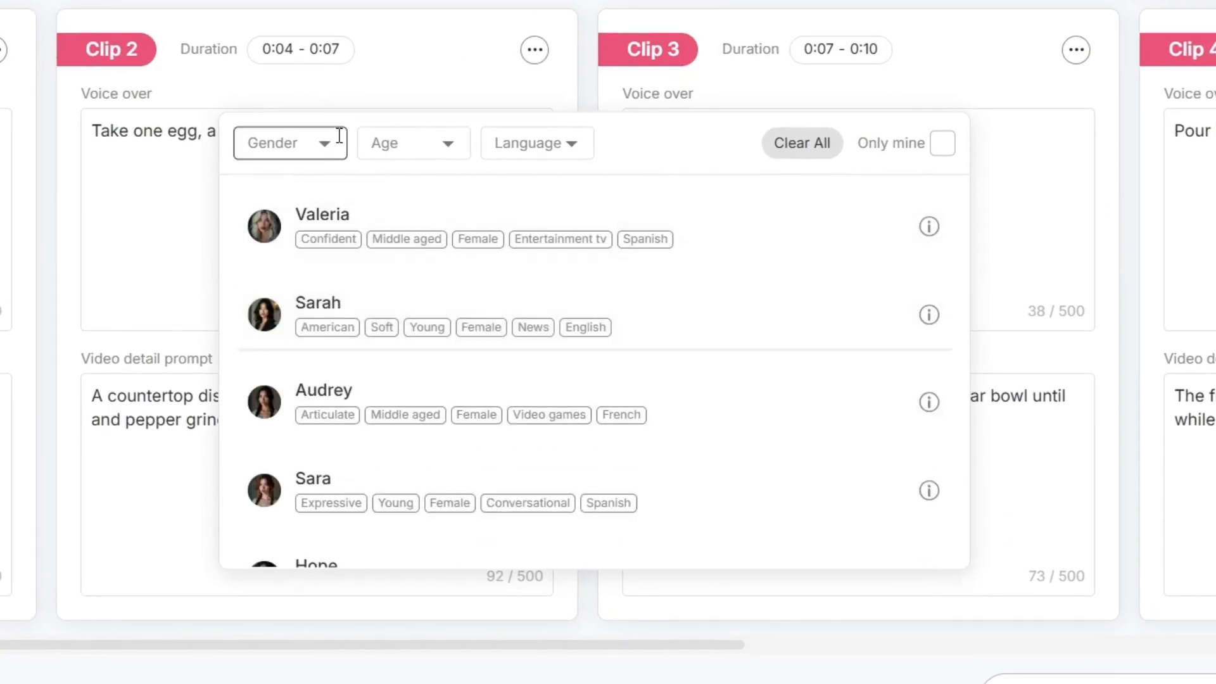
mouse_move(292, 160)
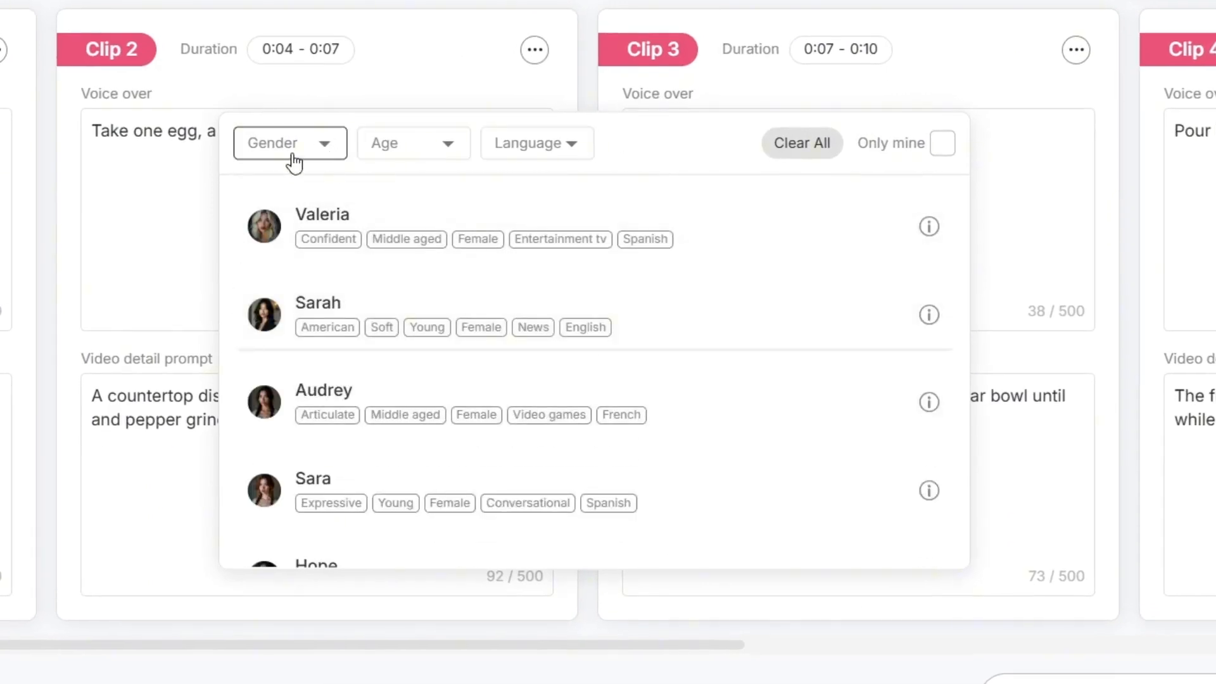
left_click(289, 143)
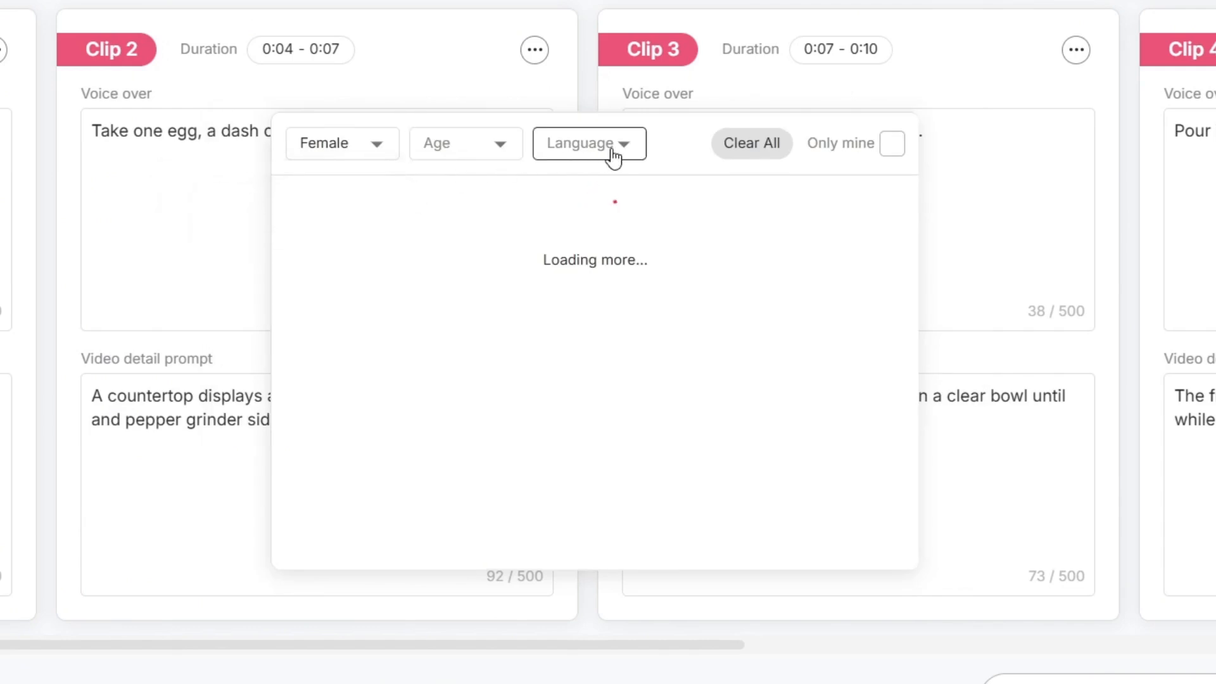
left_click(589, 144)
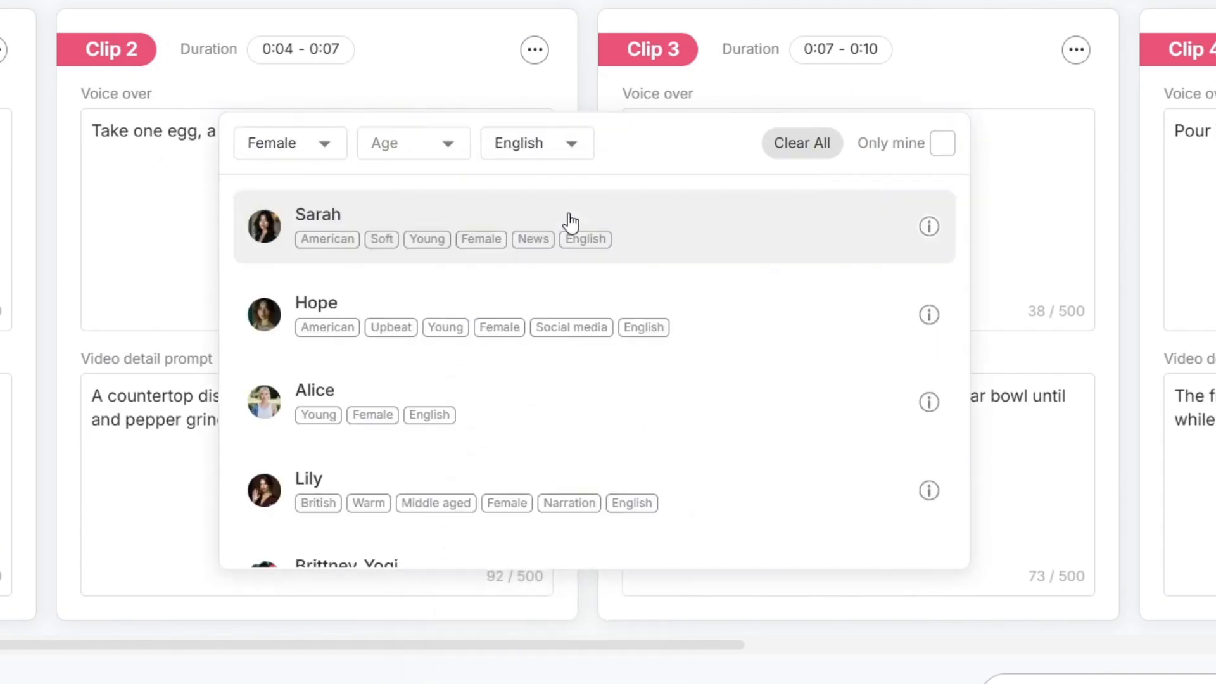
scroll("down", 3)
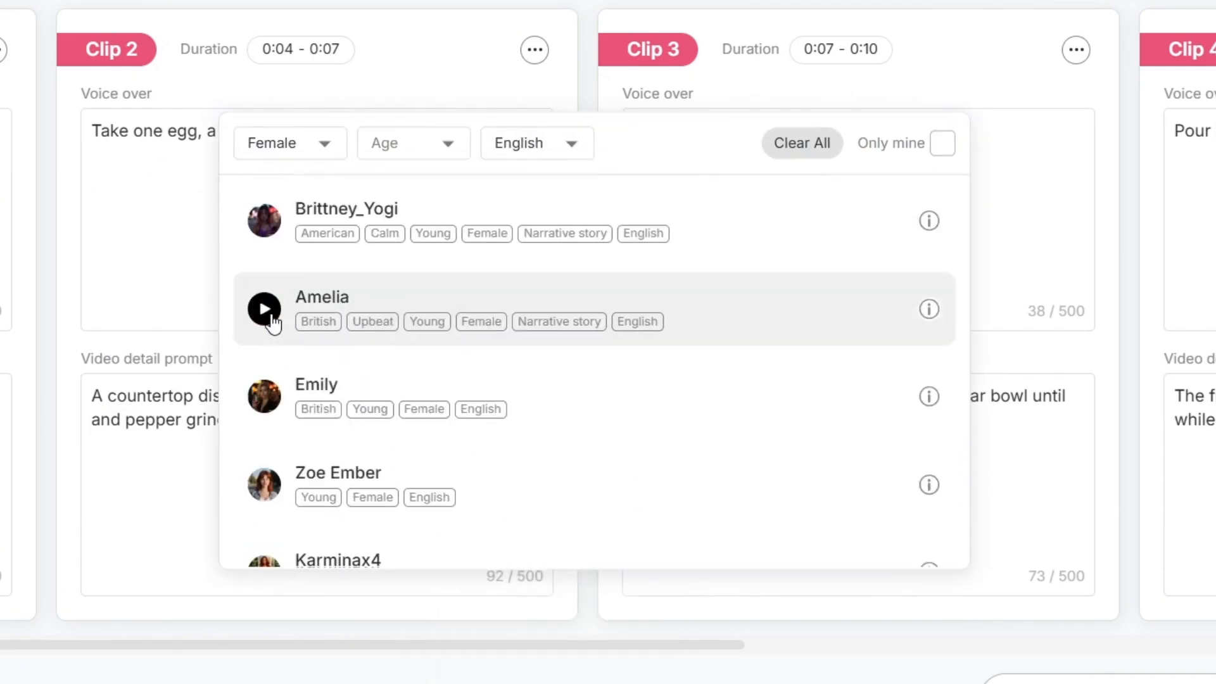
mouse_move(264, 396)
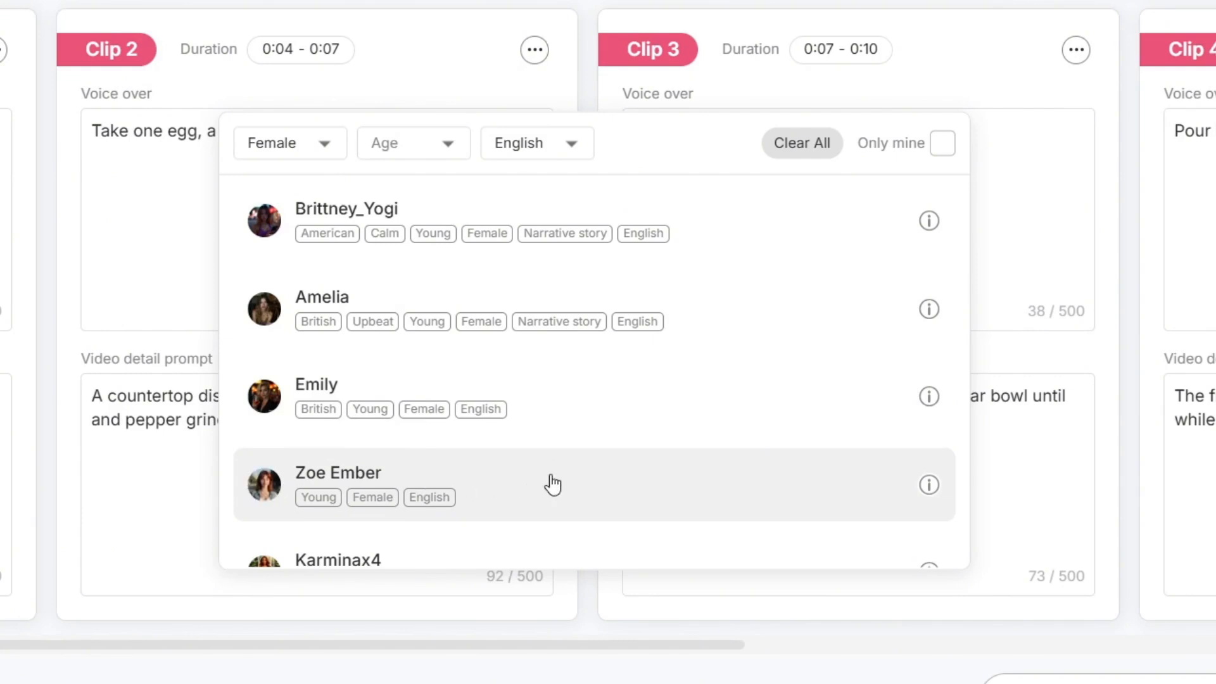
scroll("down", 3)
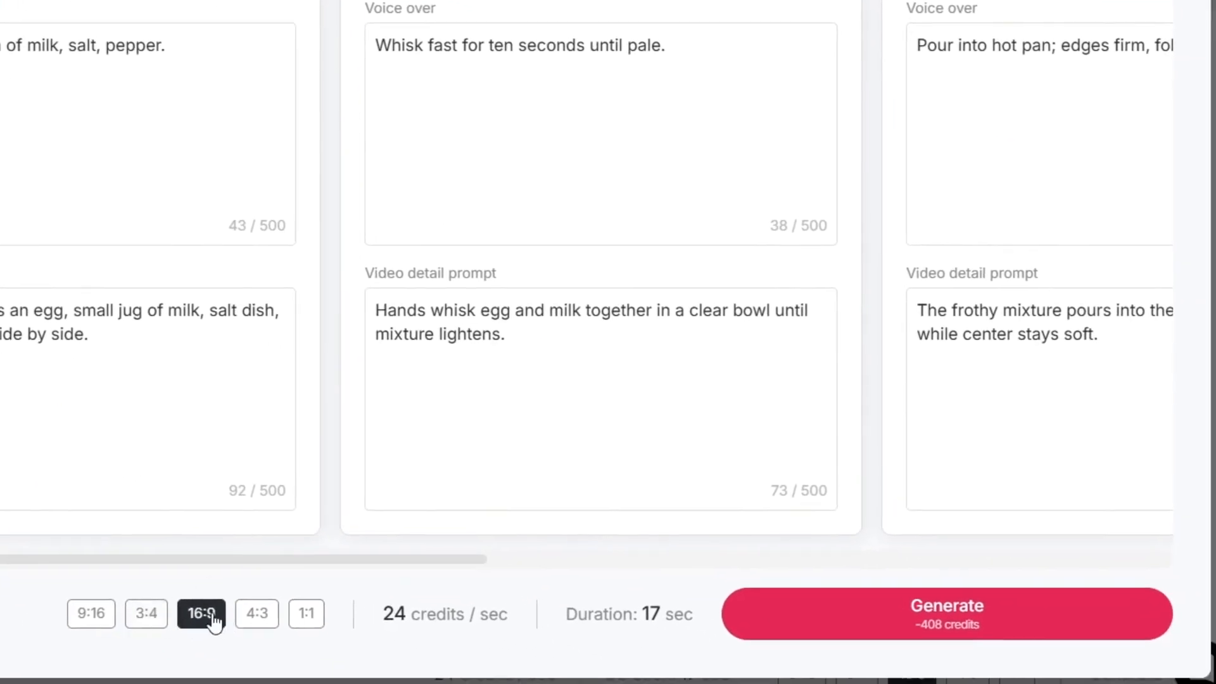
scroll("down", 3)
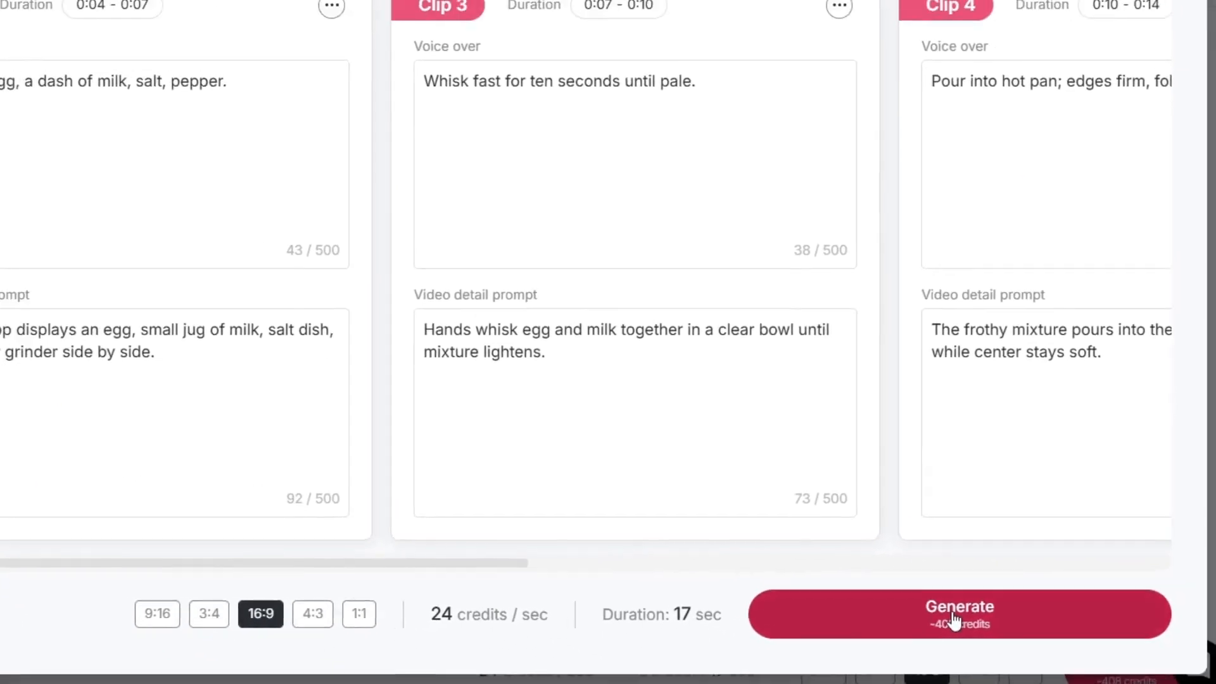
left_click(958, 613)
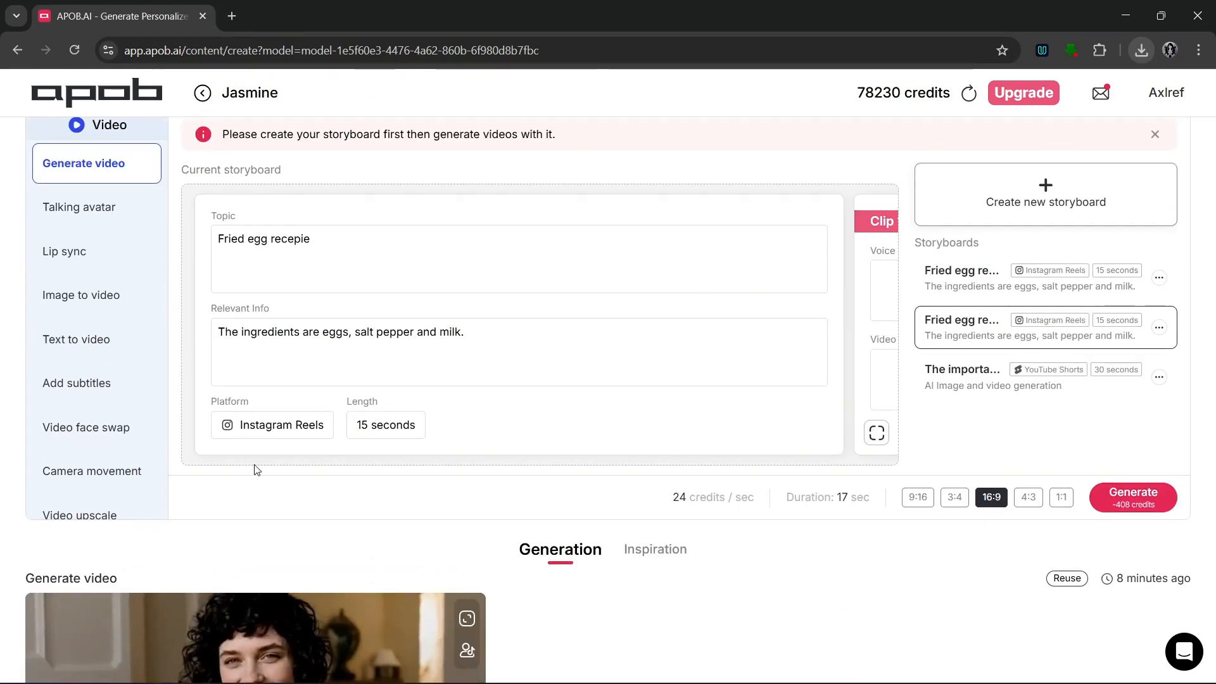
Step: Scroll the Generate video page to view the current fried egg storyboard
scroll("down", 3)
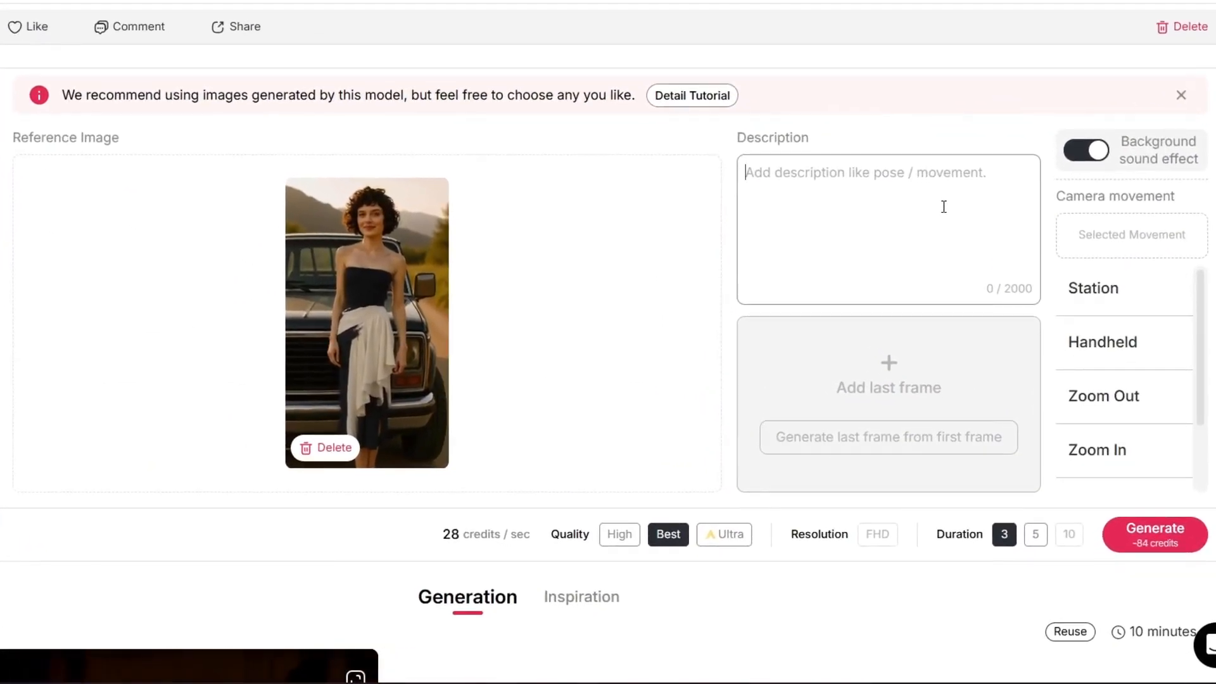
Step: Prompt 'She smiles while looking s', set Zoom In camera movement, and generate the 5-second clip
type("She smiles while looking straight forward")
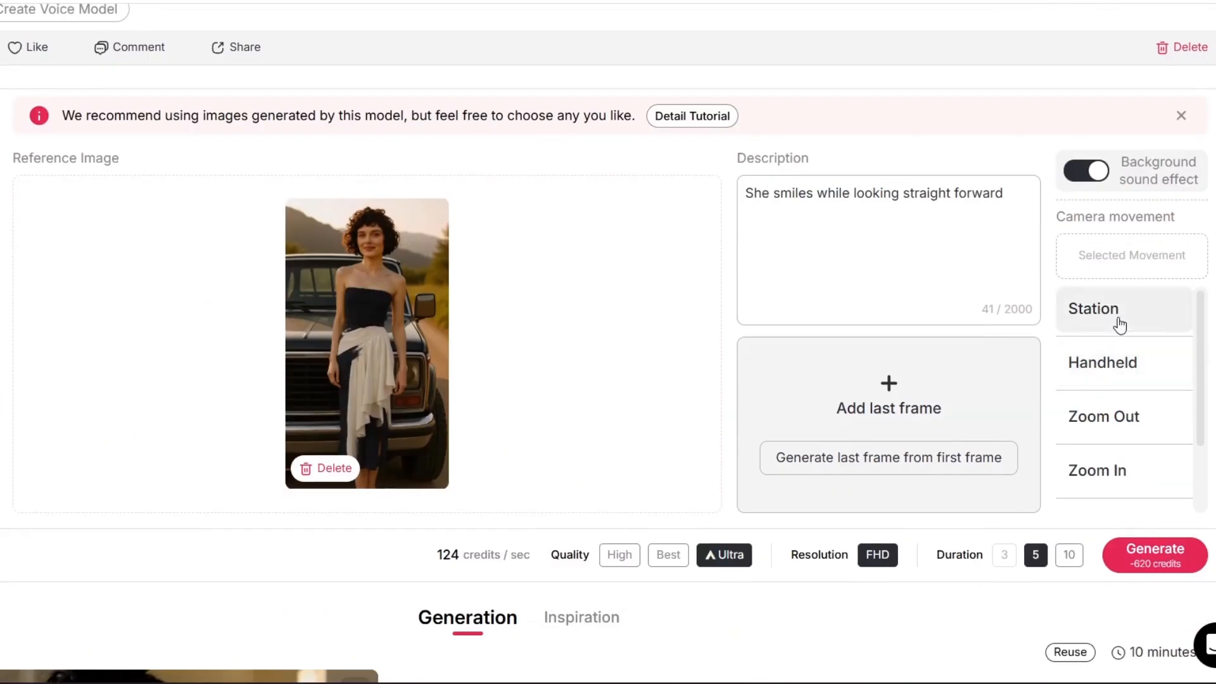
left_click(1096, 471)
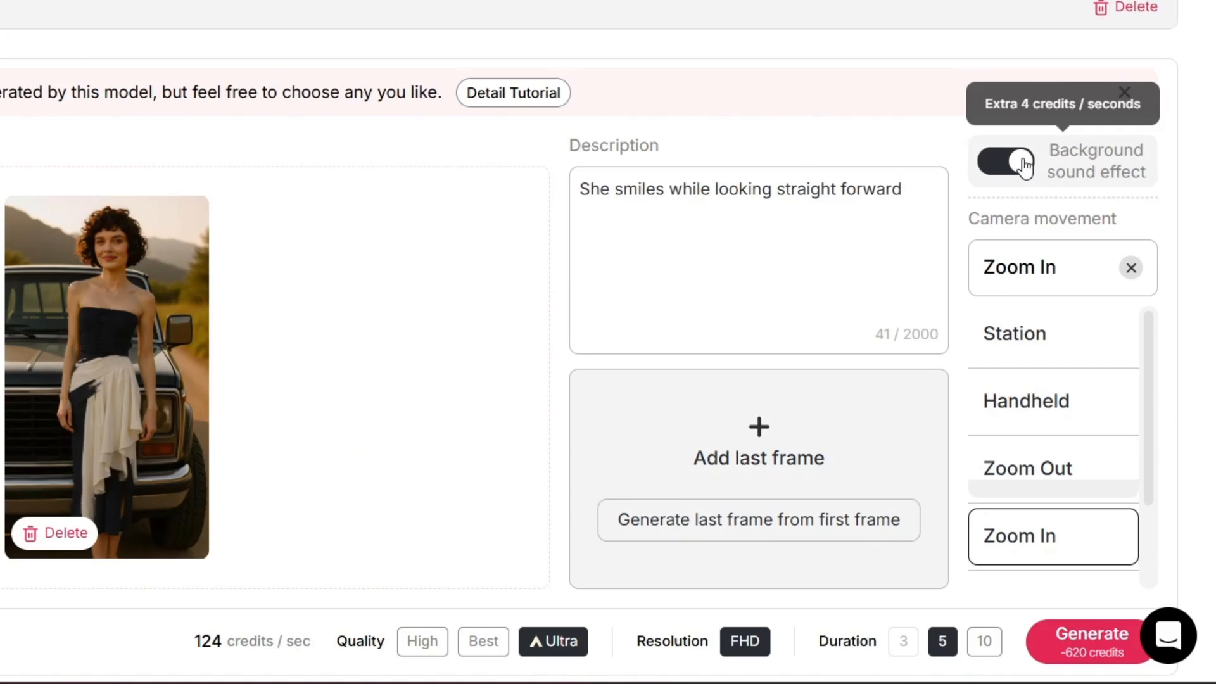
scroll("down", 3)
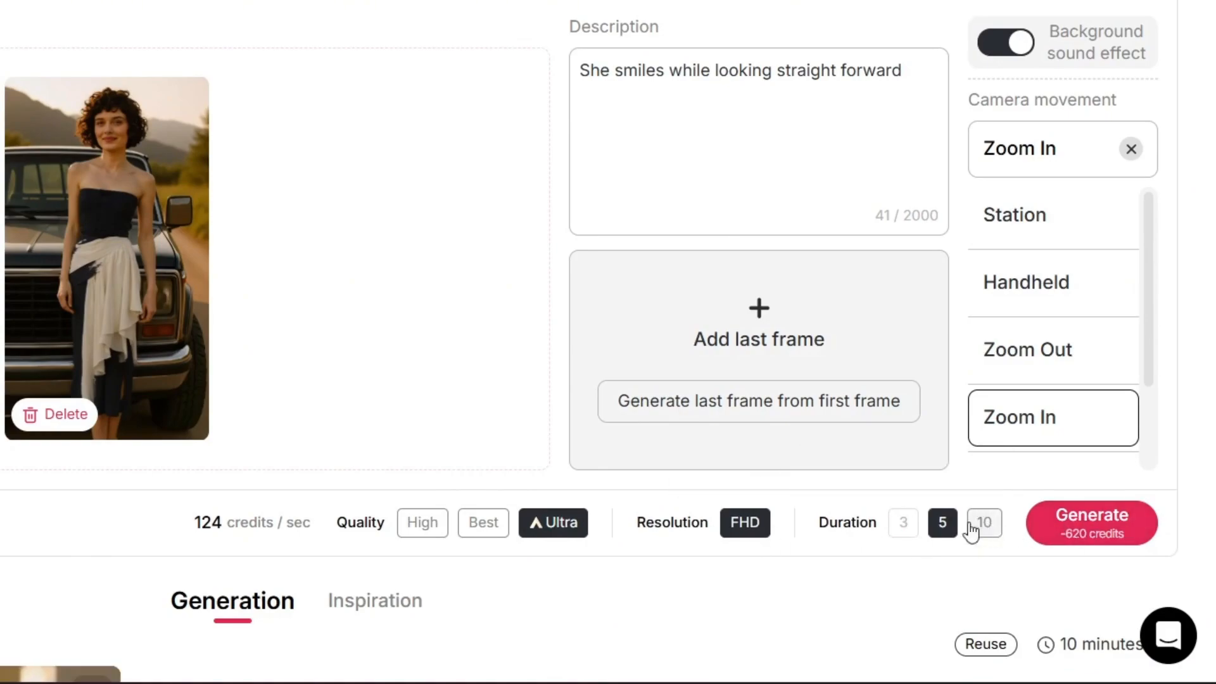
left_click(1090, 521)
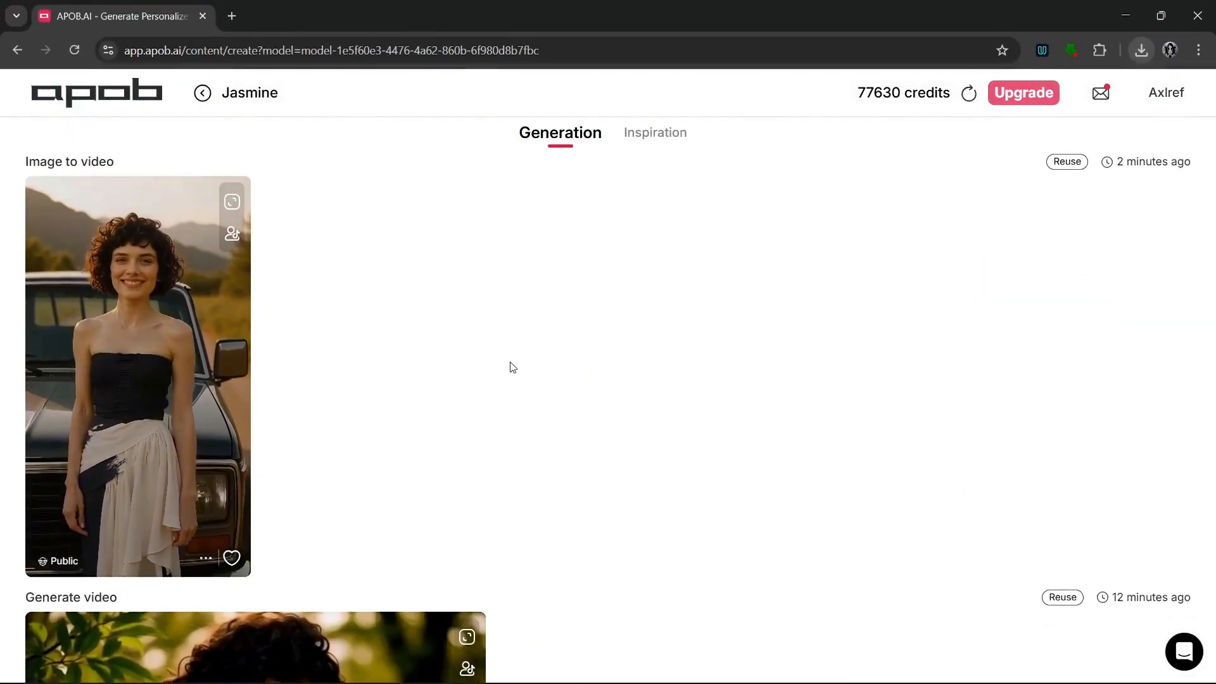
left_click(137, 377)
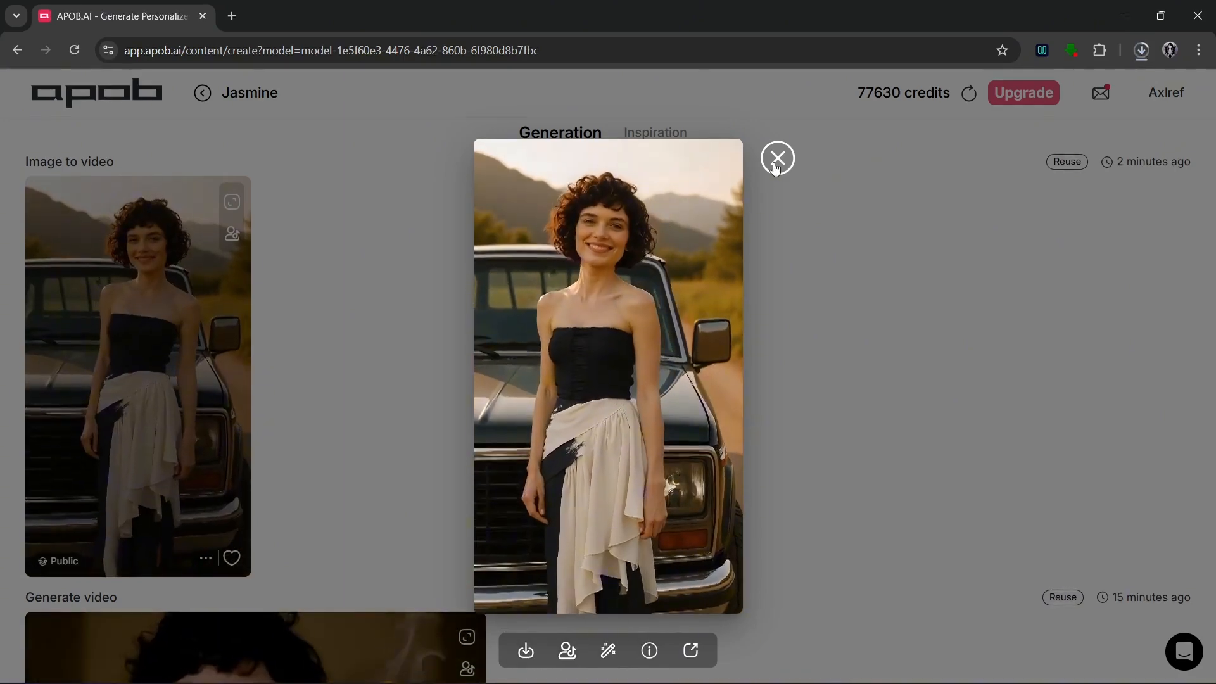
left_click(776, 159)
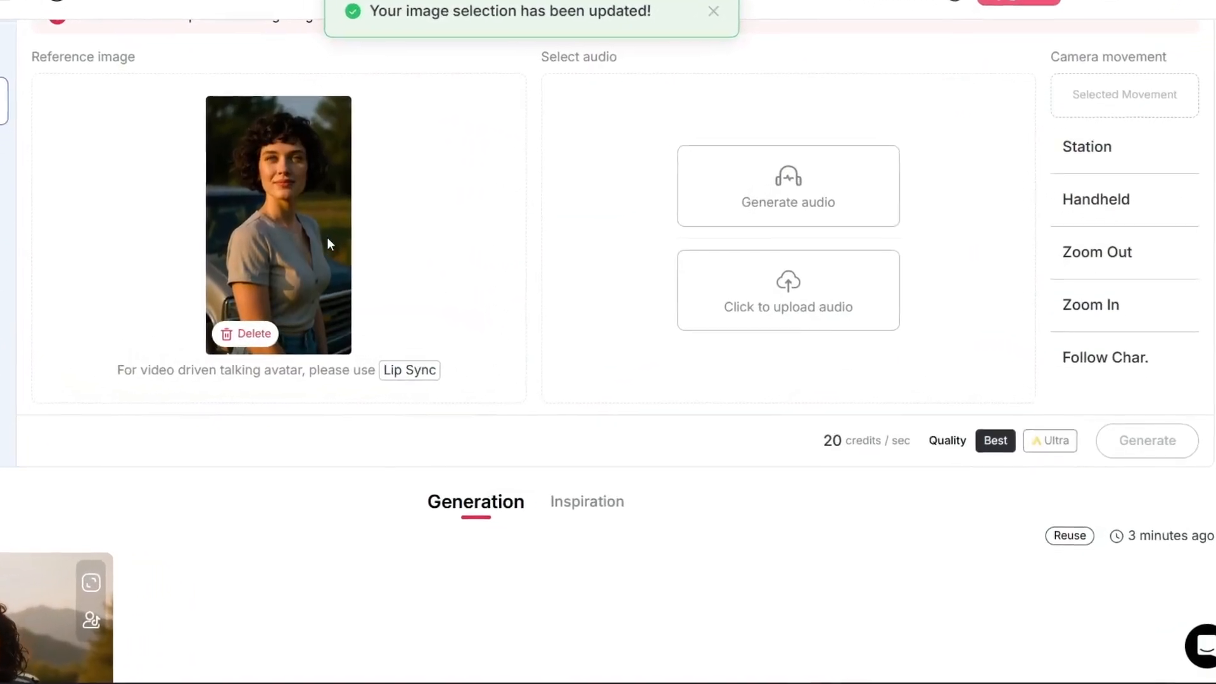
Step: Extend the script with ', dont forget to subscribe!' and sample voices in the voice list
left_click(786, 185)
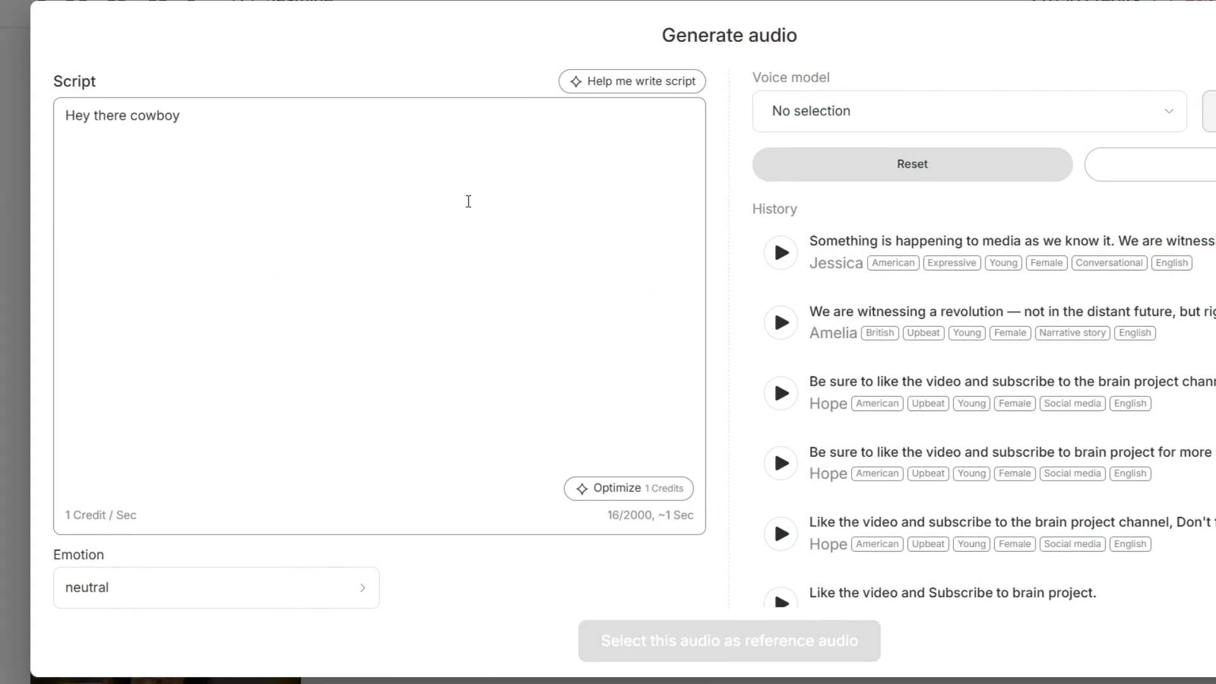
type(", dont forget to subscribe!")
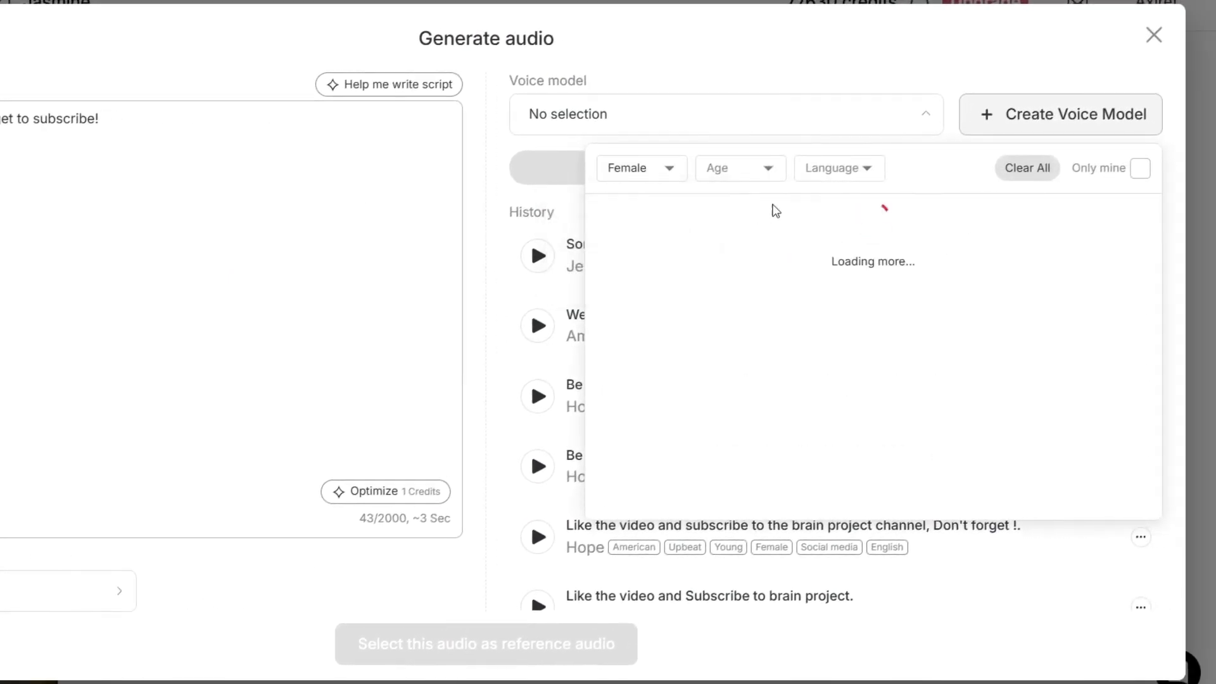
left_click(837, 167)
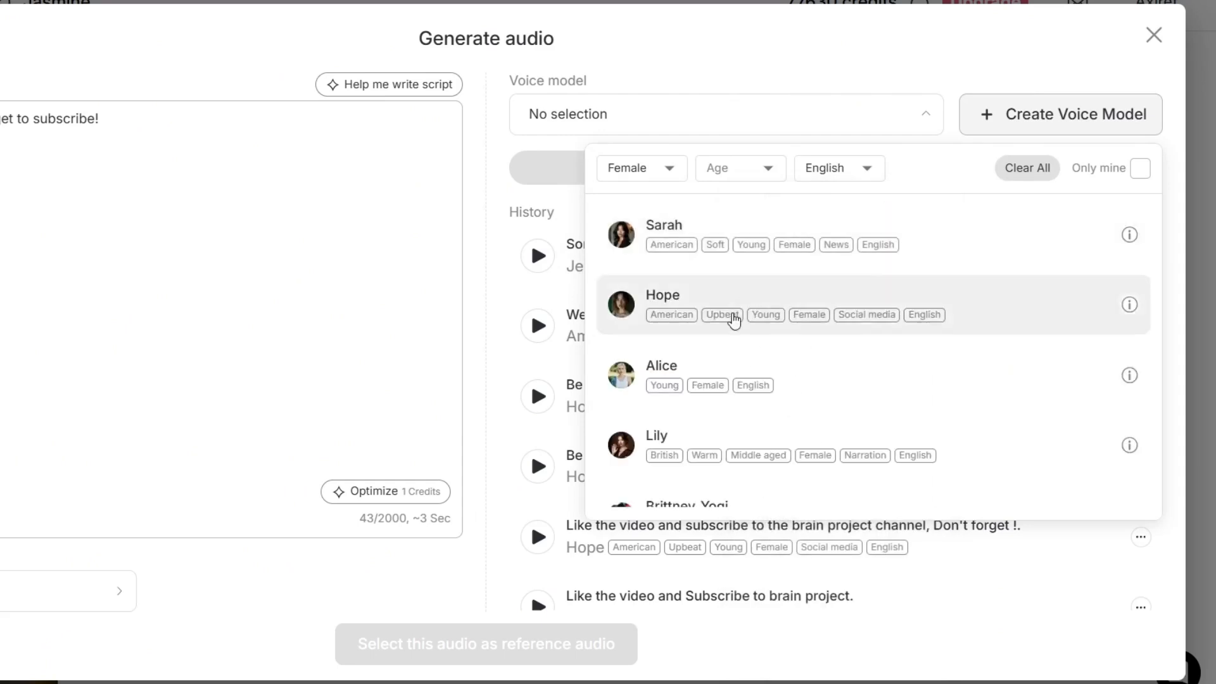
scroll("down", 3)
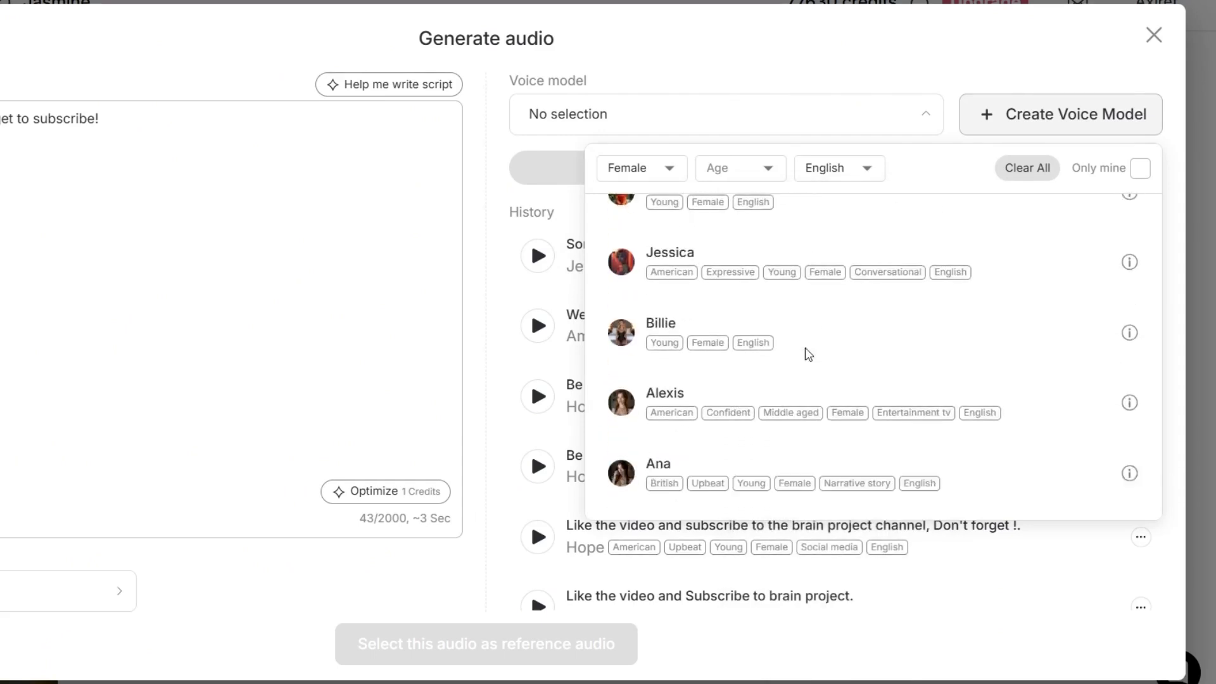
scroll("down", 3)
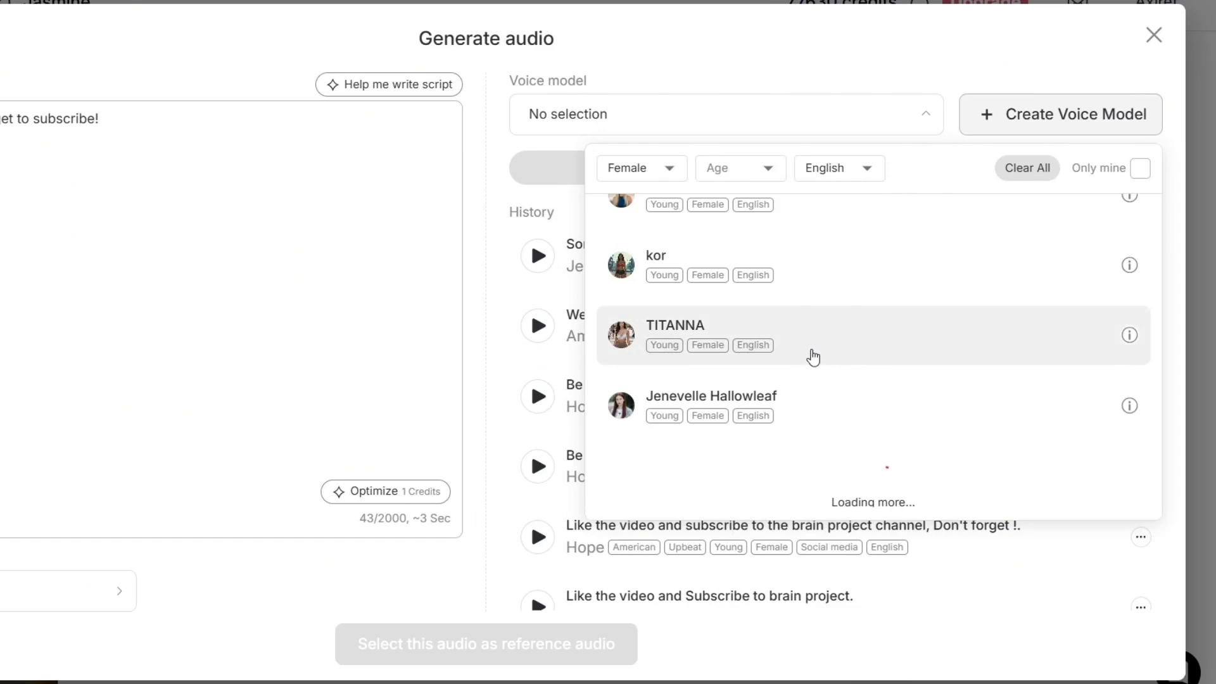
scroll("down", 3)
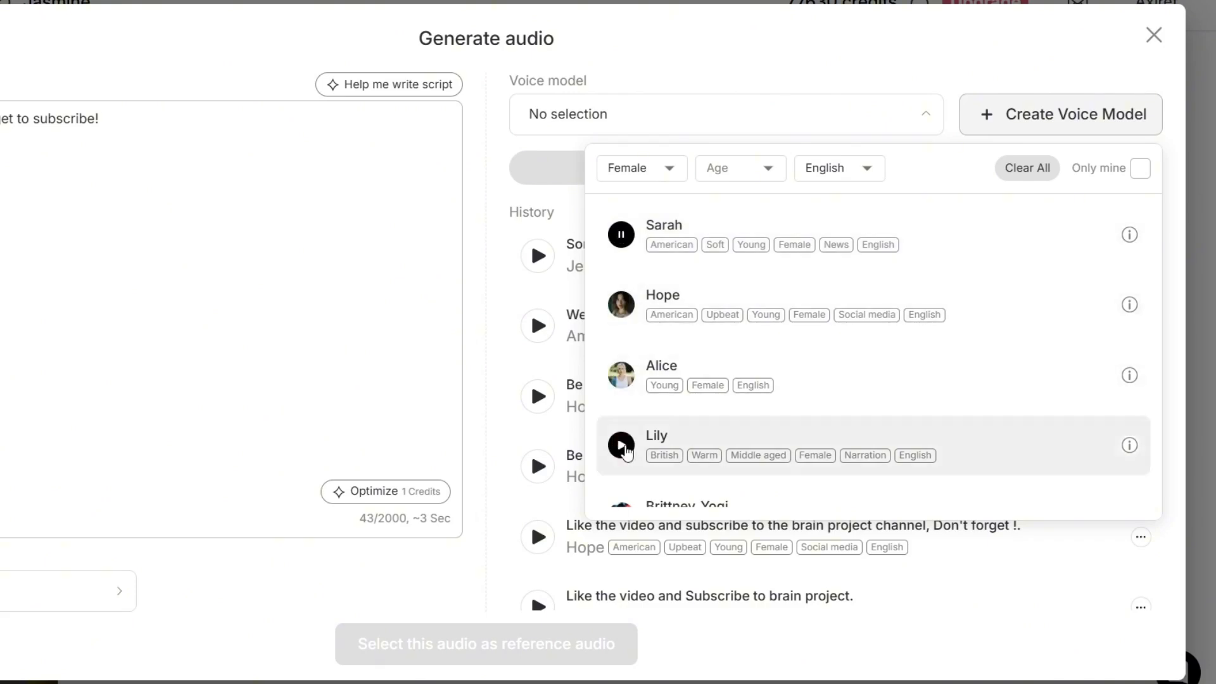
left_click(620, 374)
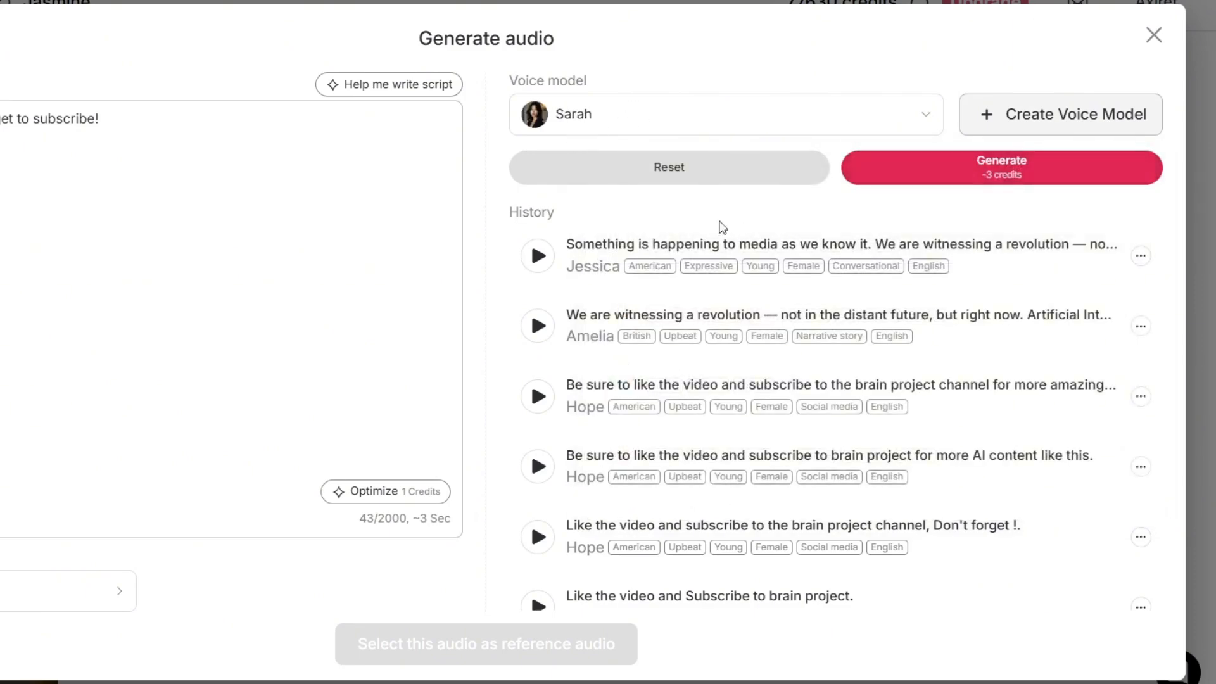
Step: Generate the script in Sarah's voice, neutral emotion, and use it as the avatar's reference audio
left_click(1000, 167)
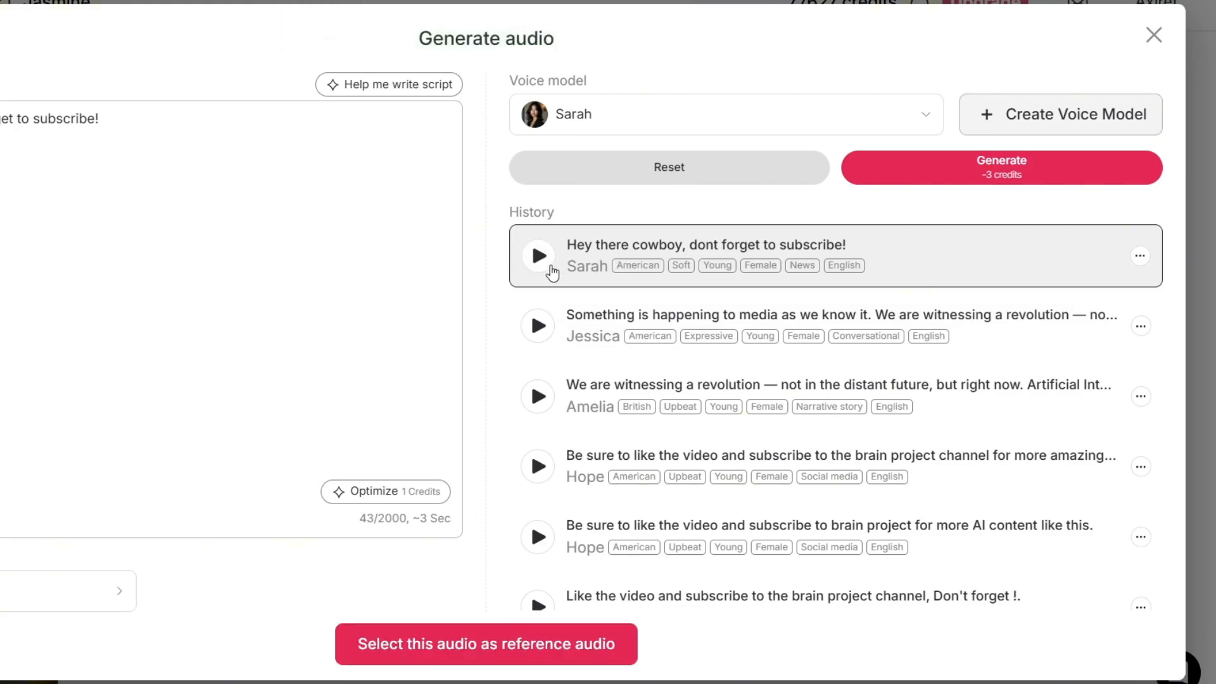
left_click(537, 255)
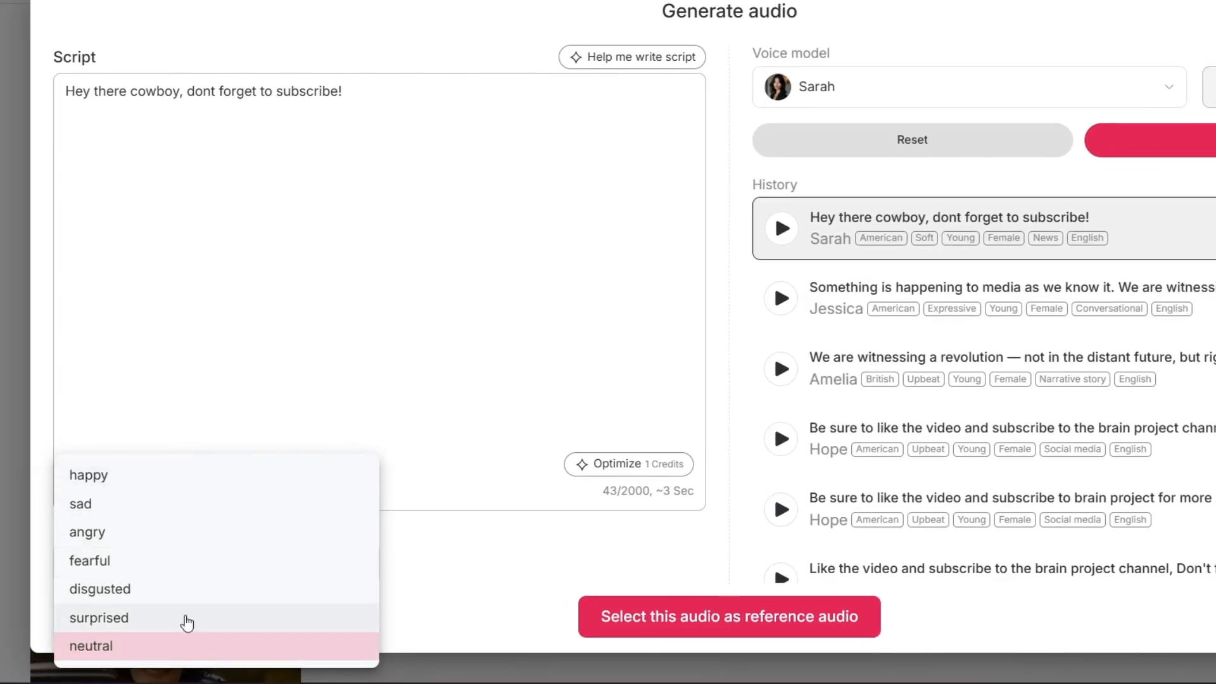
left_click(92, 645)
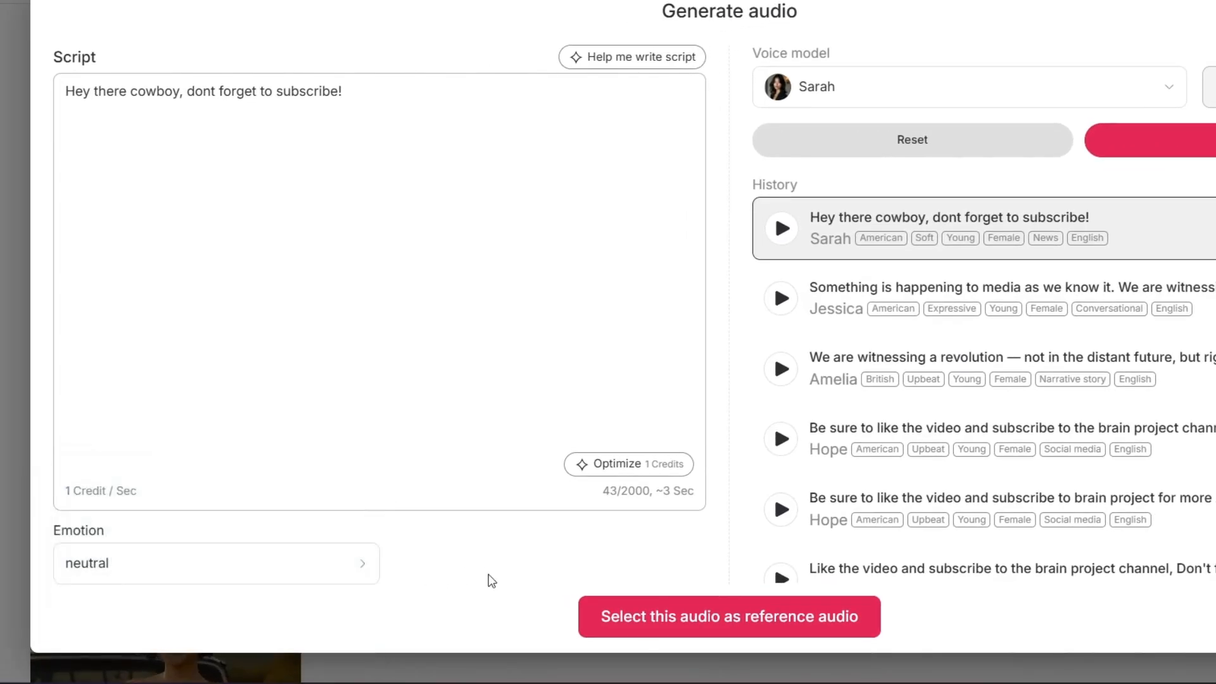
left_click(727, 617)
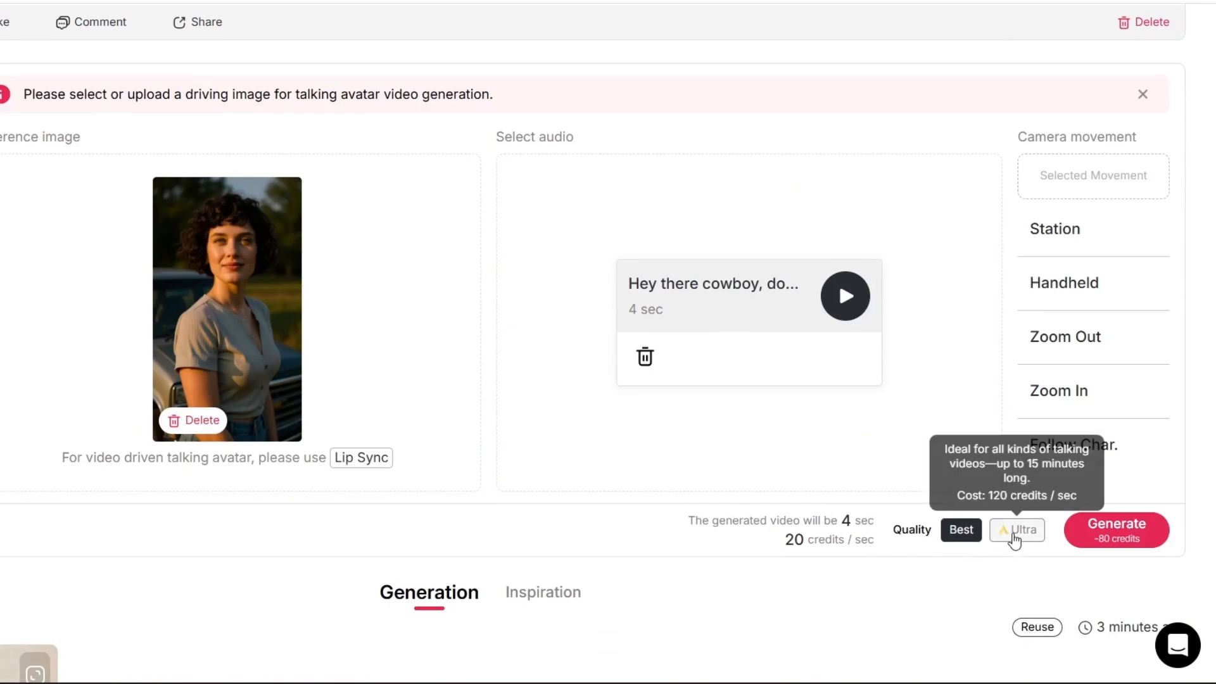
Step: Set the talking avatar to Ultra quality and generate the video
left_click(1016, 529)
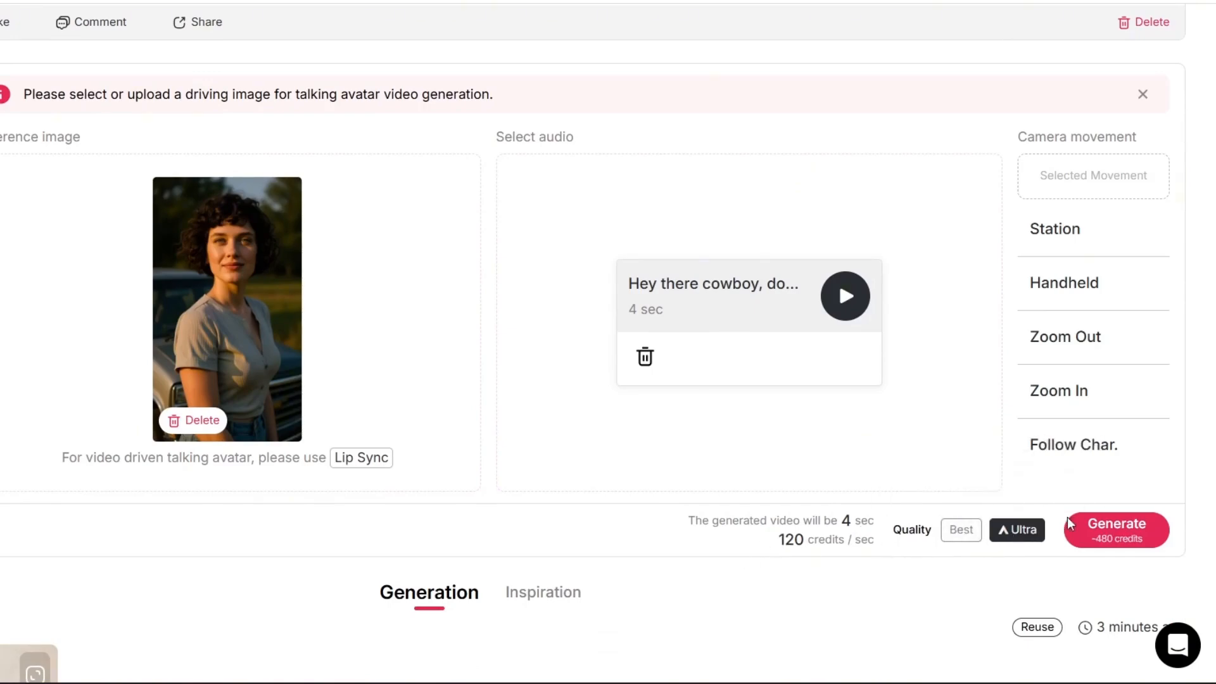
left_click(1115, 529)
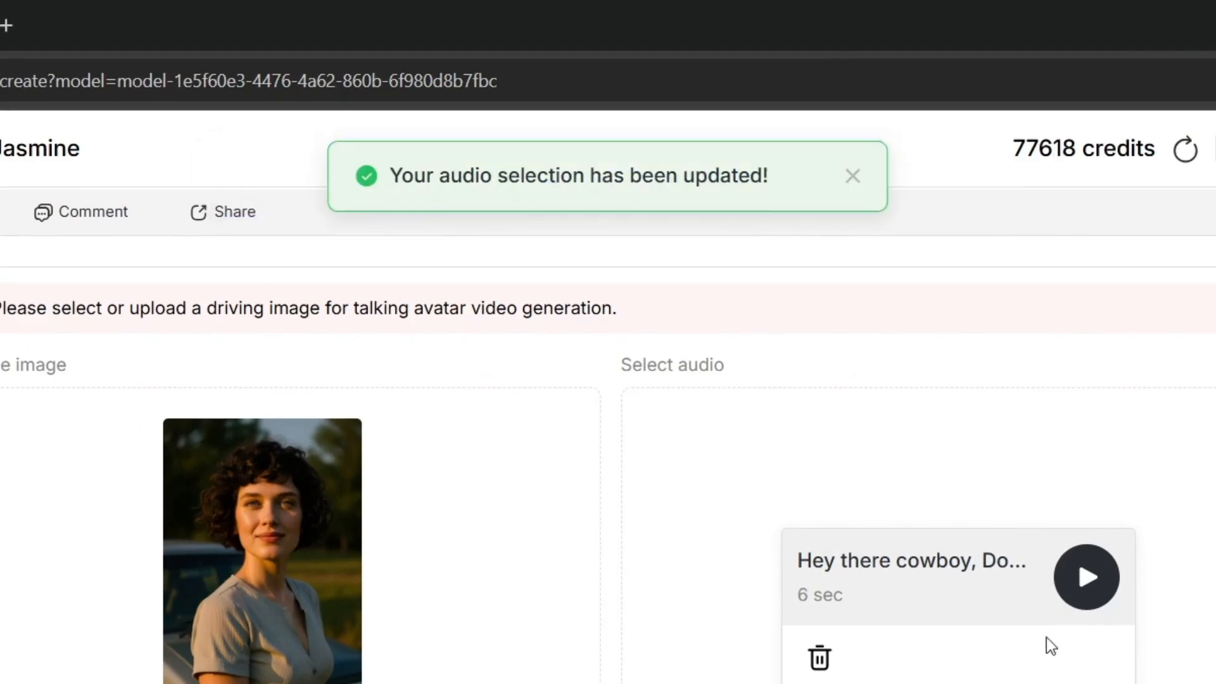
scroll("down", 3)
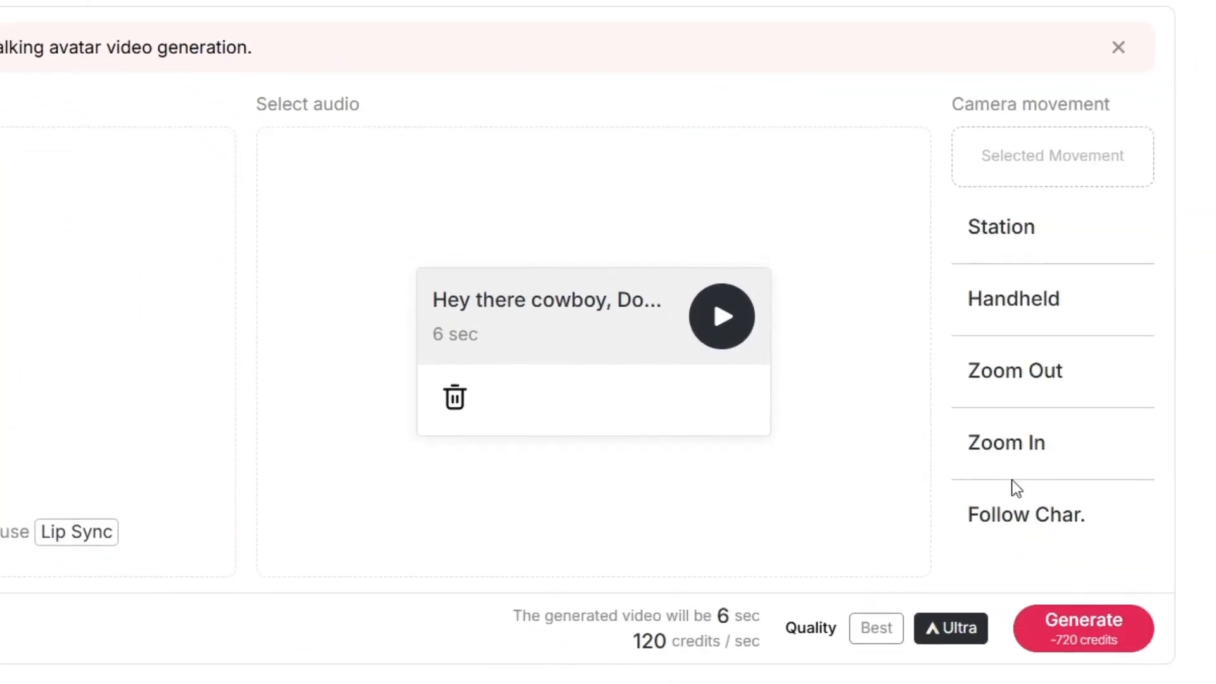
left_click(1081, 628)
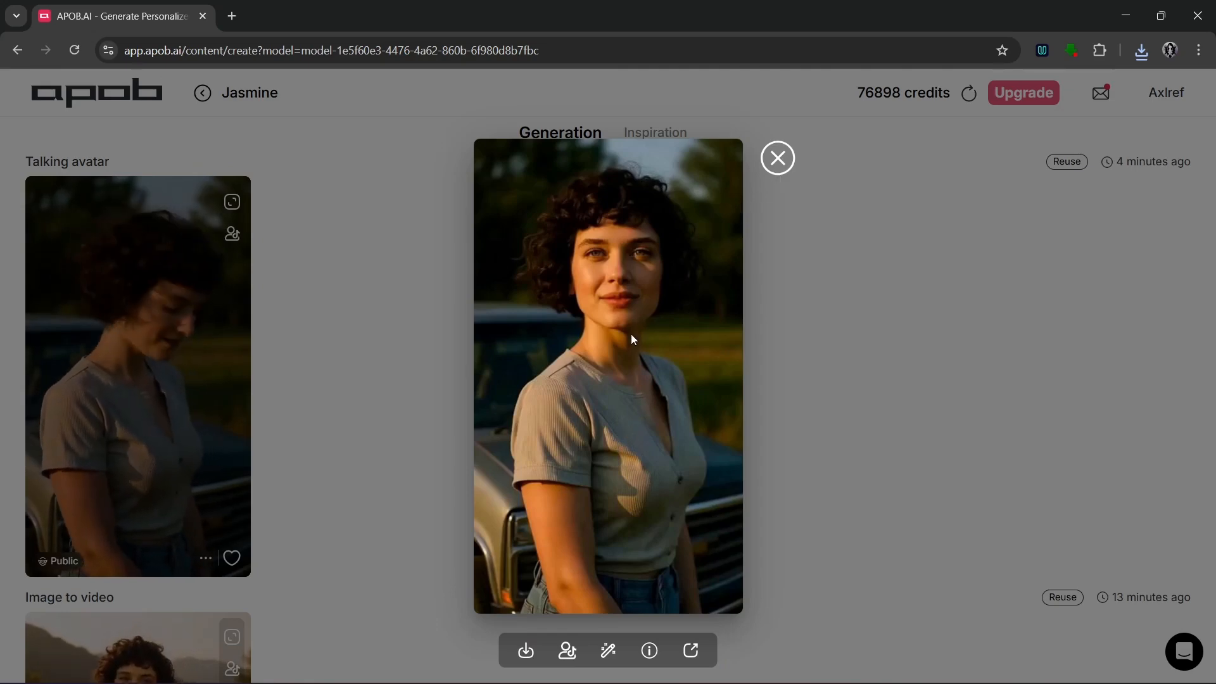
Step: Play the generated talking avatar video of Jasmine
left_click(777, 157)
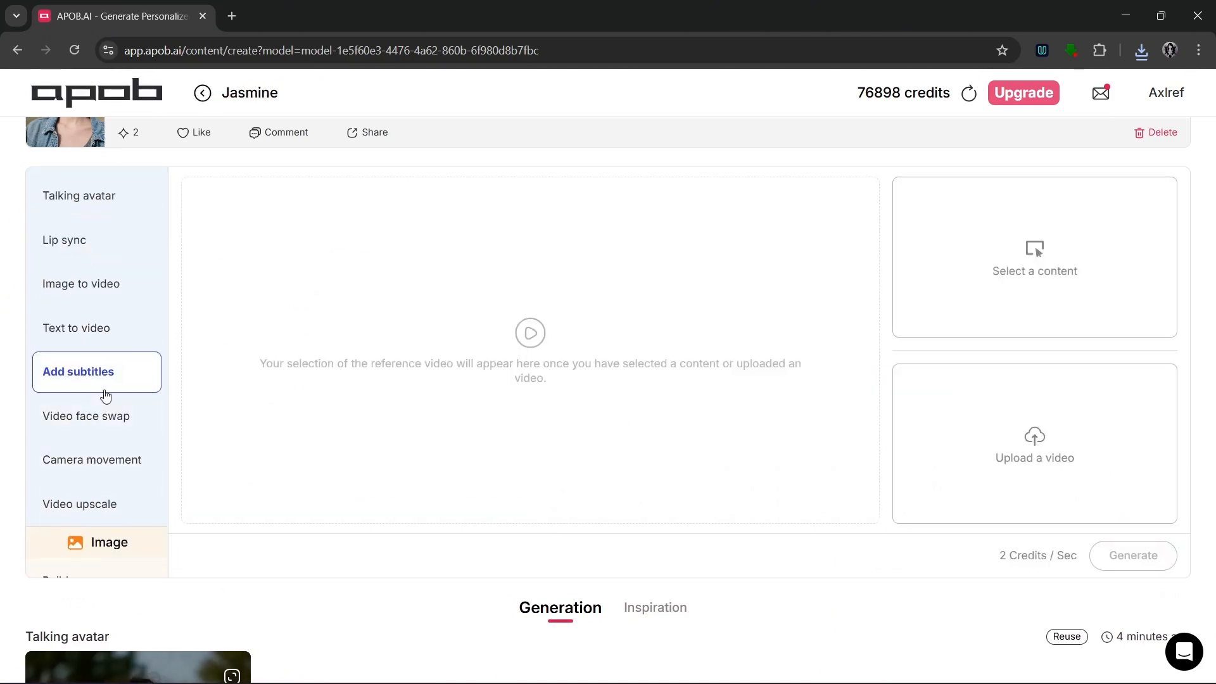
mouse_move(531, 355)
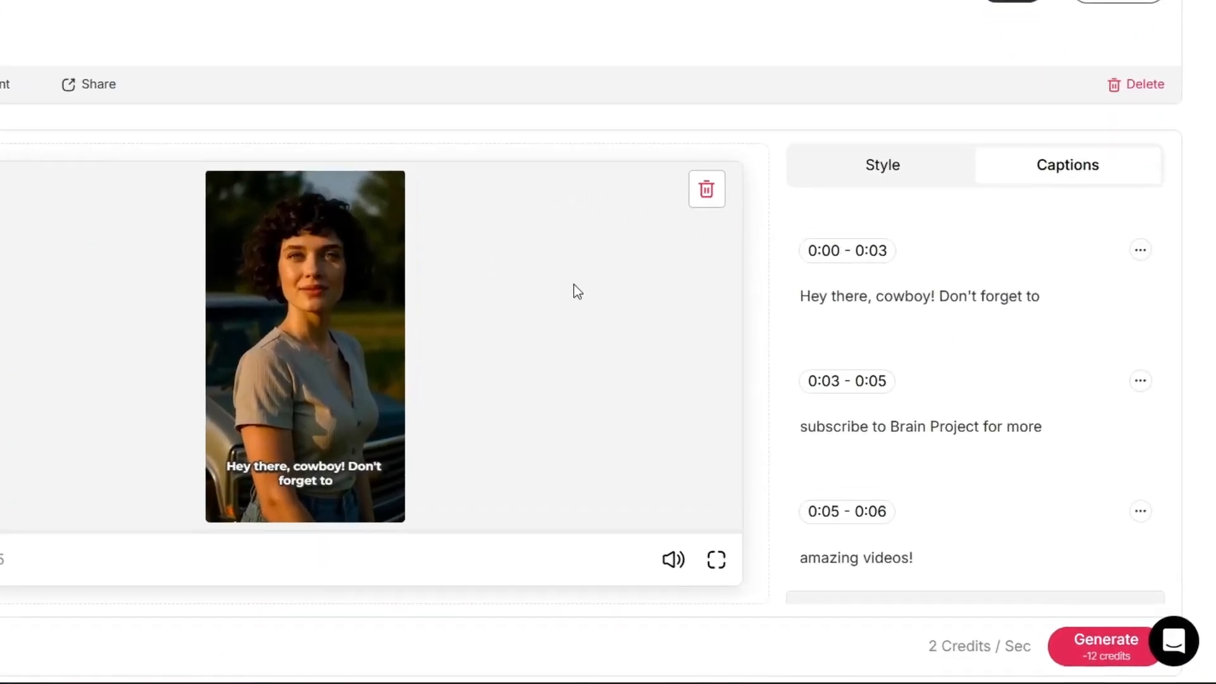
Step: Review the timed captions and browse the subtitle style choices
scroll("down", 3)
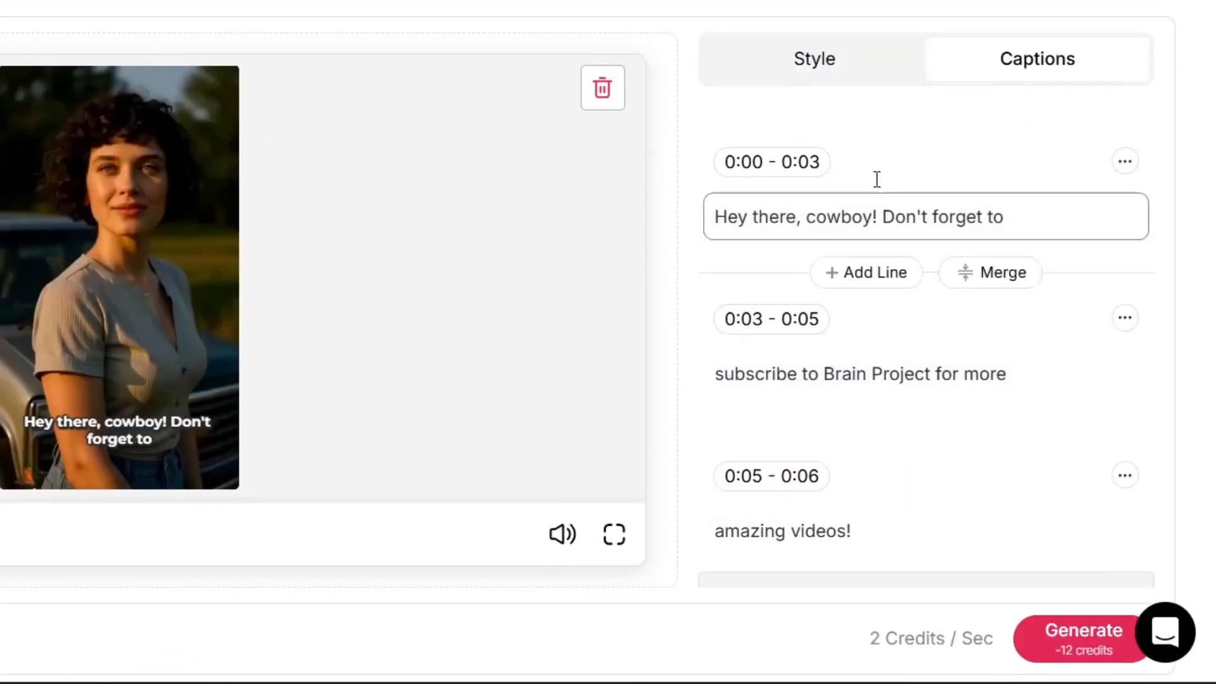
left_click(813, 58)
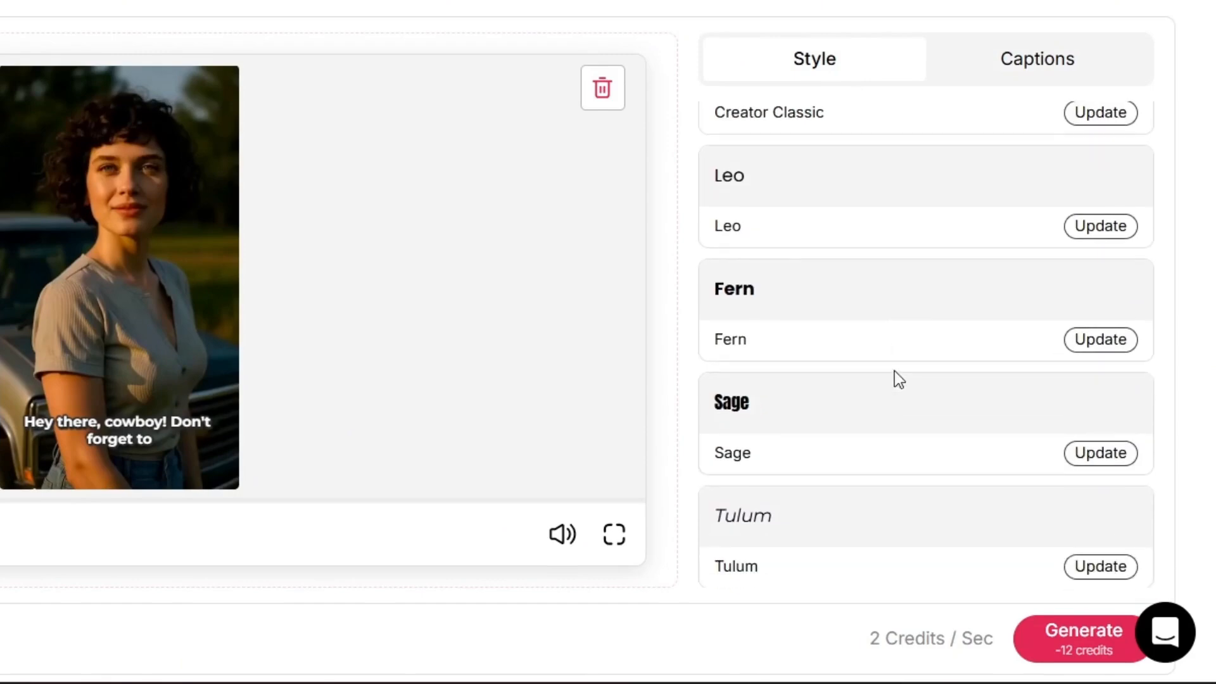
scroll("down", 3)
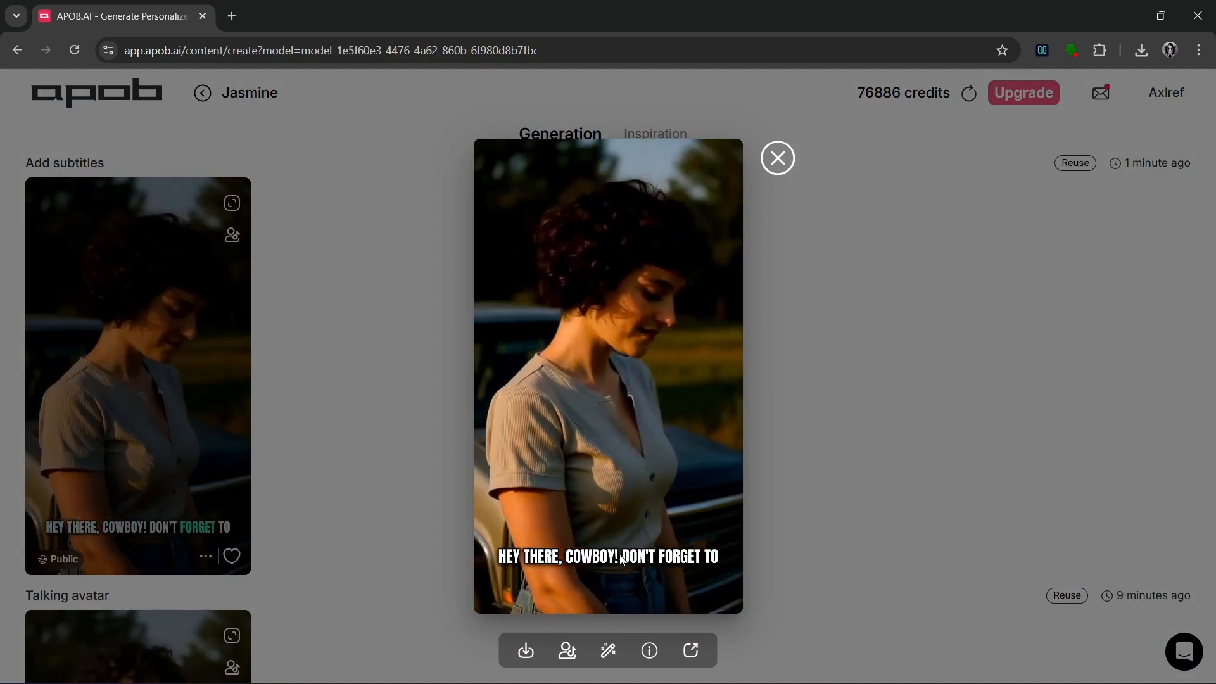
Step: Close the preview of the Sage-style subtitled video
left_click(777, 158)
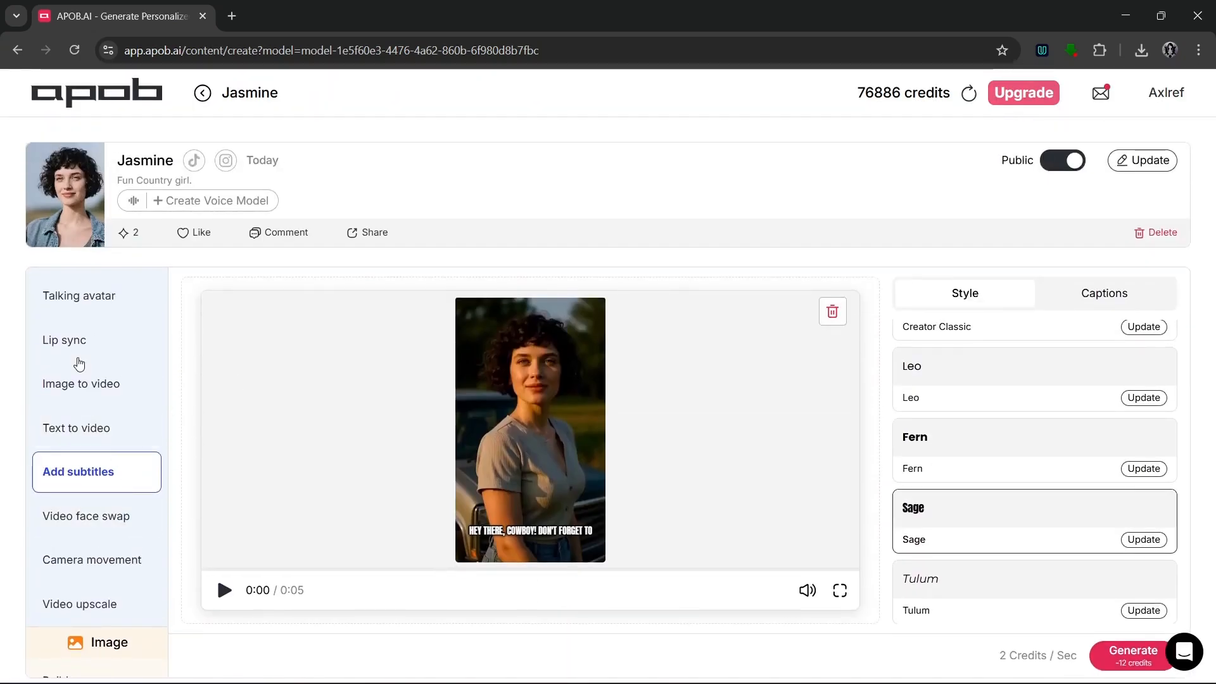
mouse_move(97, 340)
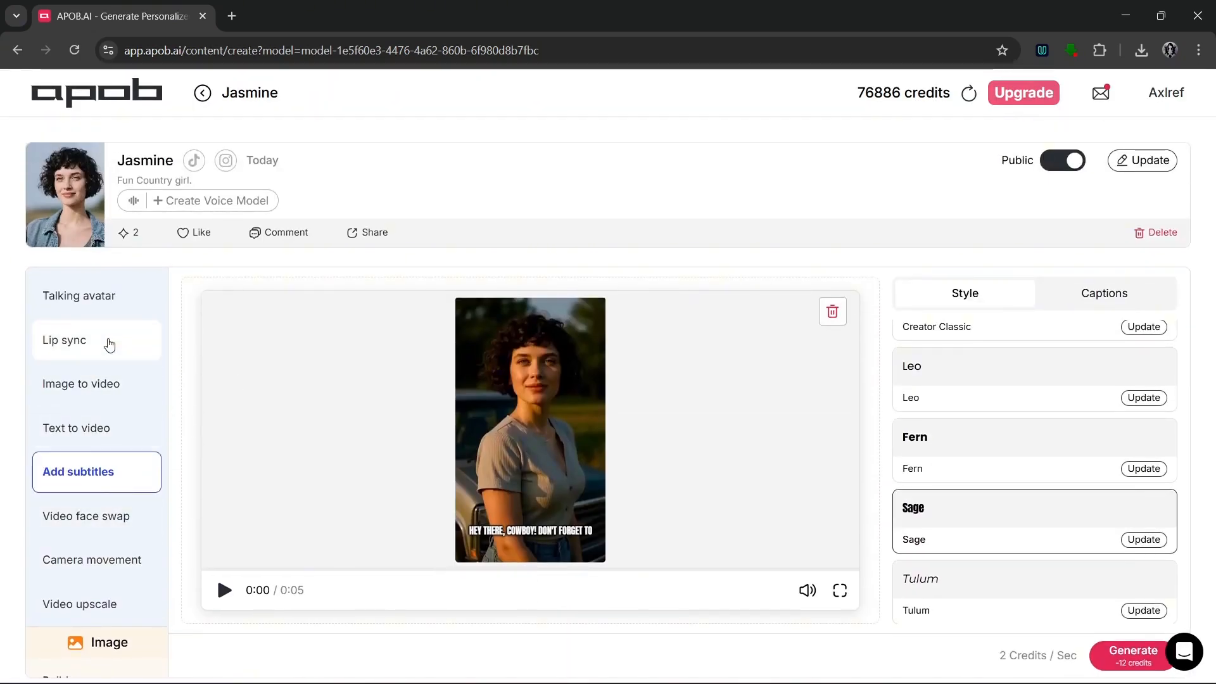
mouse_move(103, 310)
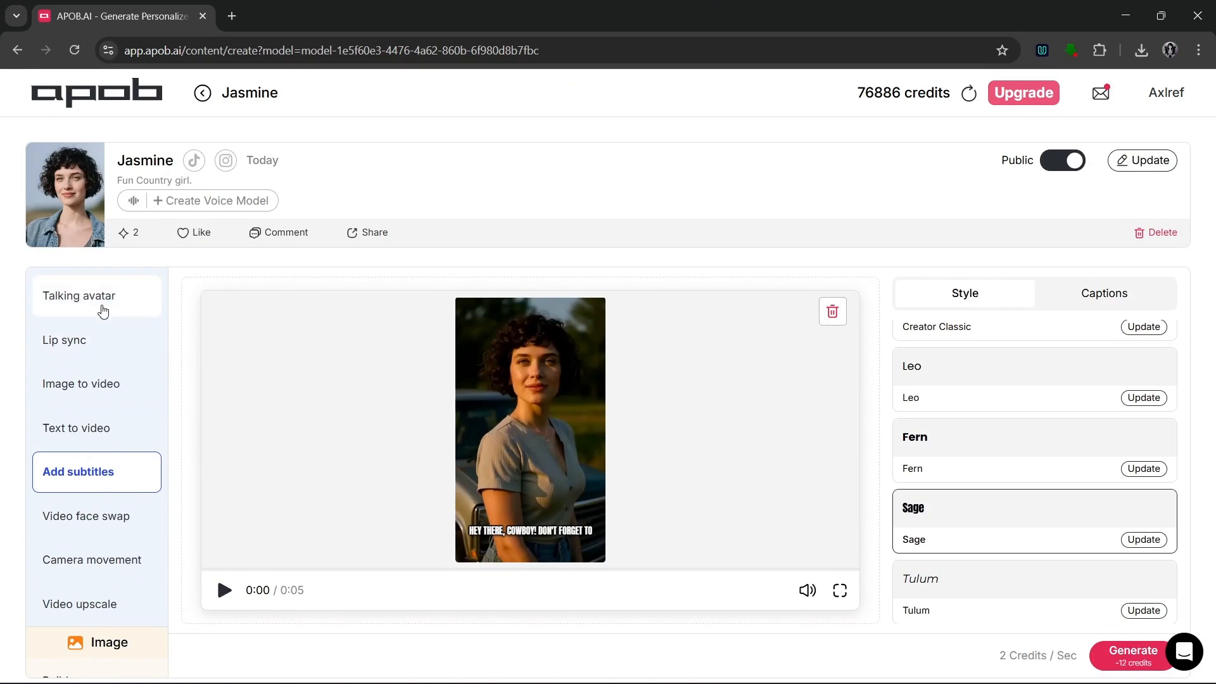